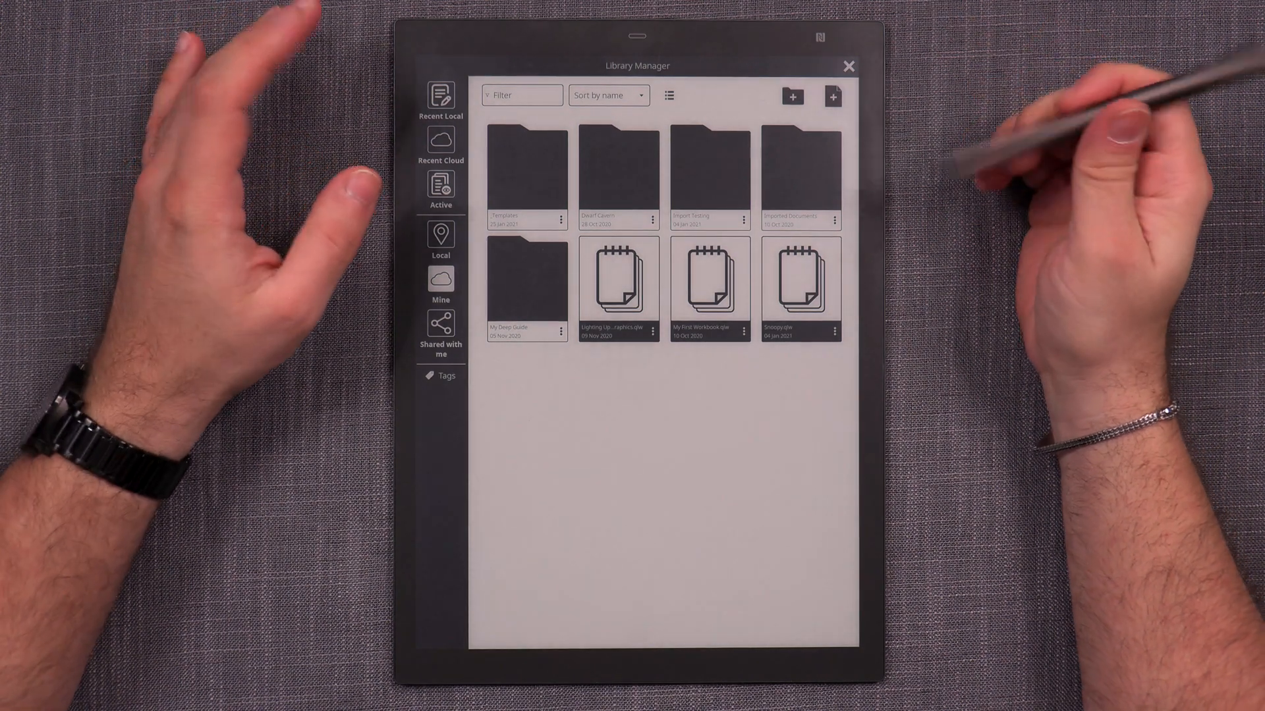
Enter the Templates folder in Library Manager and open the font template notebook inside it
double_click(527, 174)
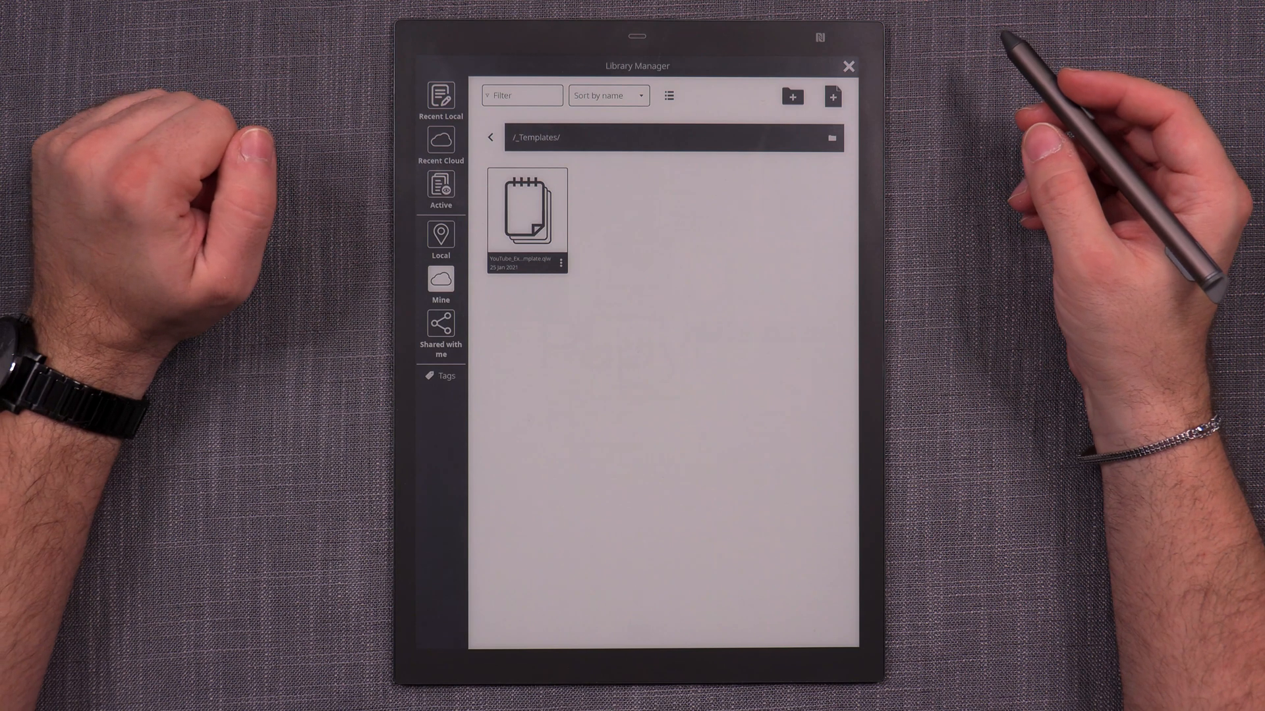
double_click(525, 210)
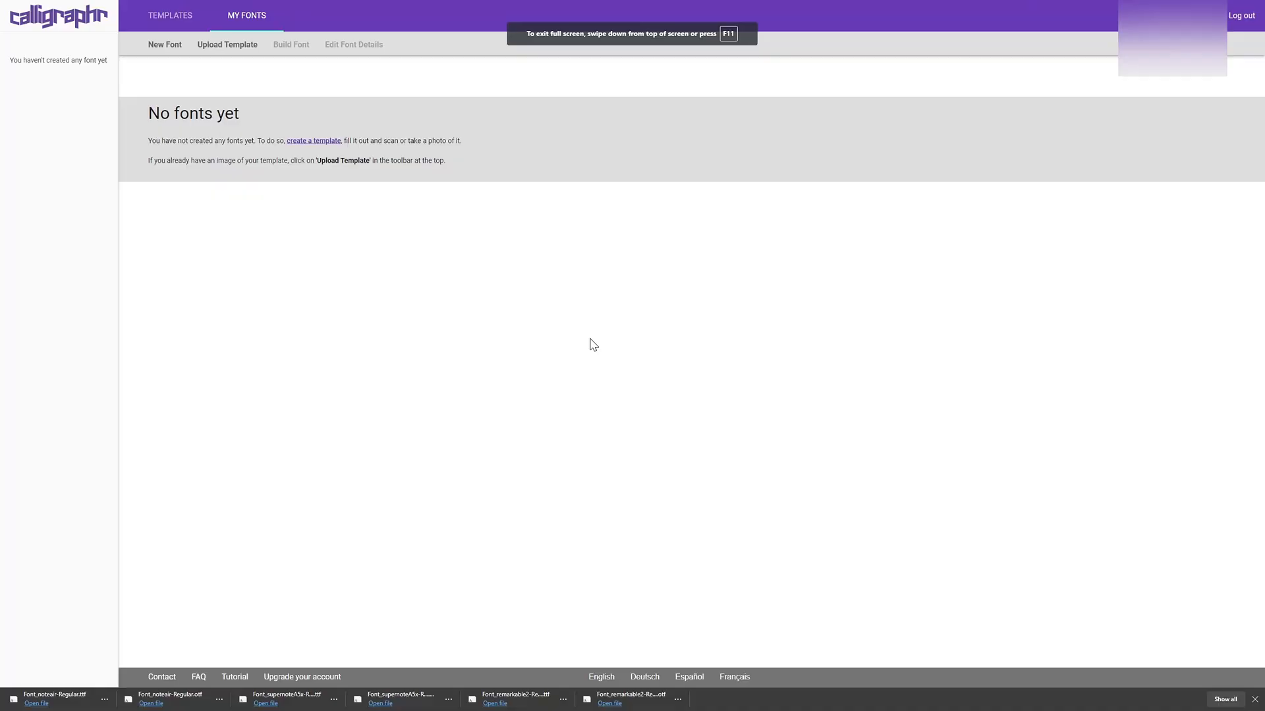
mouse_move(270, 186)
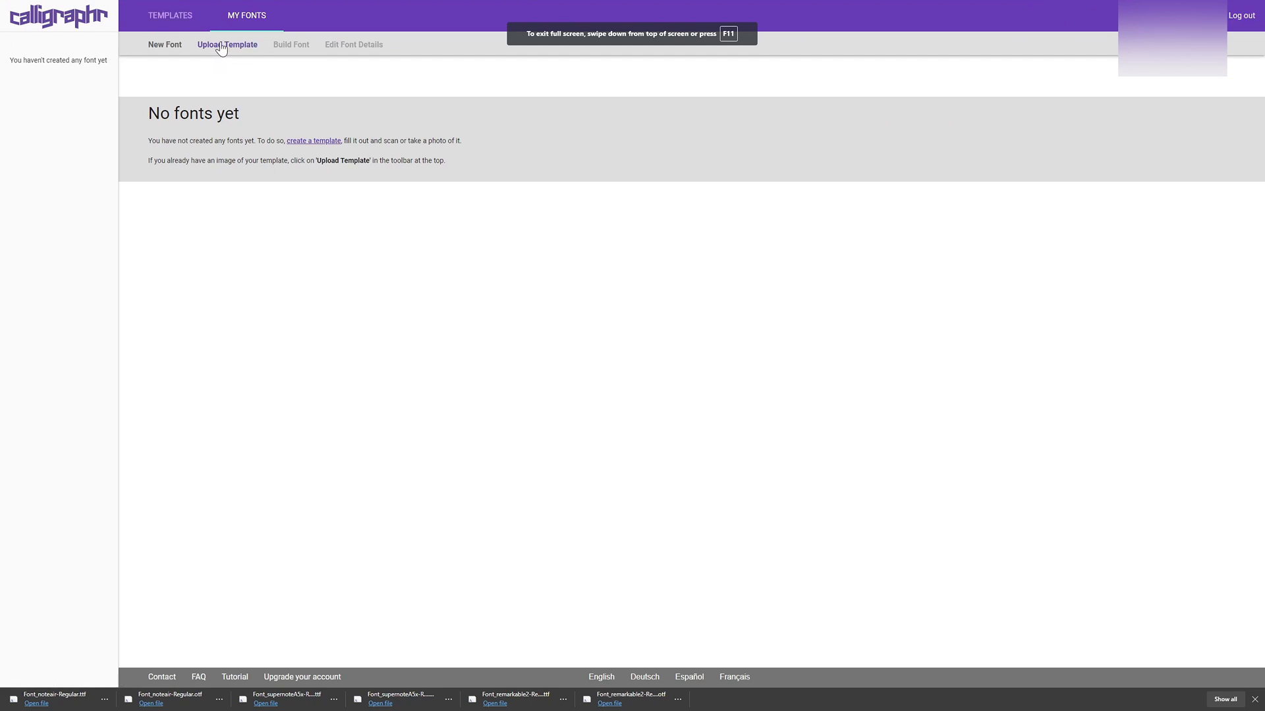
mouse_move(244, 86)
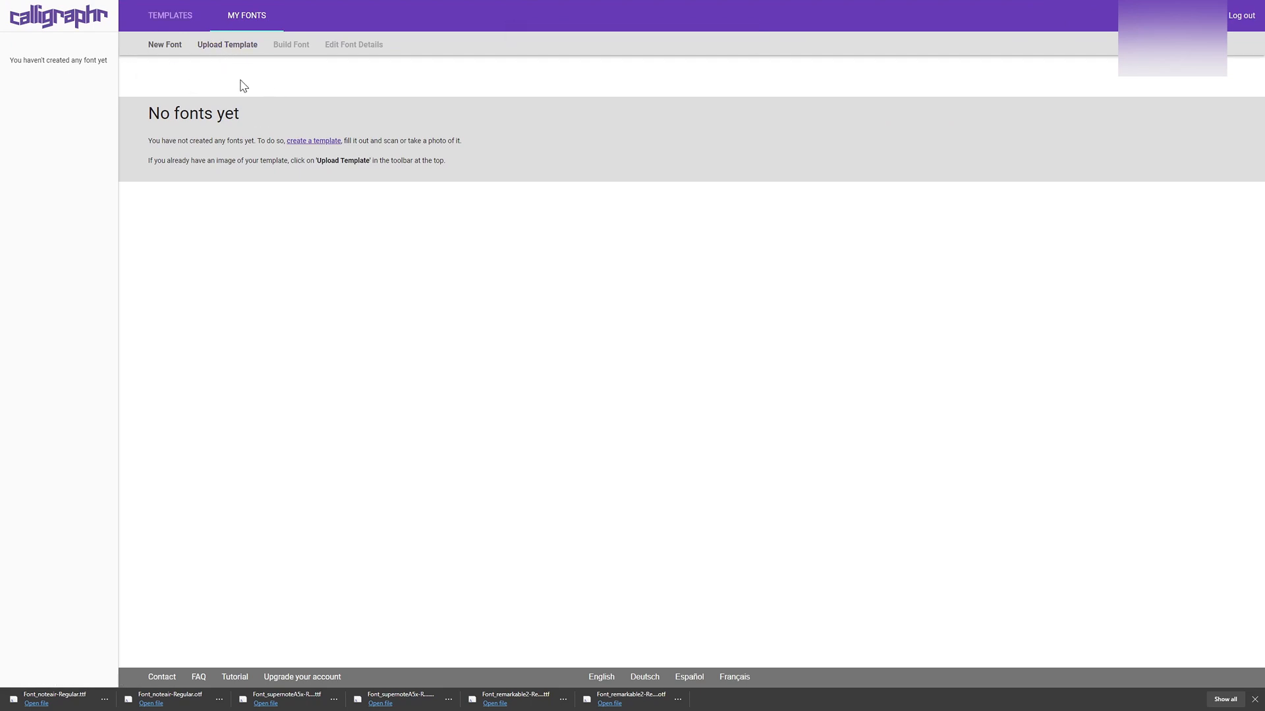
click(227, 45)
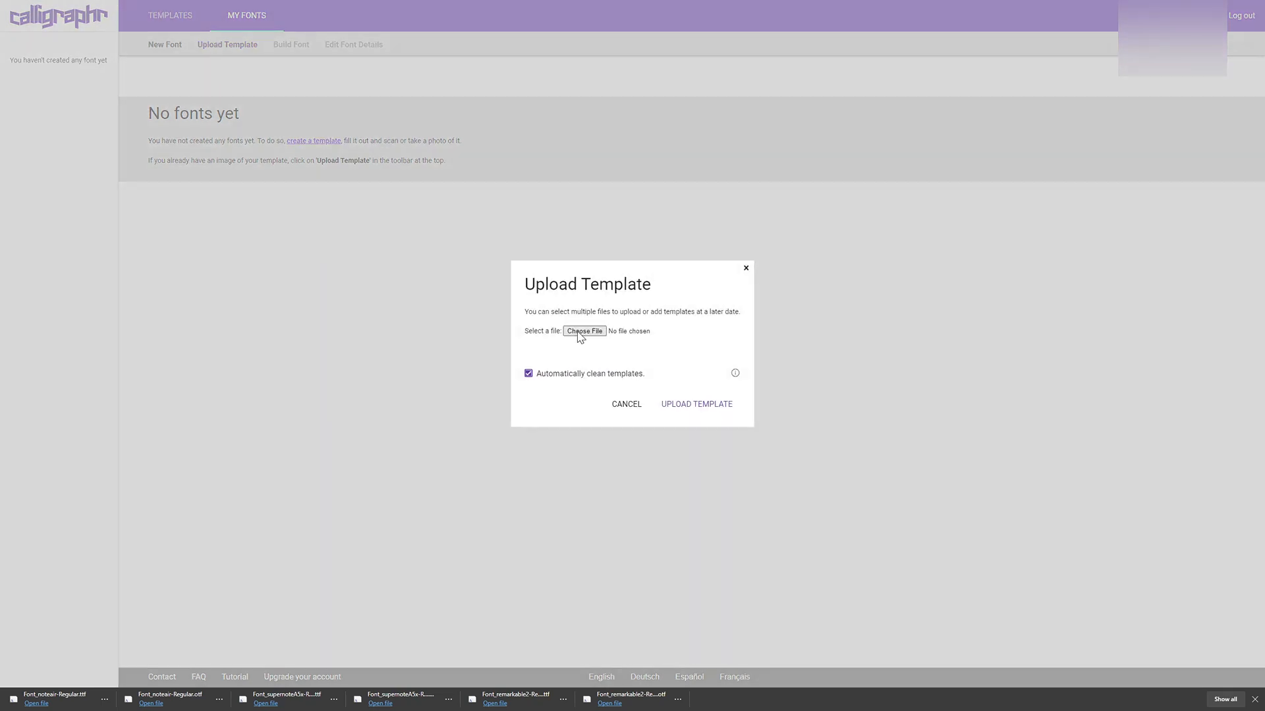
click(584, 331)
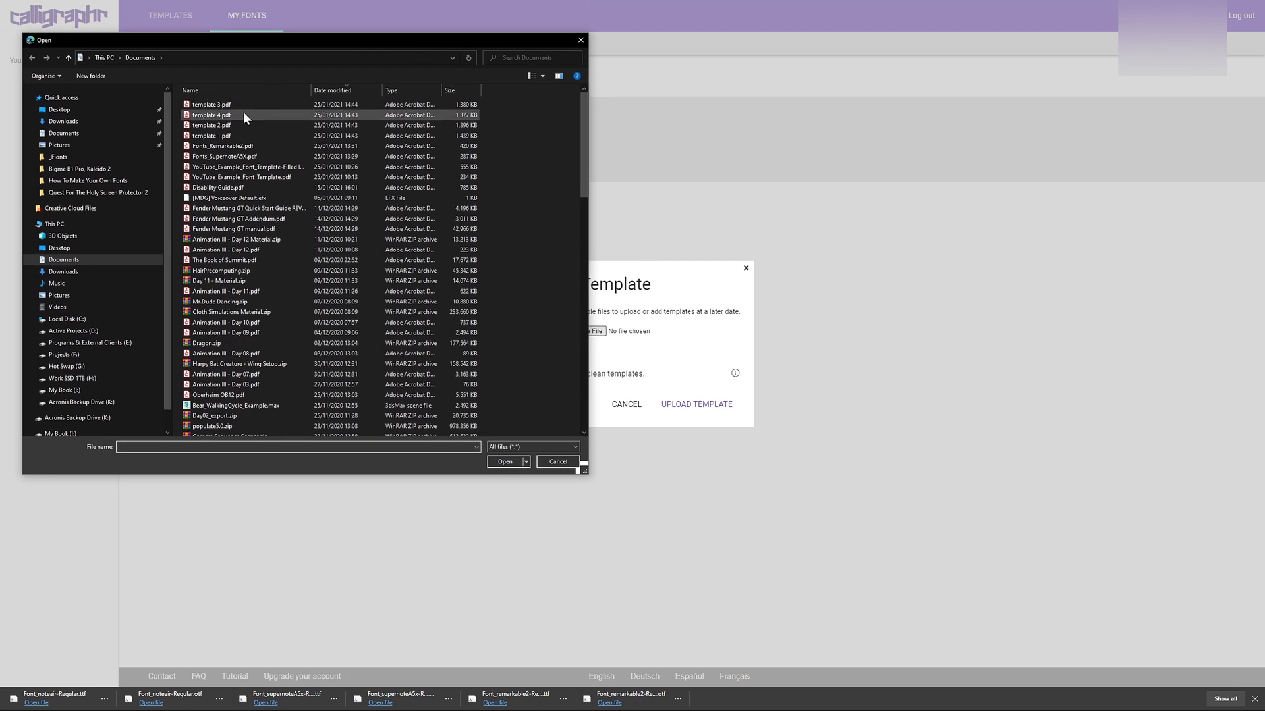
click(209, 135)
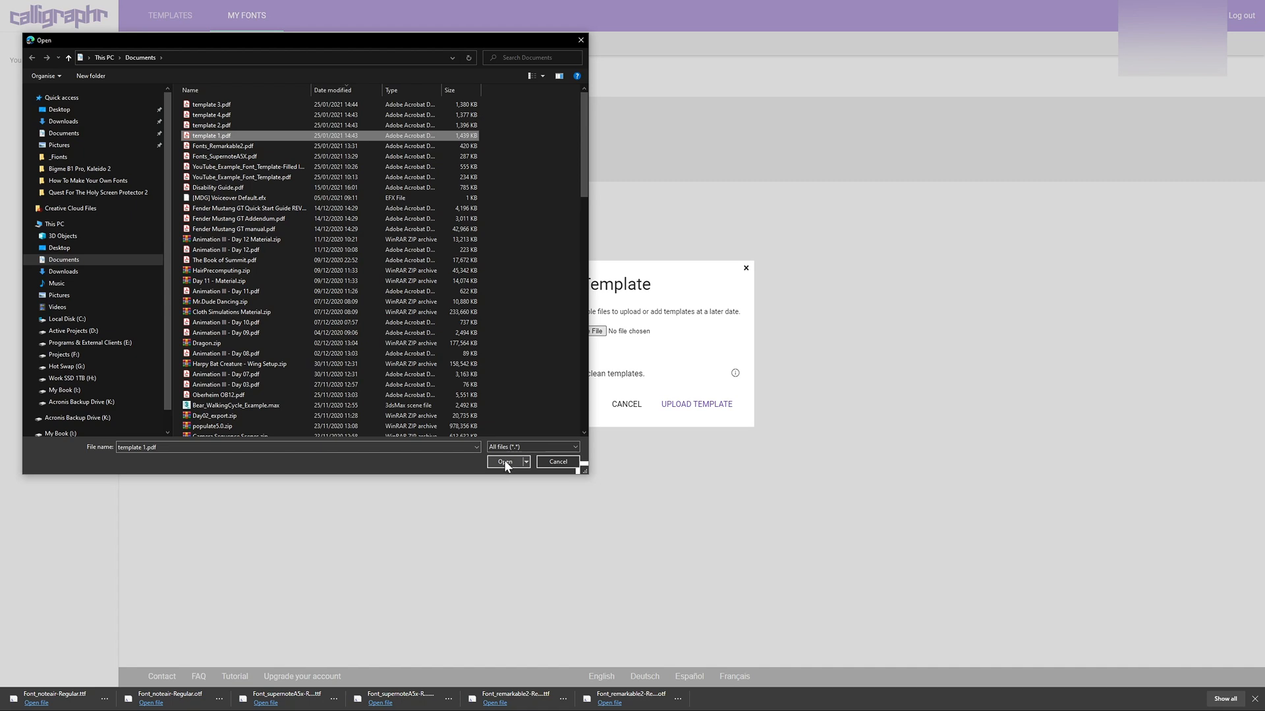
click(505, 461)
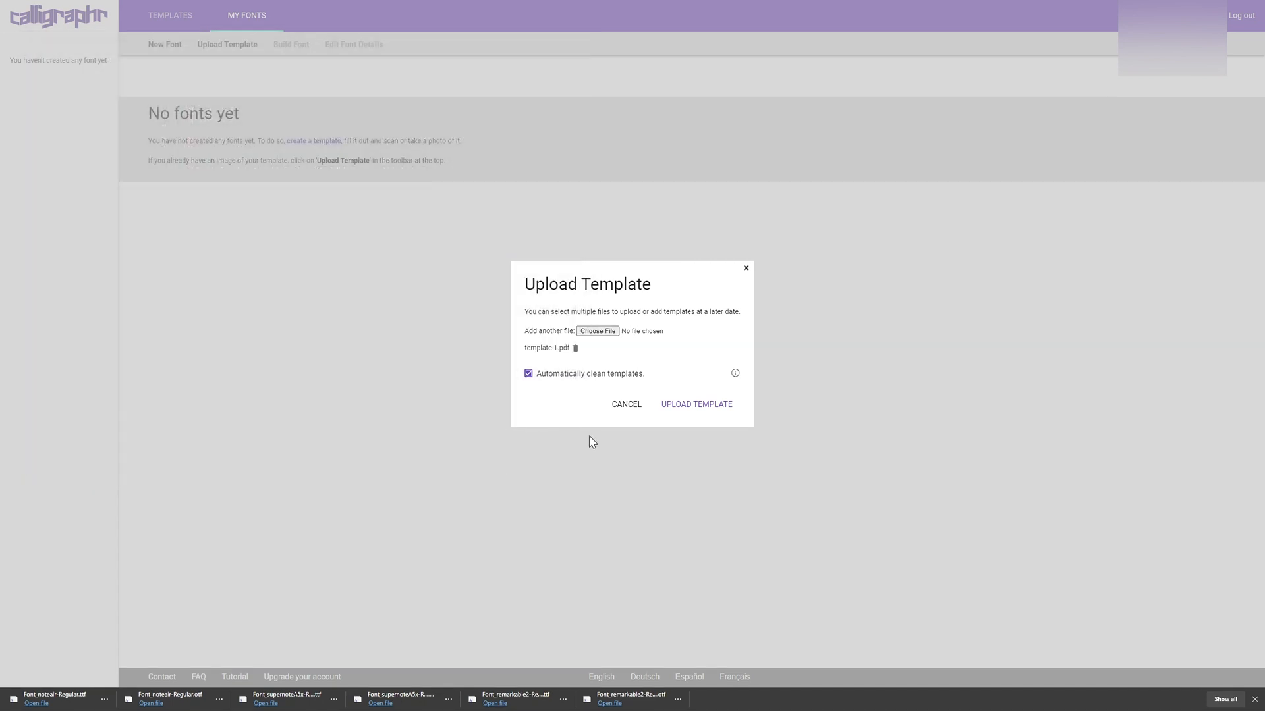
click(696, 404)
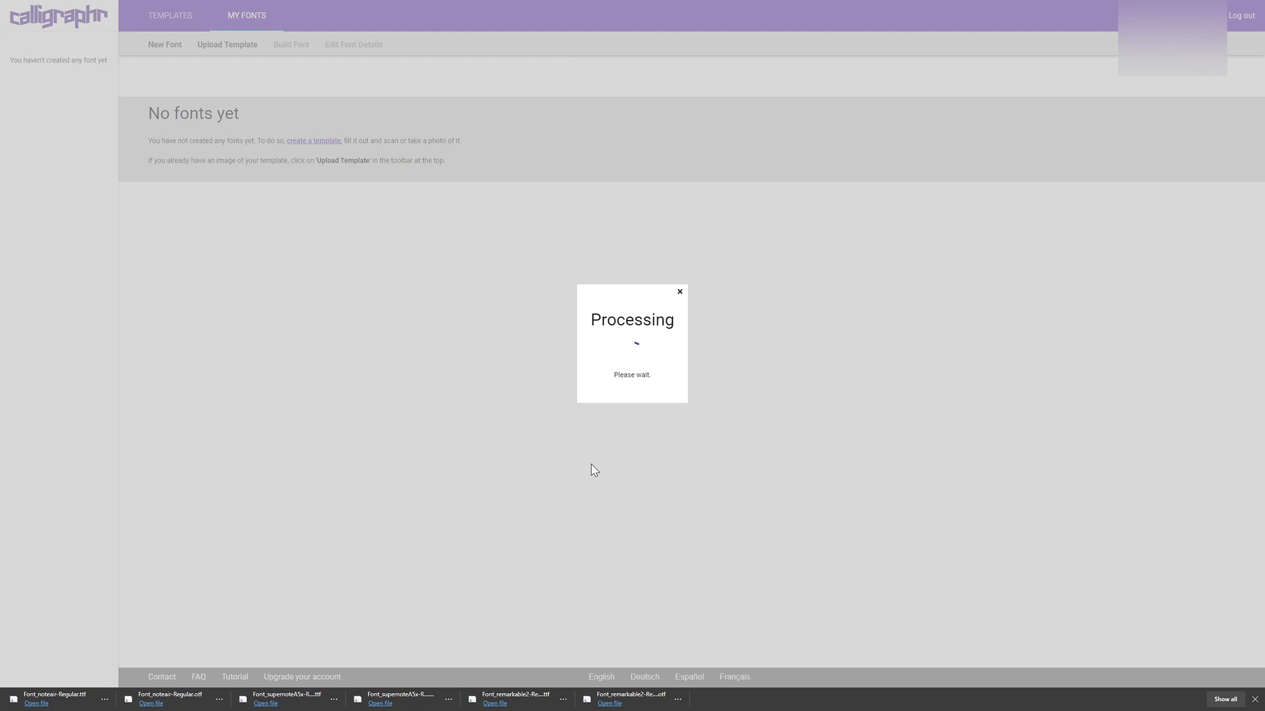
mouse_move(220, 523)
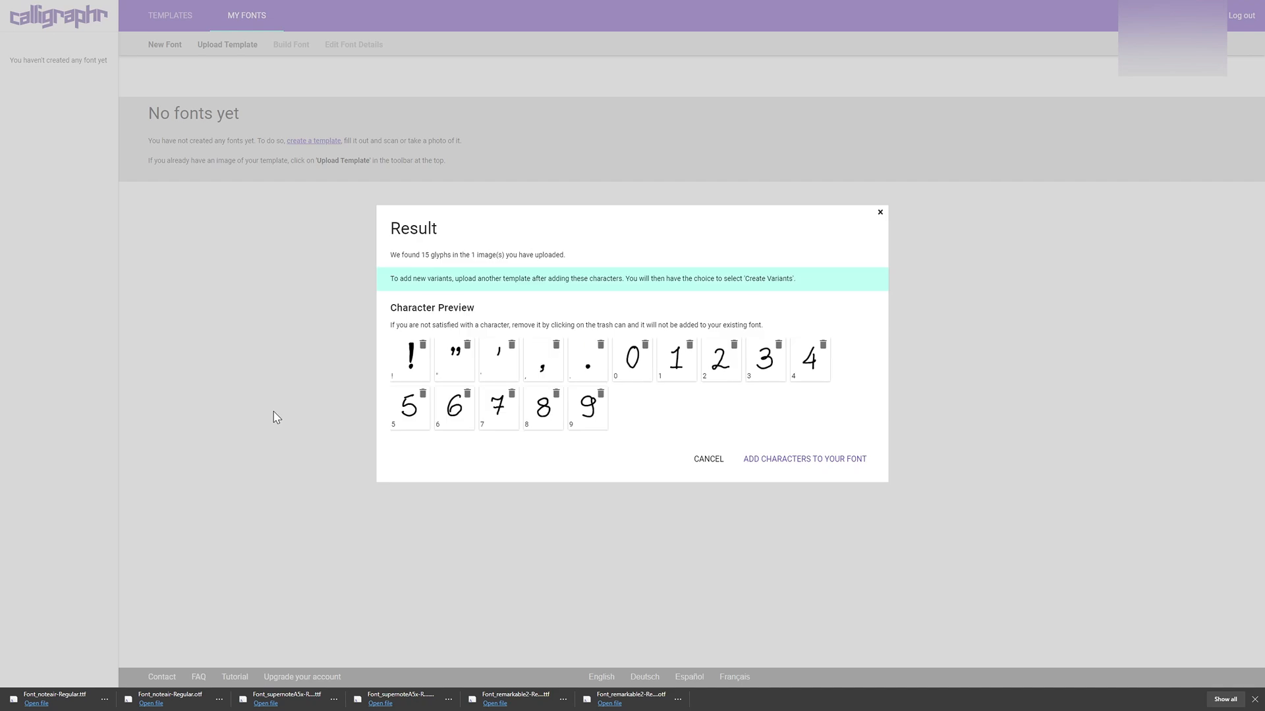
mouse_move(336, 99)
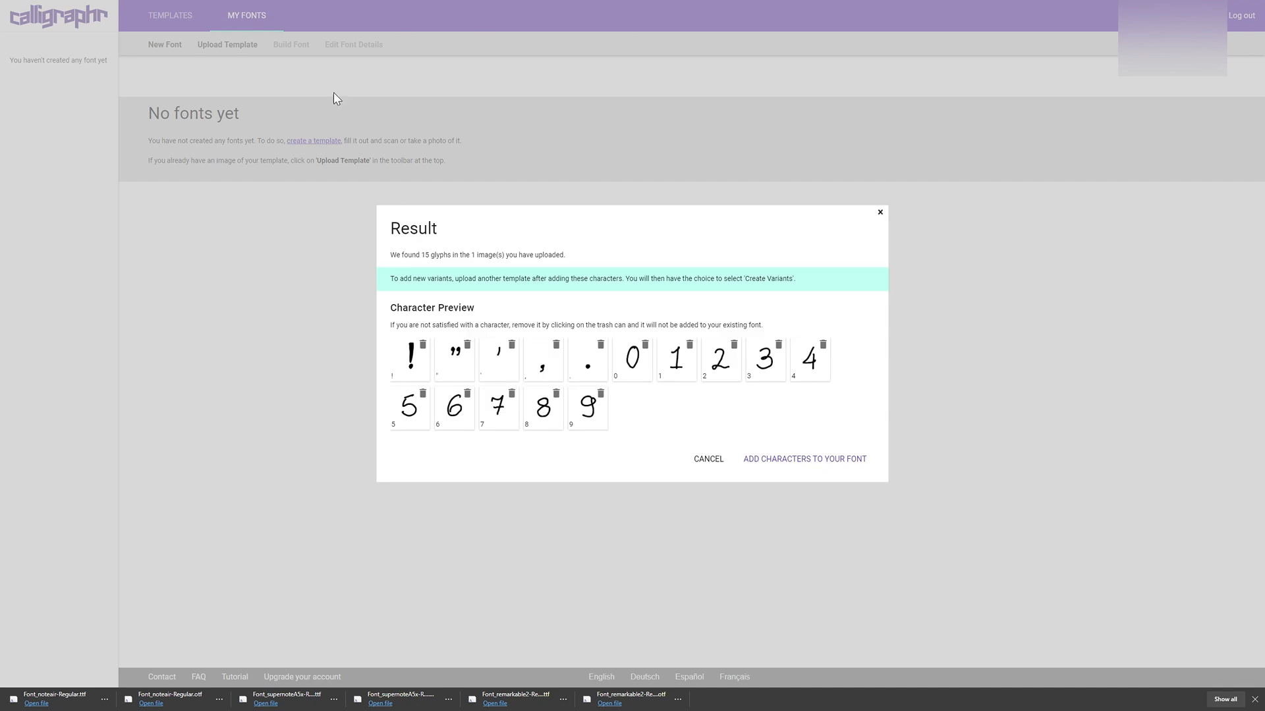
mouse_move(519, 410)
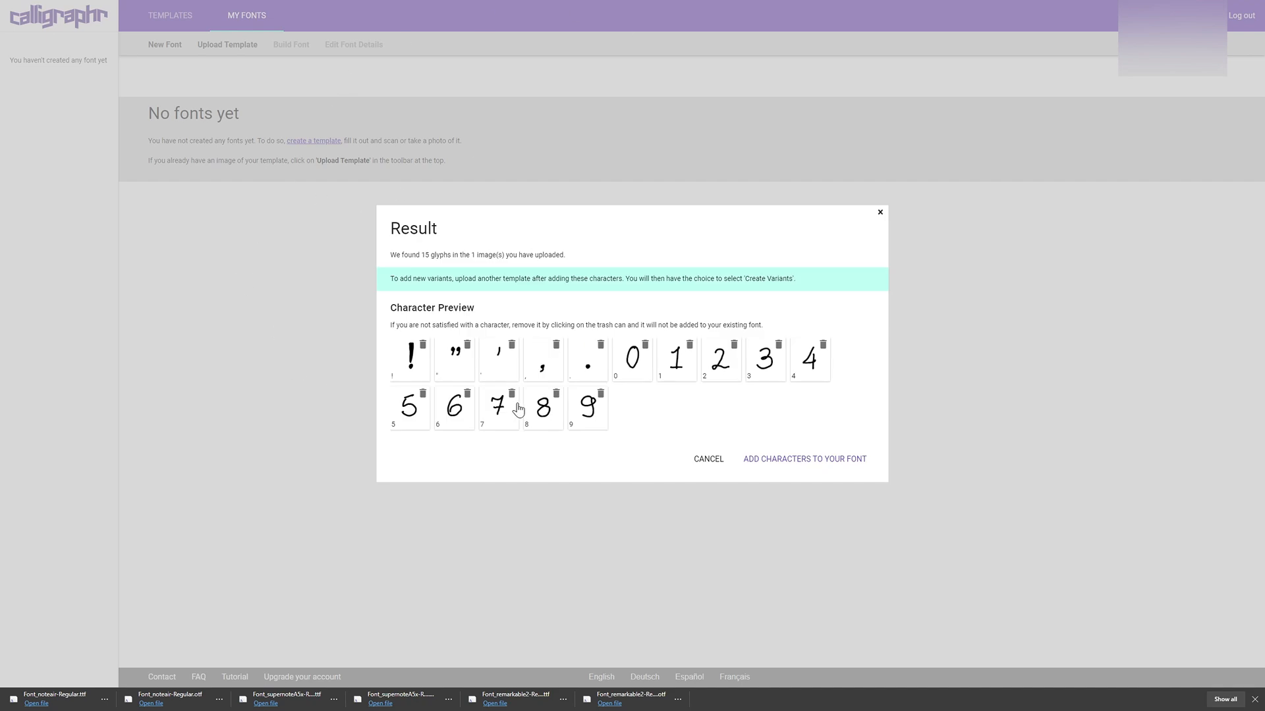
mouse_move(680, 461)
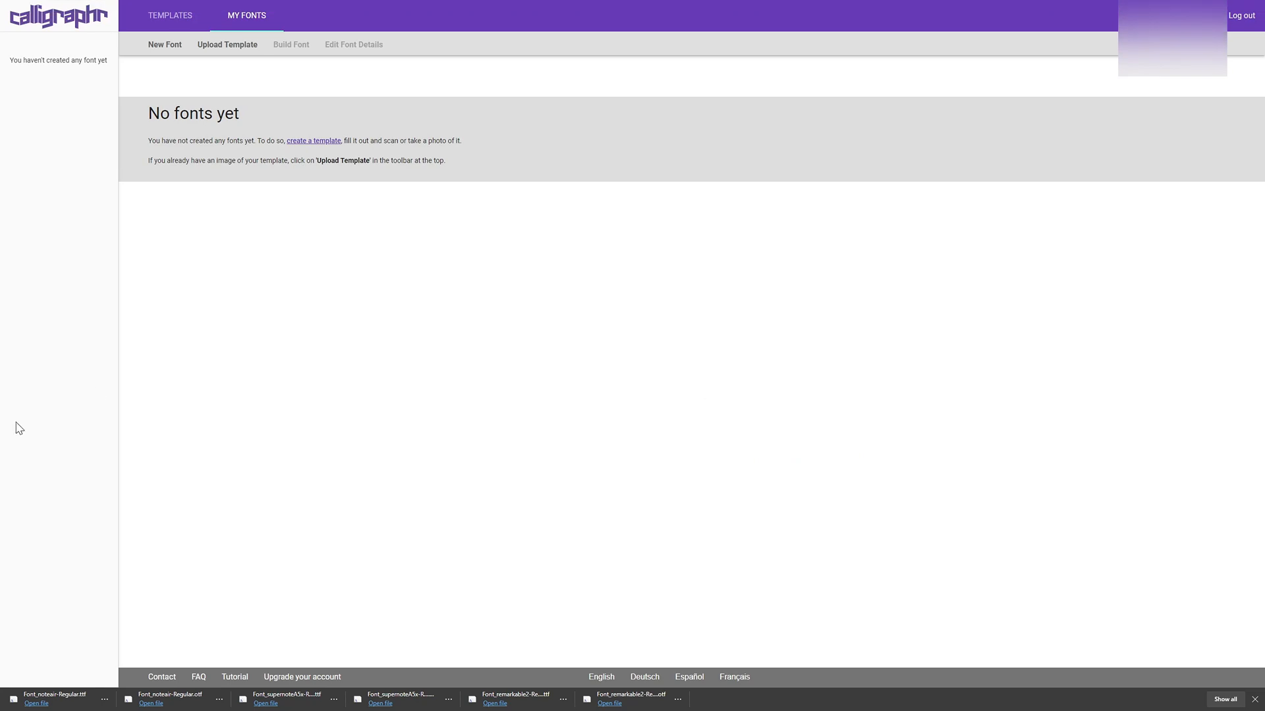
mouse_move(228, 45)
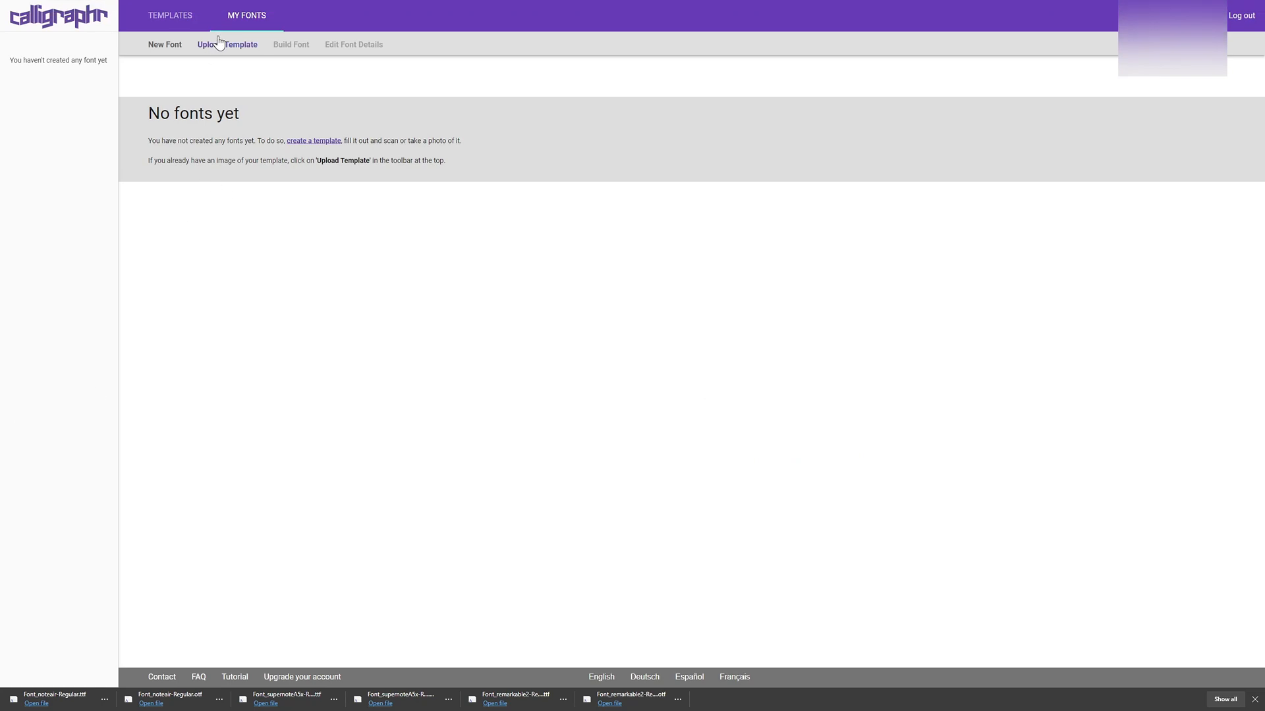
Re-upload template 1.pdf with 'Automatically clean templates' unchecked, yielding 15 glyphs
click(227, 45)
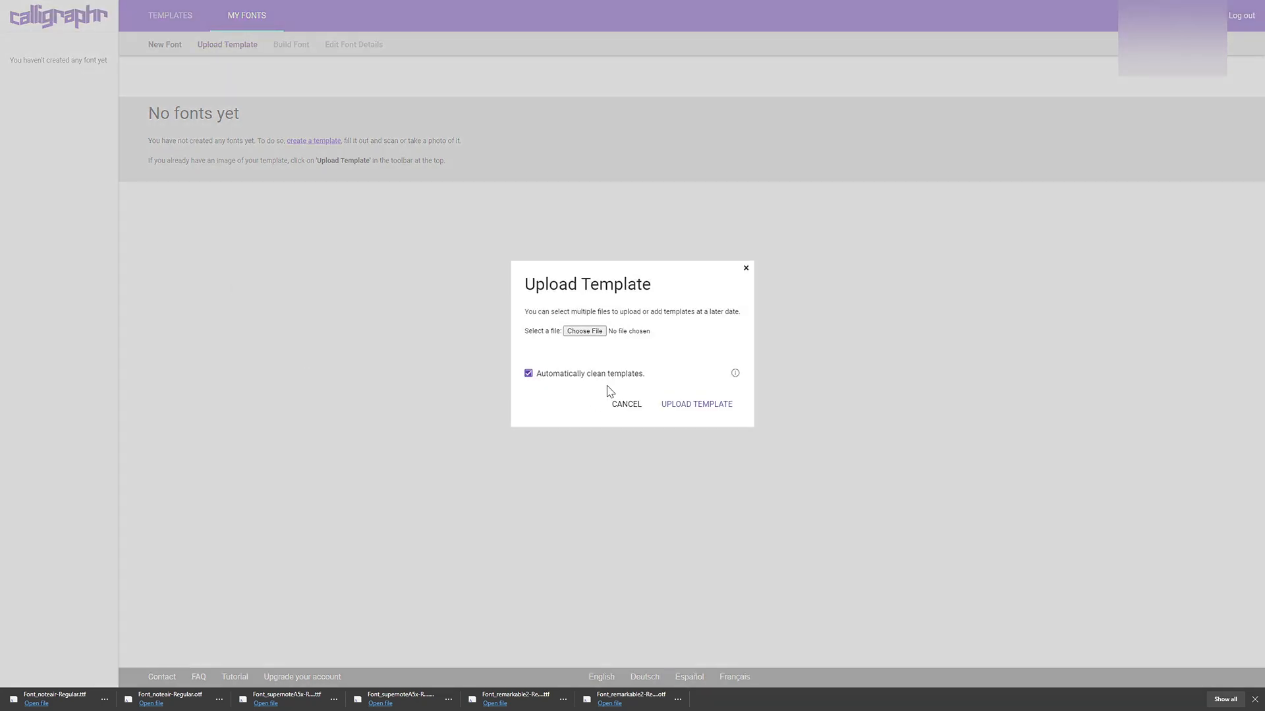
click(584, 331)
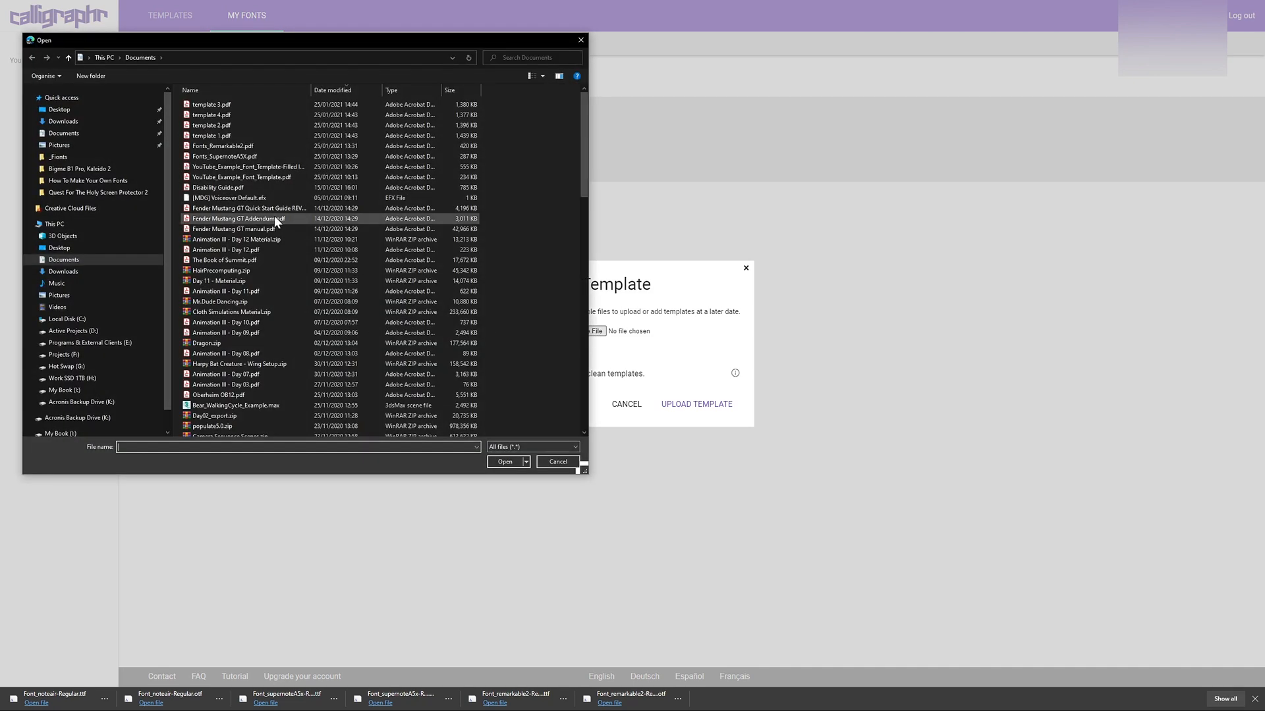
click(505, 461)
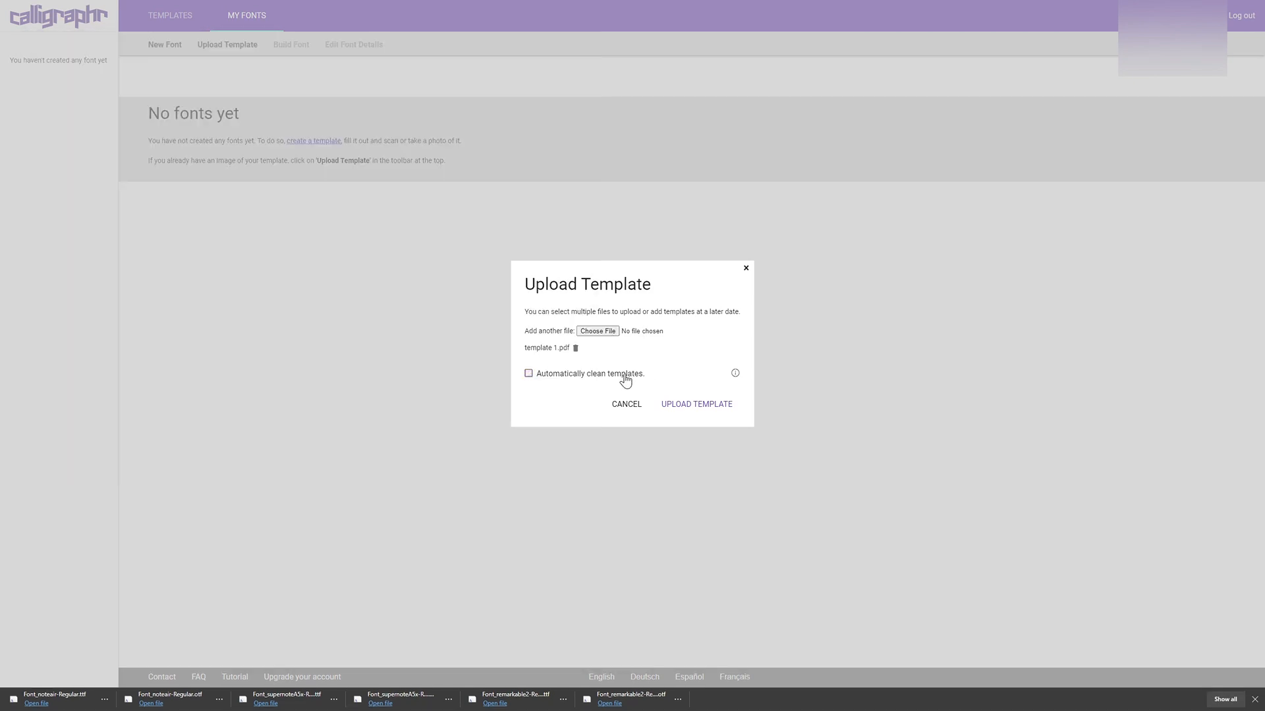
mouse_move(688, 423)
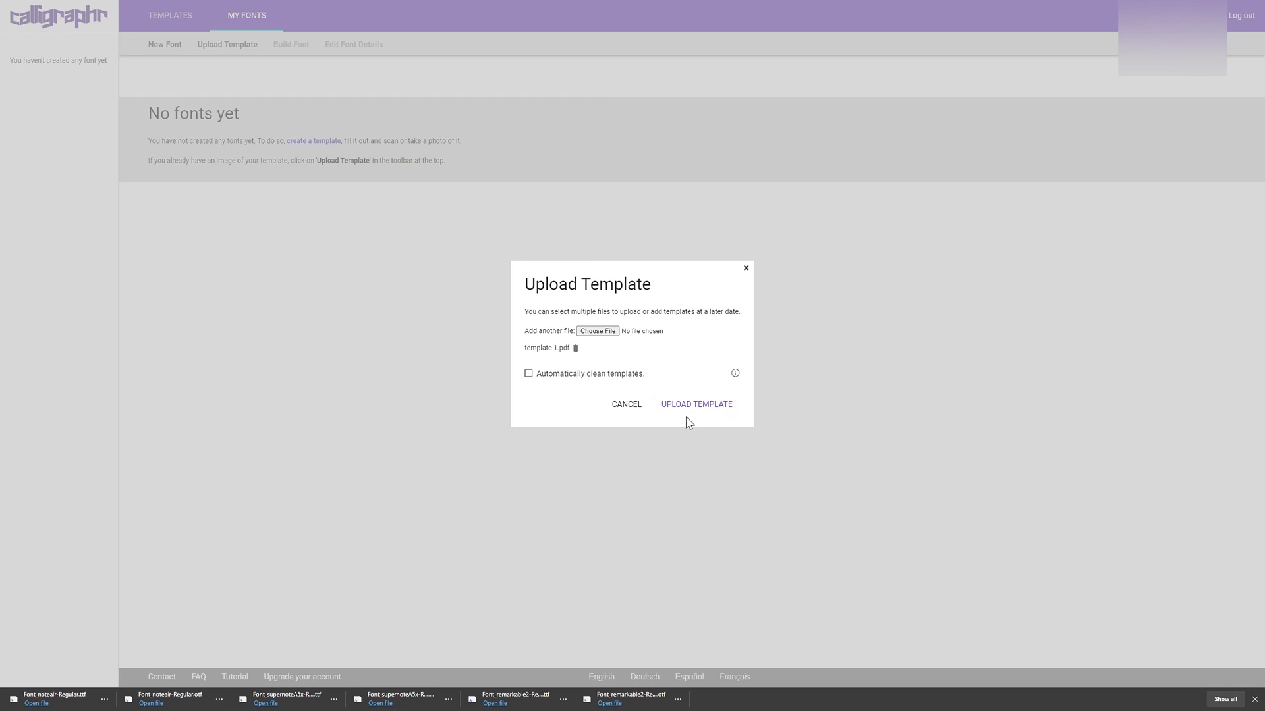
click(696, 405)
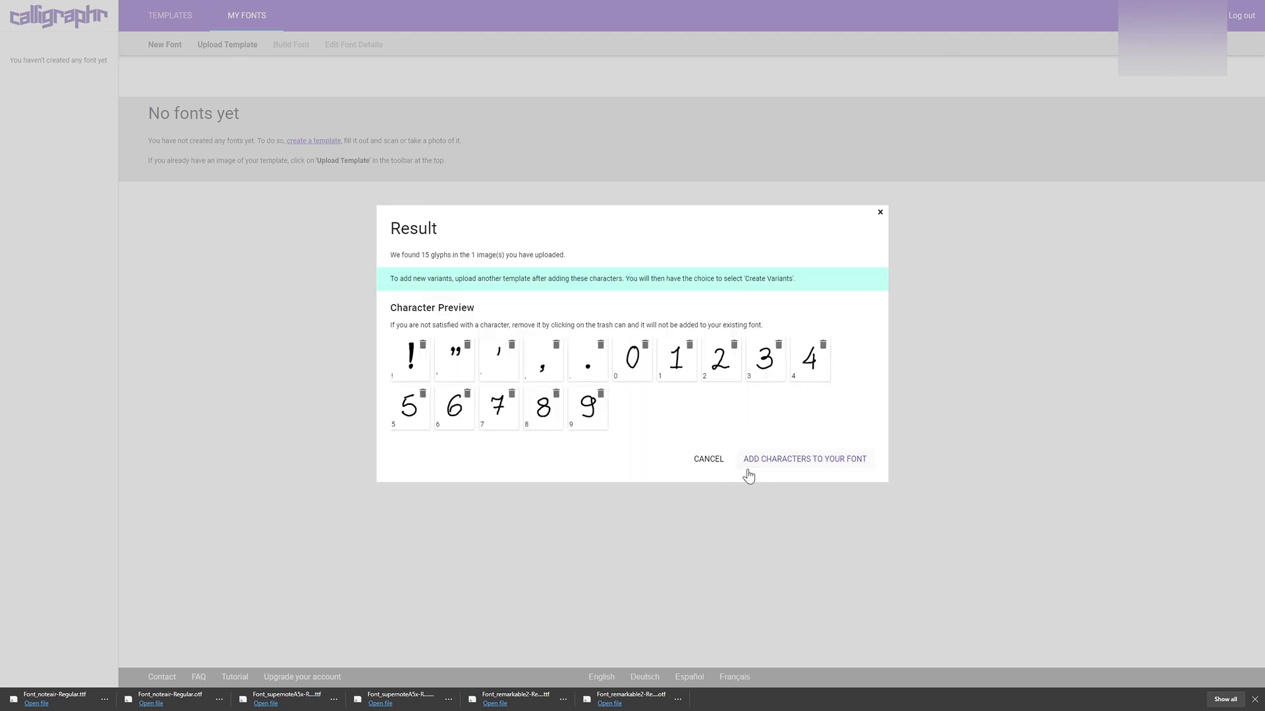
mouse_move(701, 486)
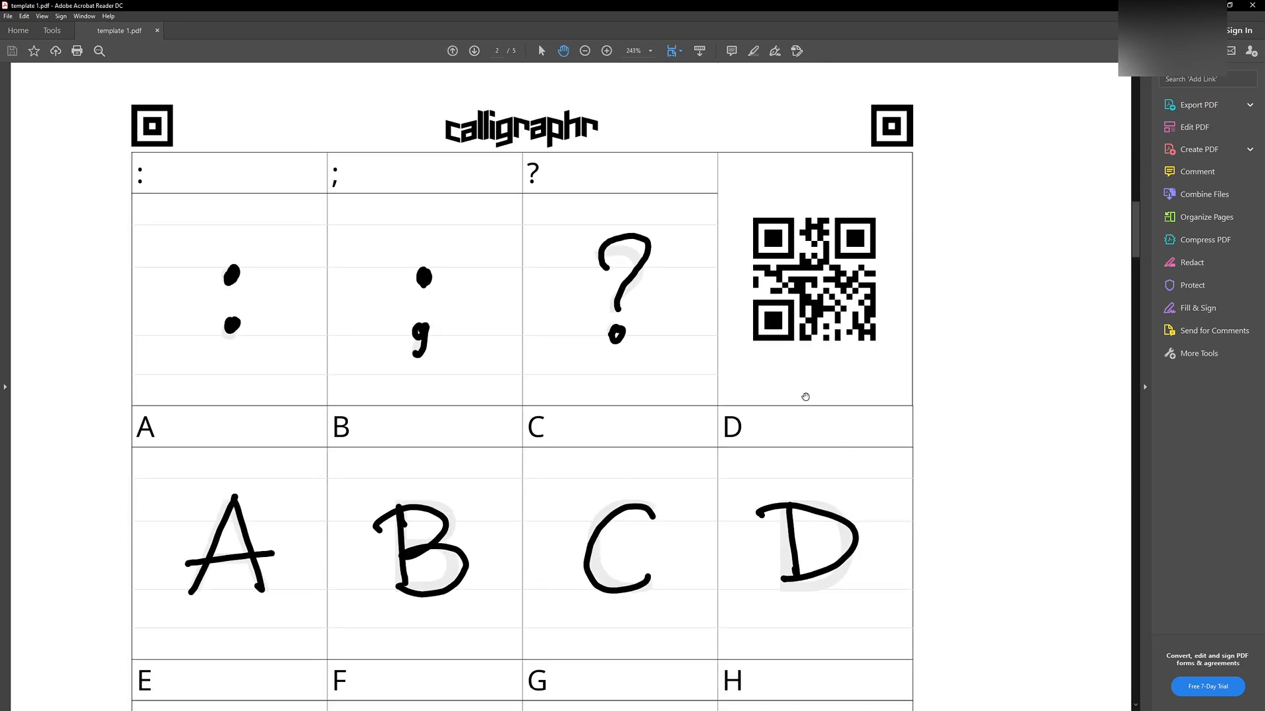
View template 1.pdf at 100% zoom and scroll through its handwritten pages
click(648, 51)
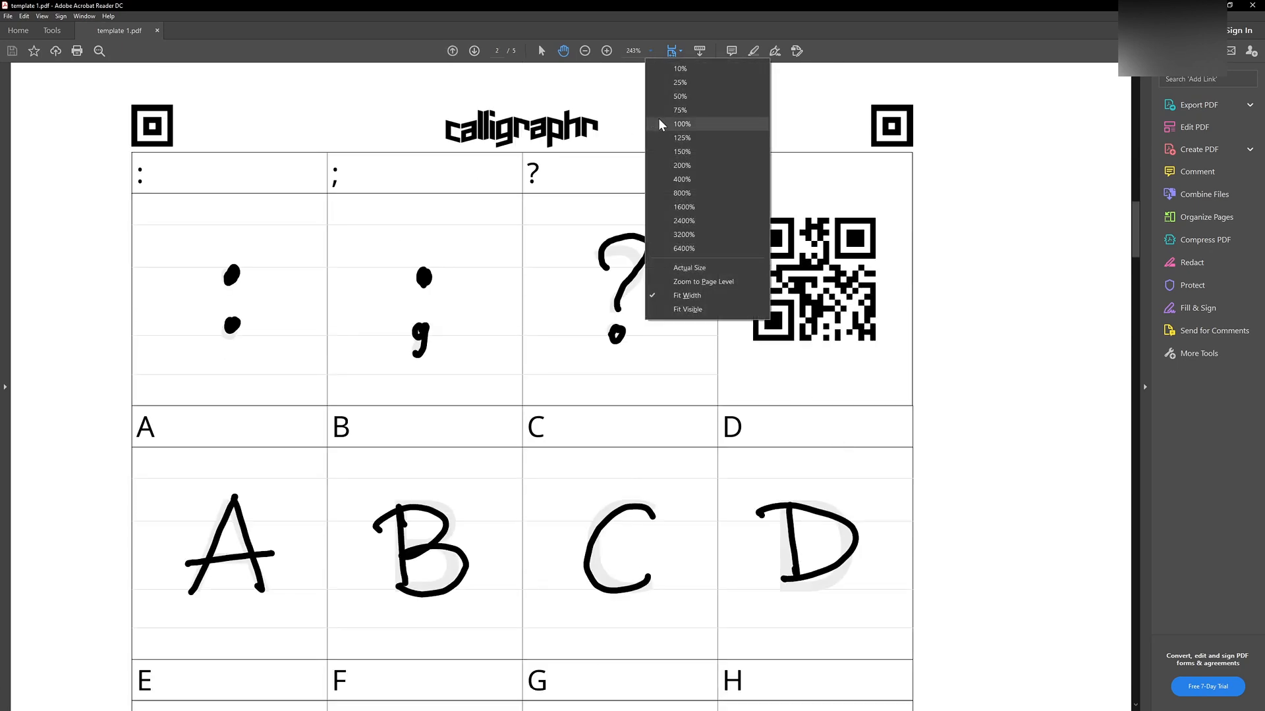
click(682, 124)
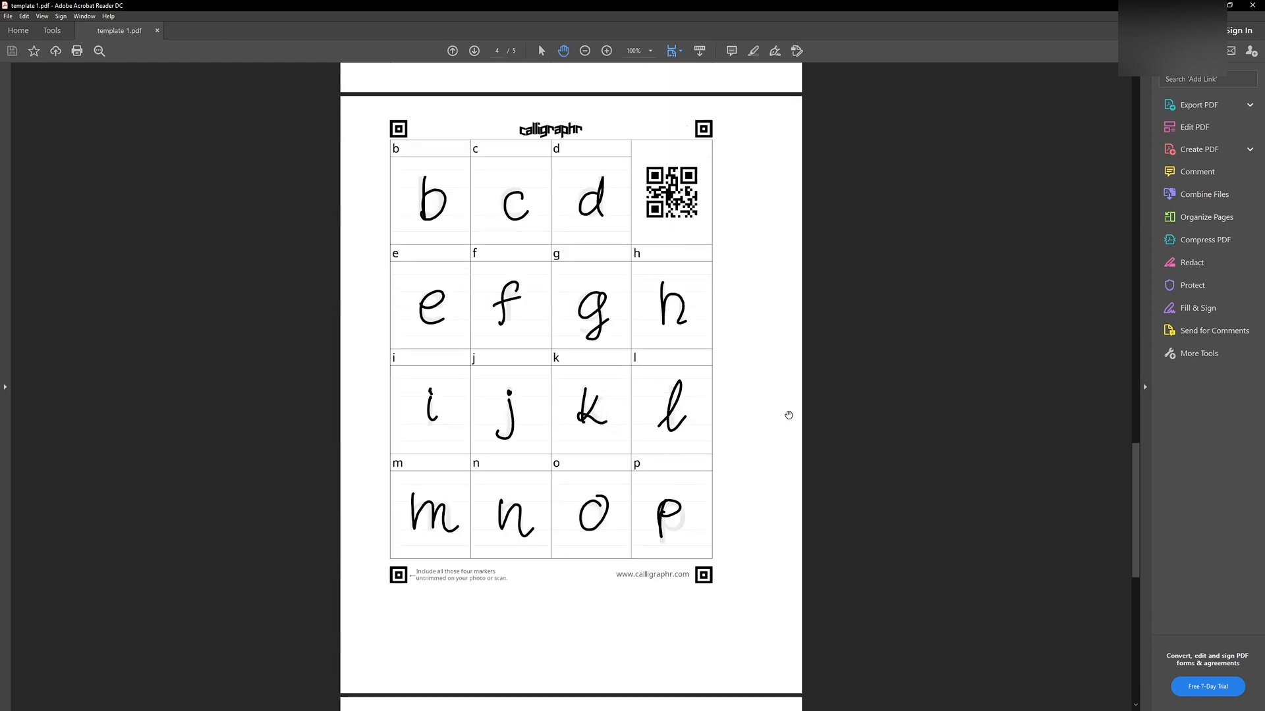
scroll(down, 3)
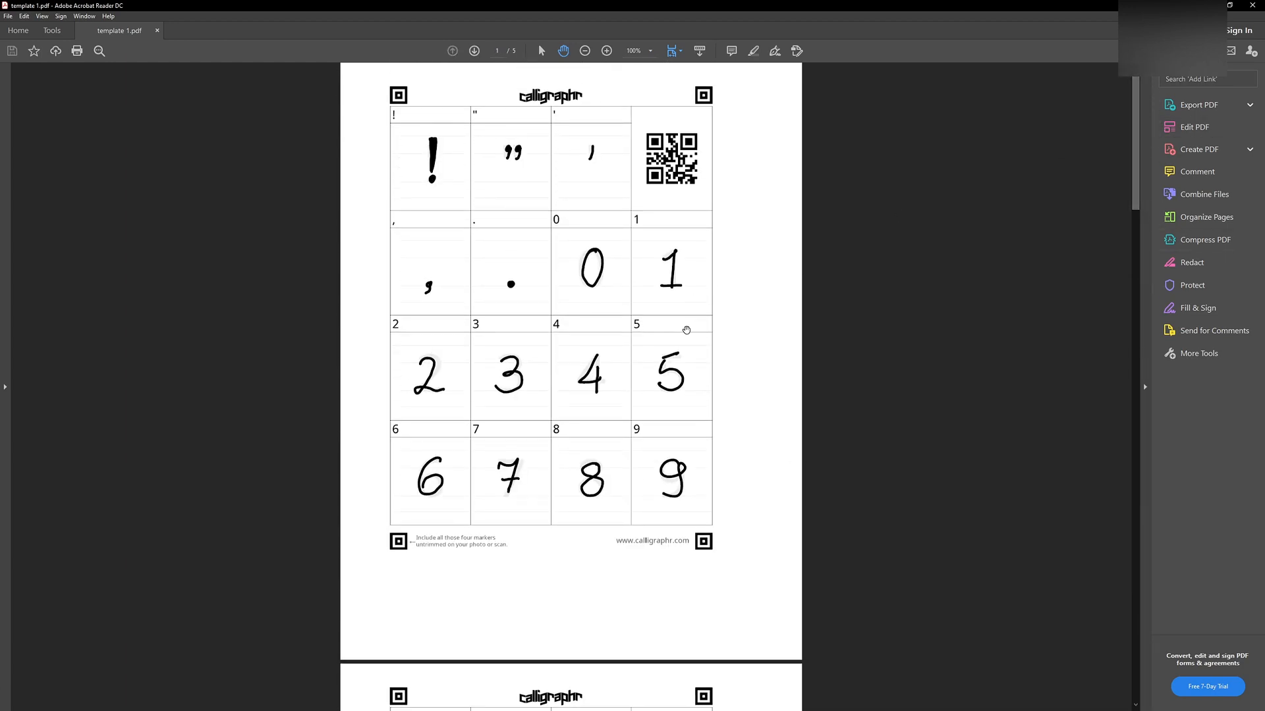
mouse_move(763, 264)
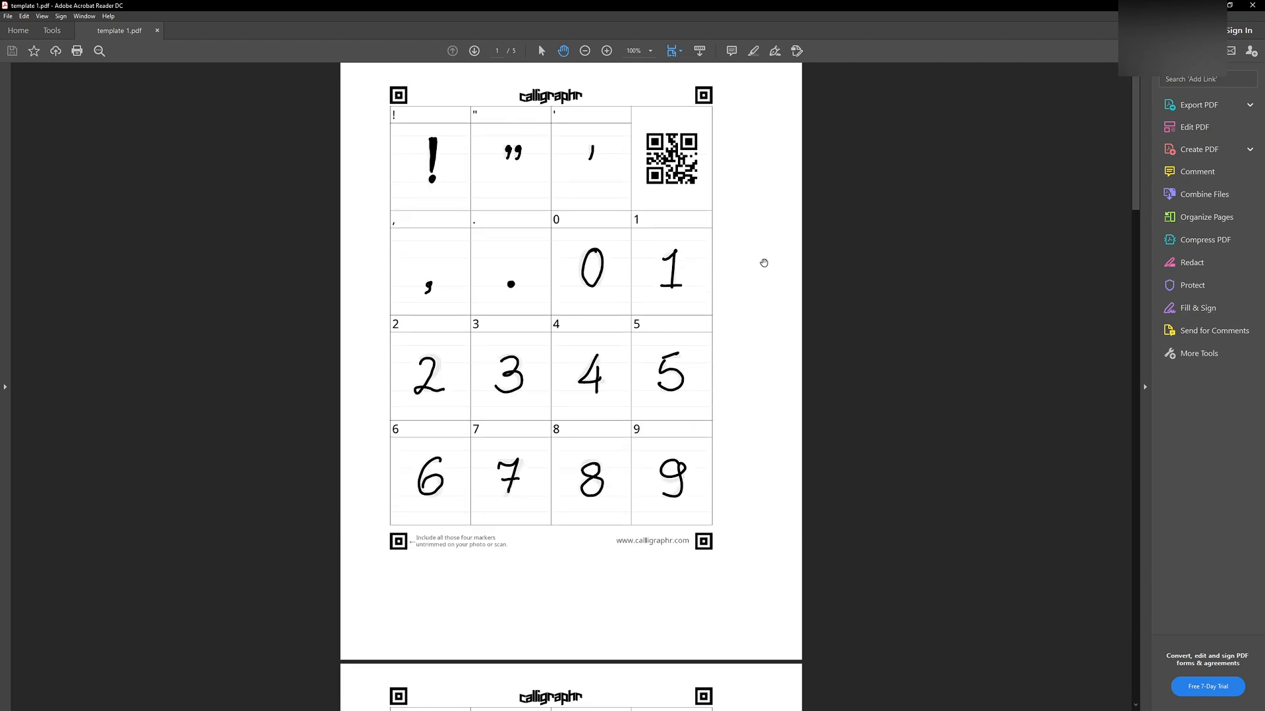
scroll(down, 3)
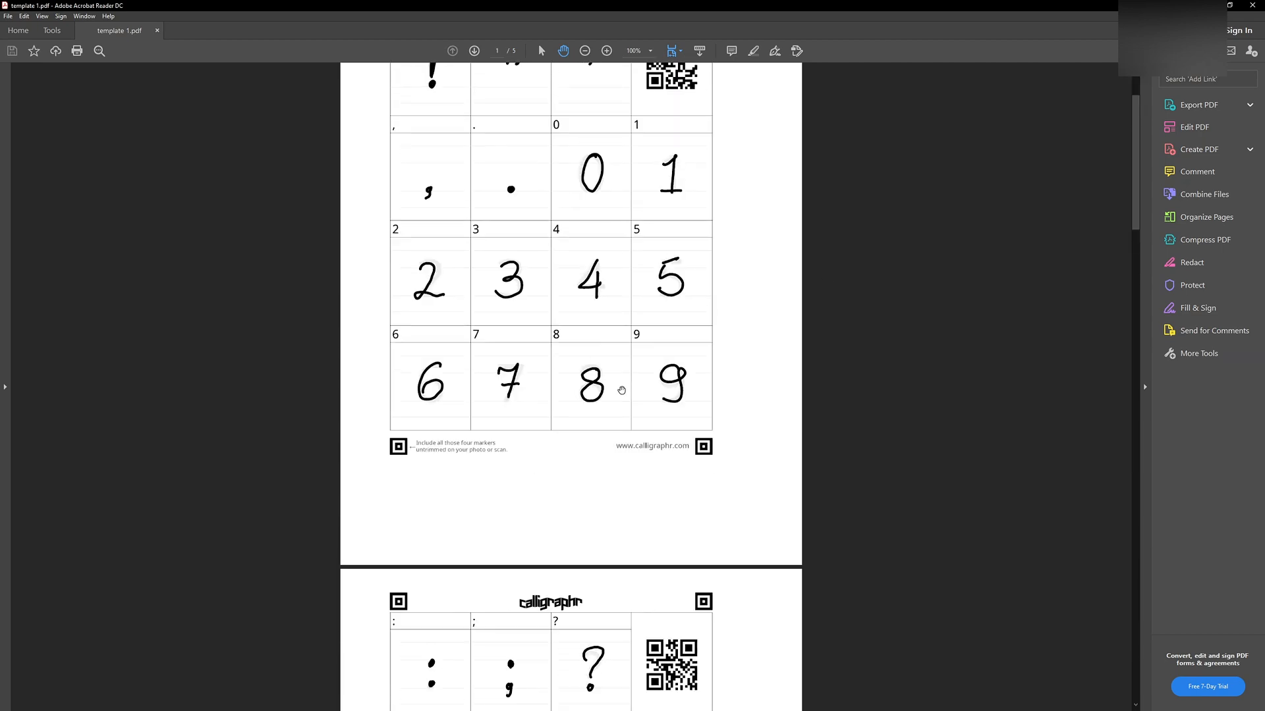
scroll(up, 3)
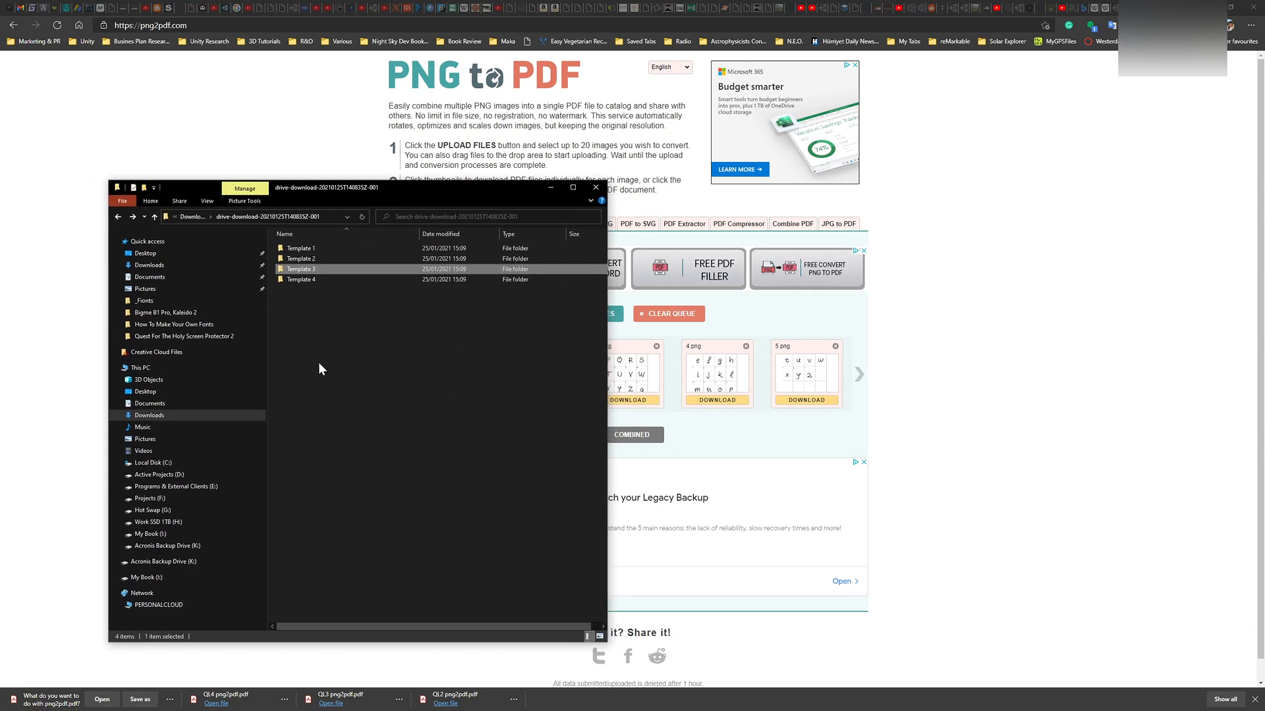
Inspect the Template 1 folder's page images 1.png–5.png in File Explorer, then close the window
click(300, 247)
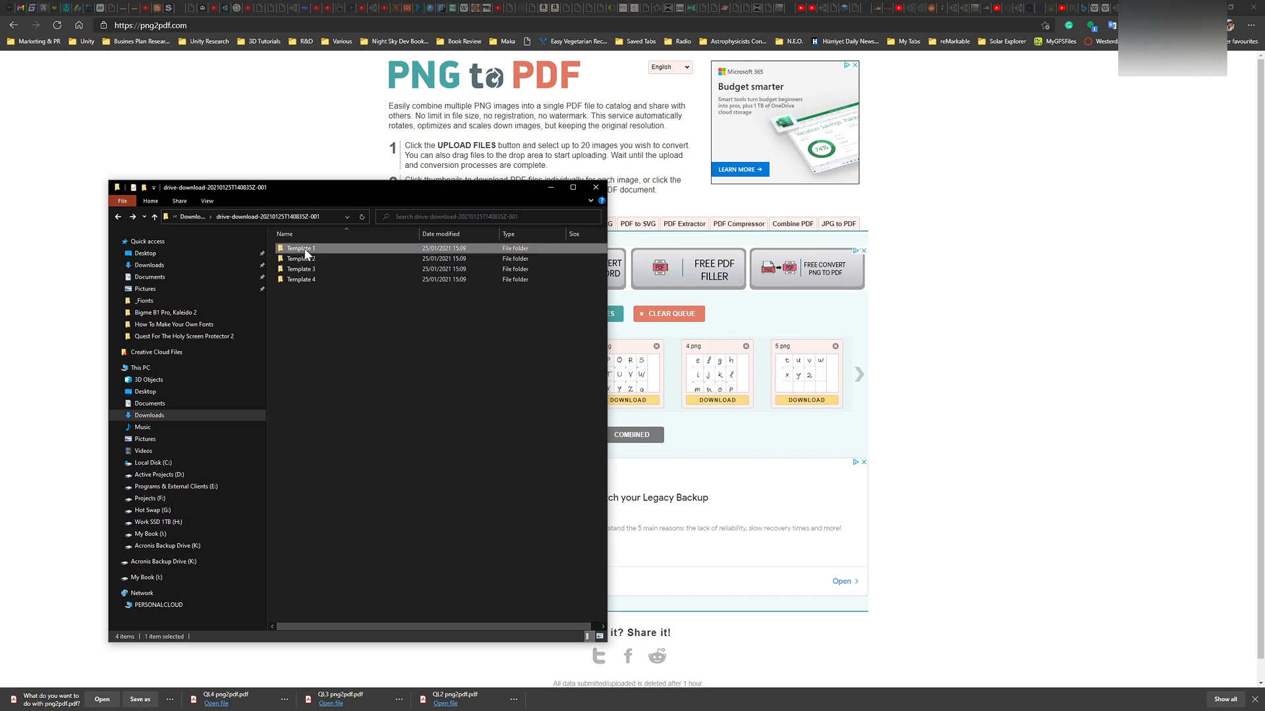
double_click(300, 248)
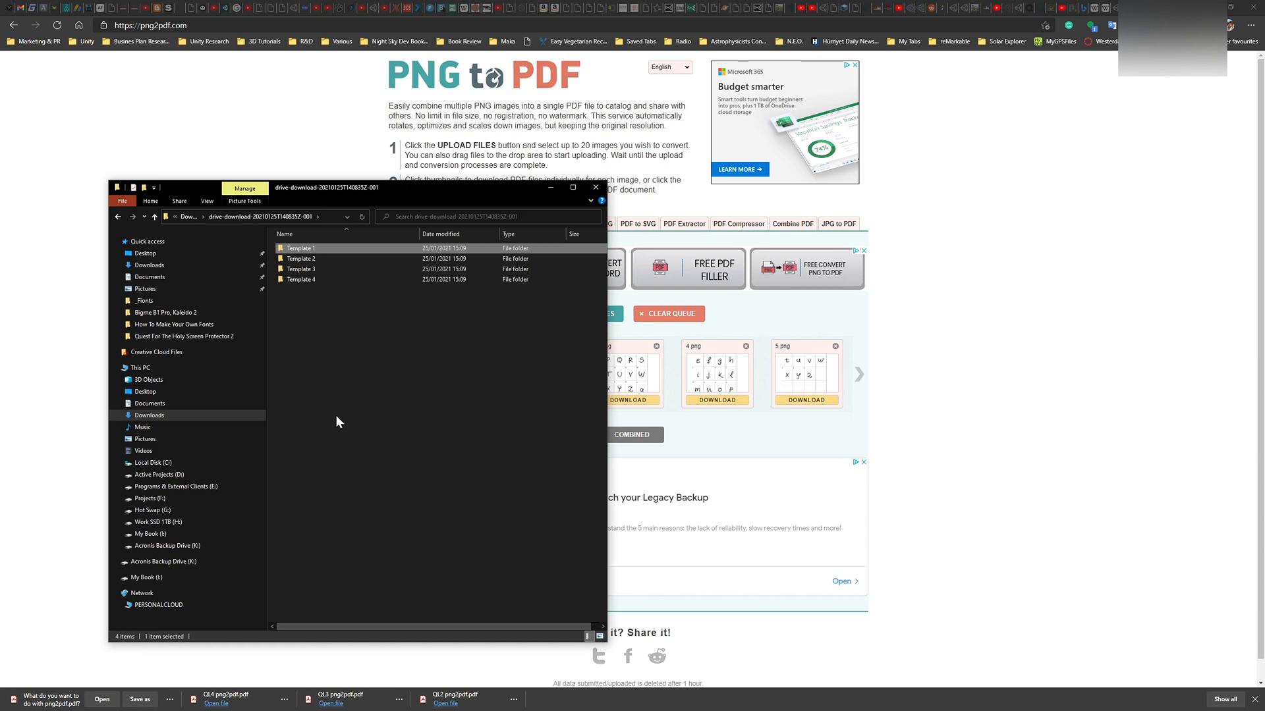
mouse_move(328, 363)
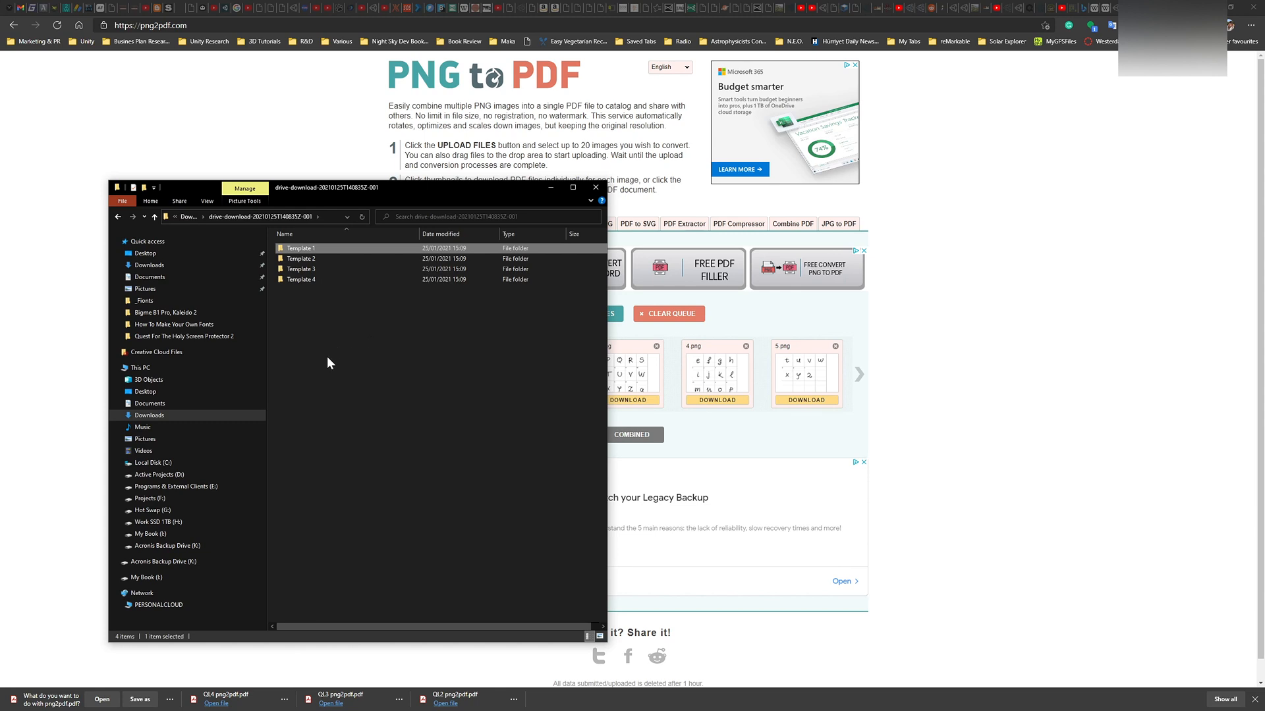
drag(327, 187, 425, 180)
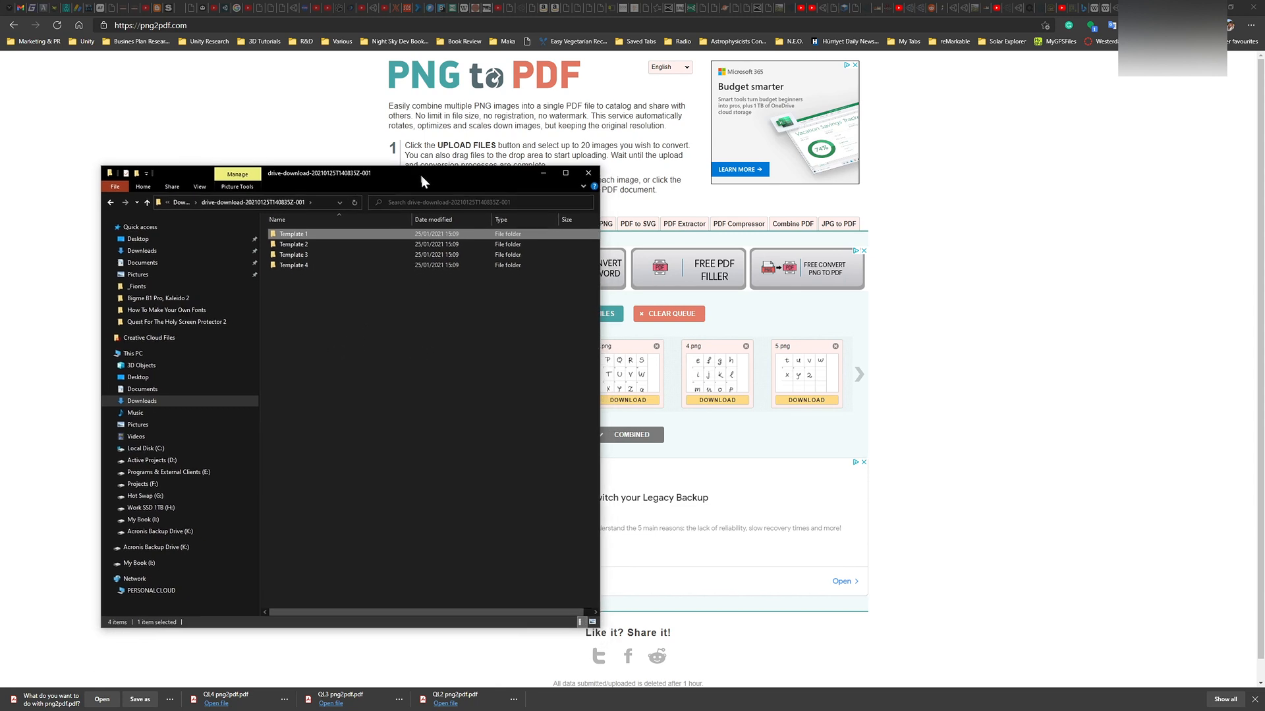
double_click(294, 235)
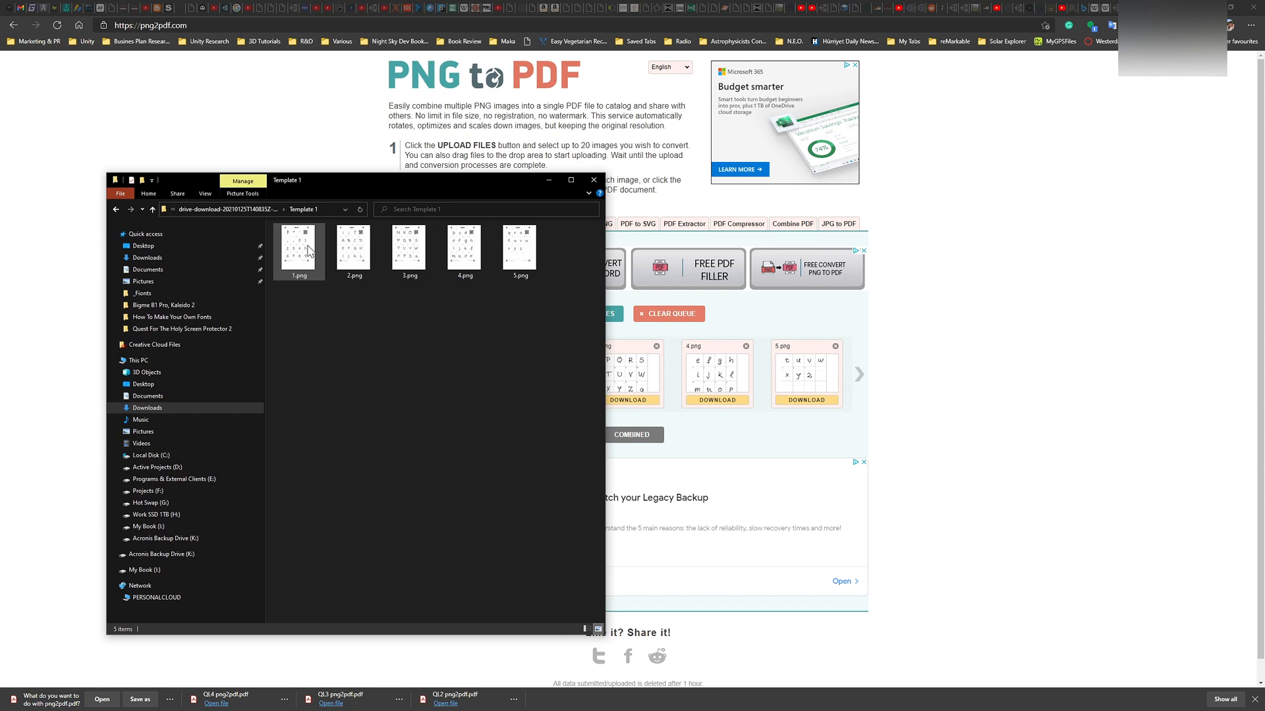
click(520, 246)
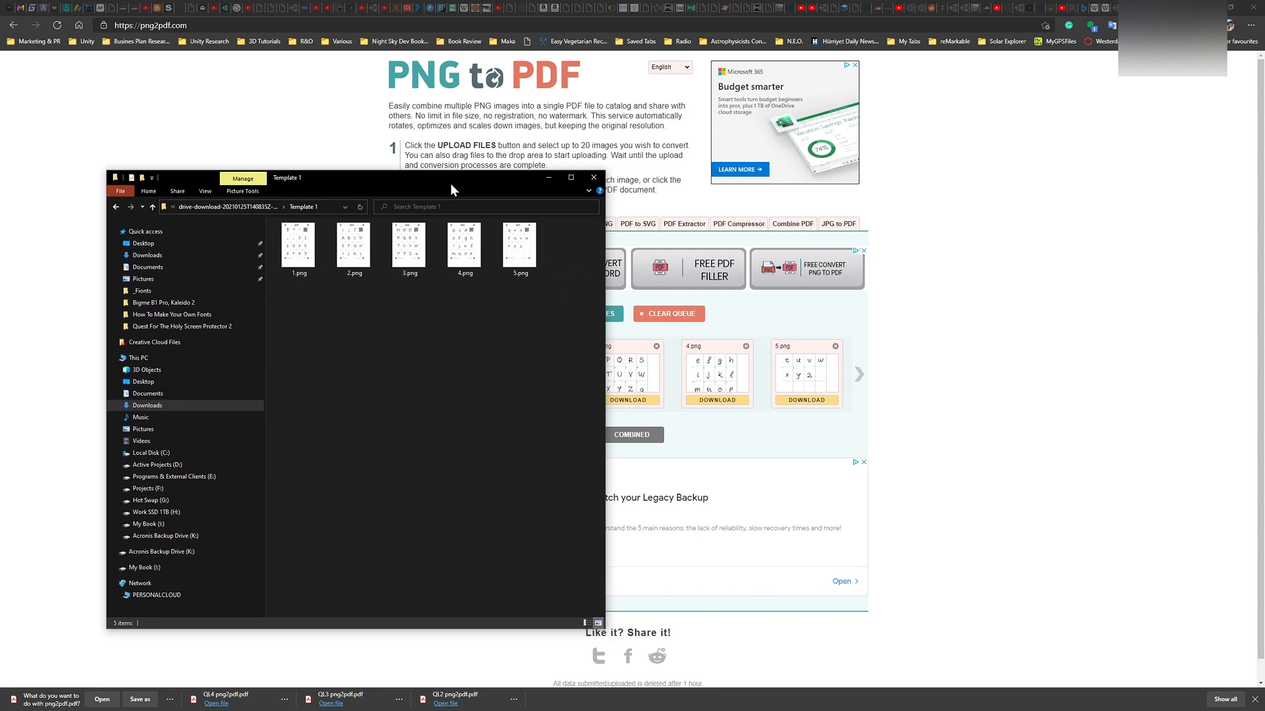
click(116, 207)
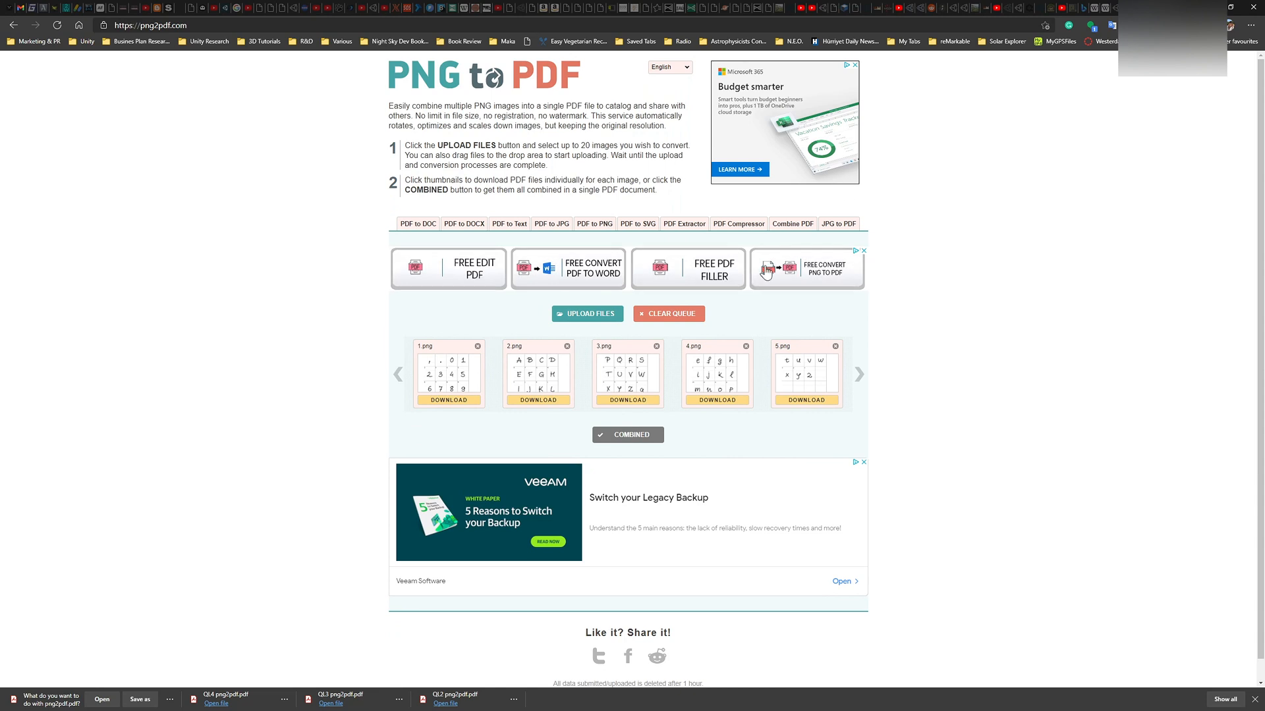
mouse_move(1077, 341)
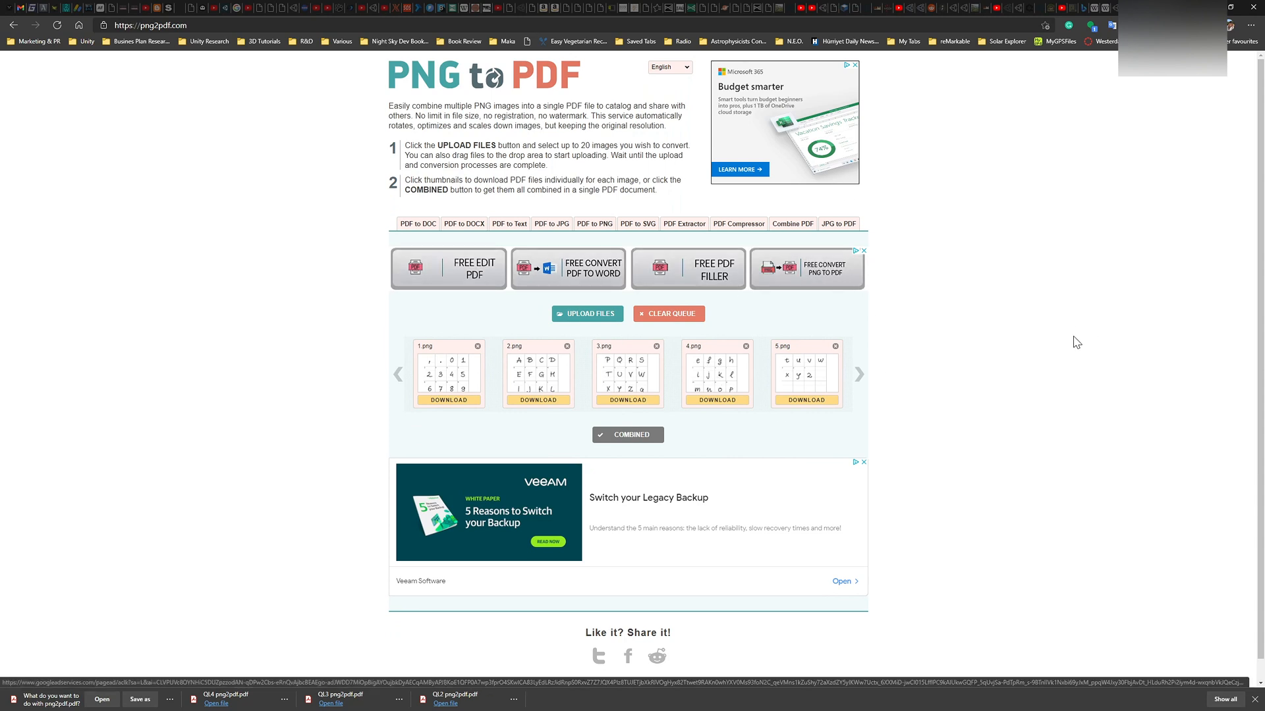
mouse_move(1012, 164)
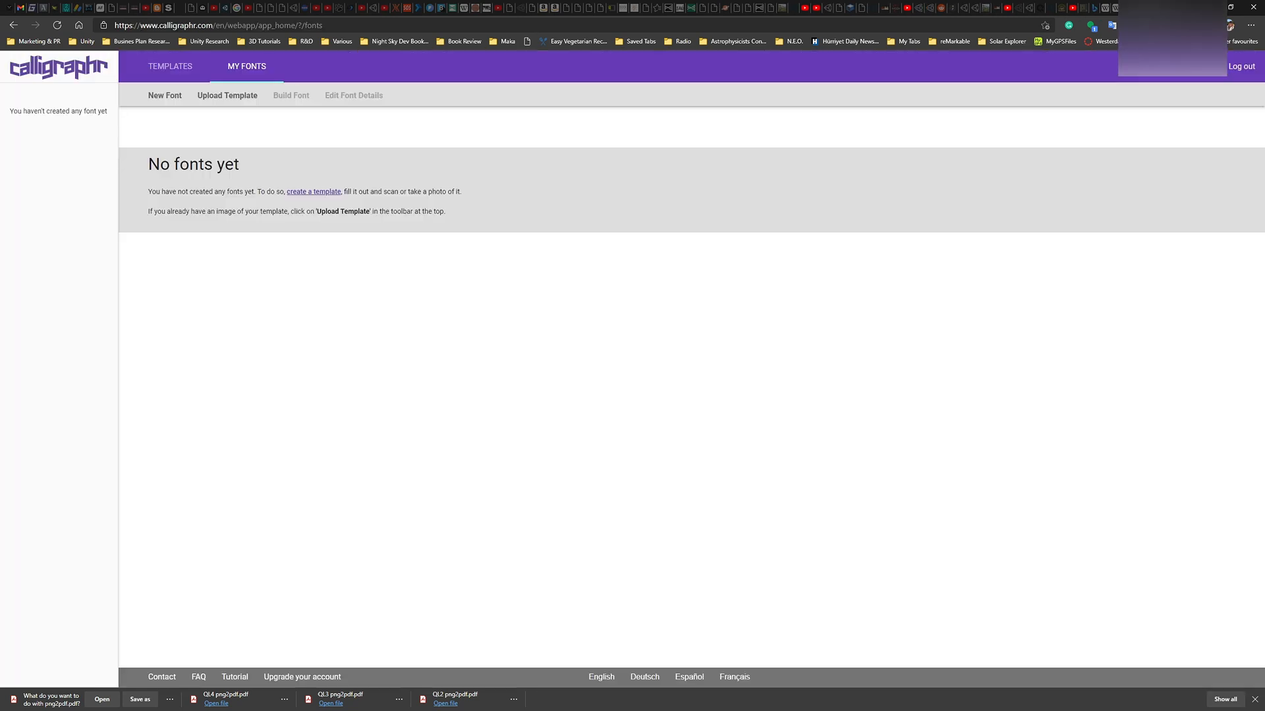
mouse_move(743, 353)
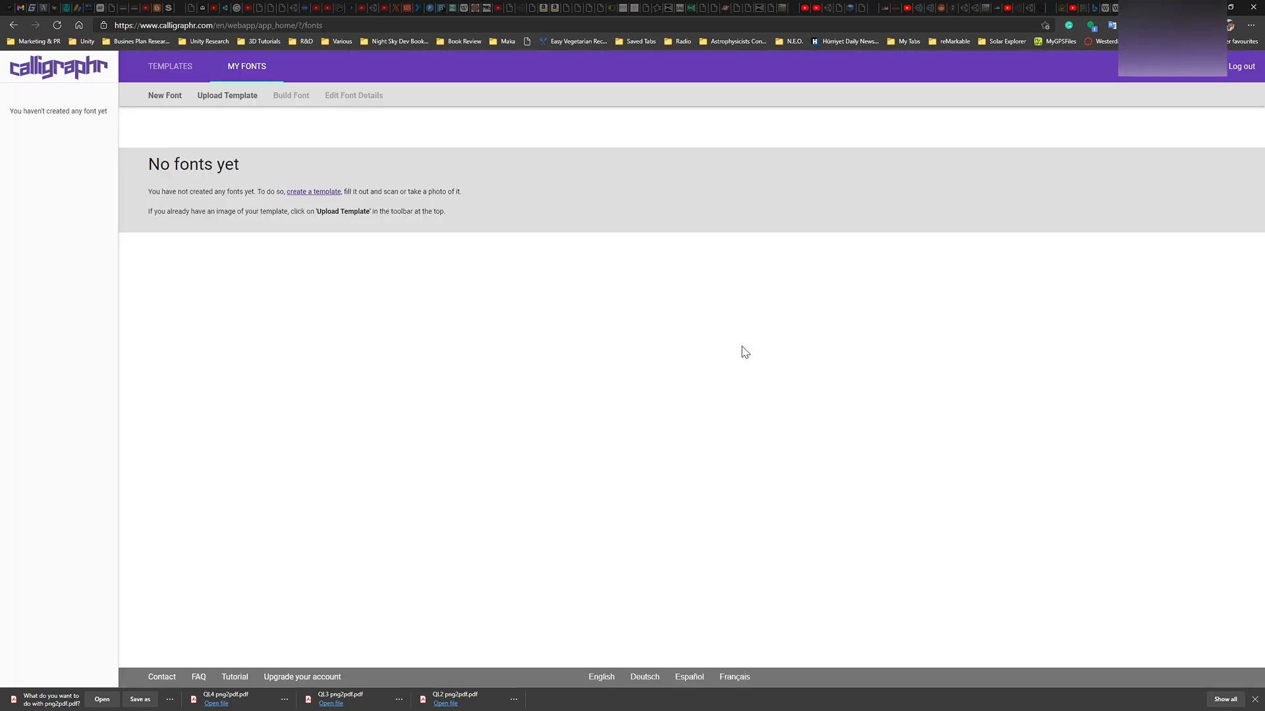
mouse_move(330, 257)
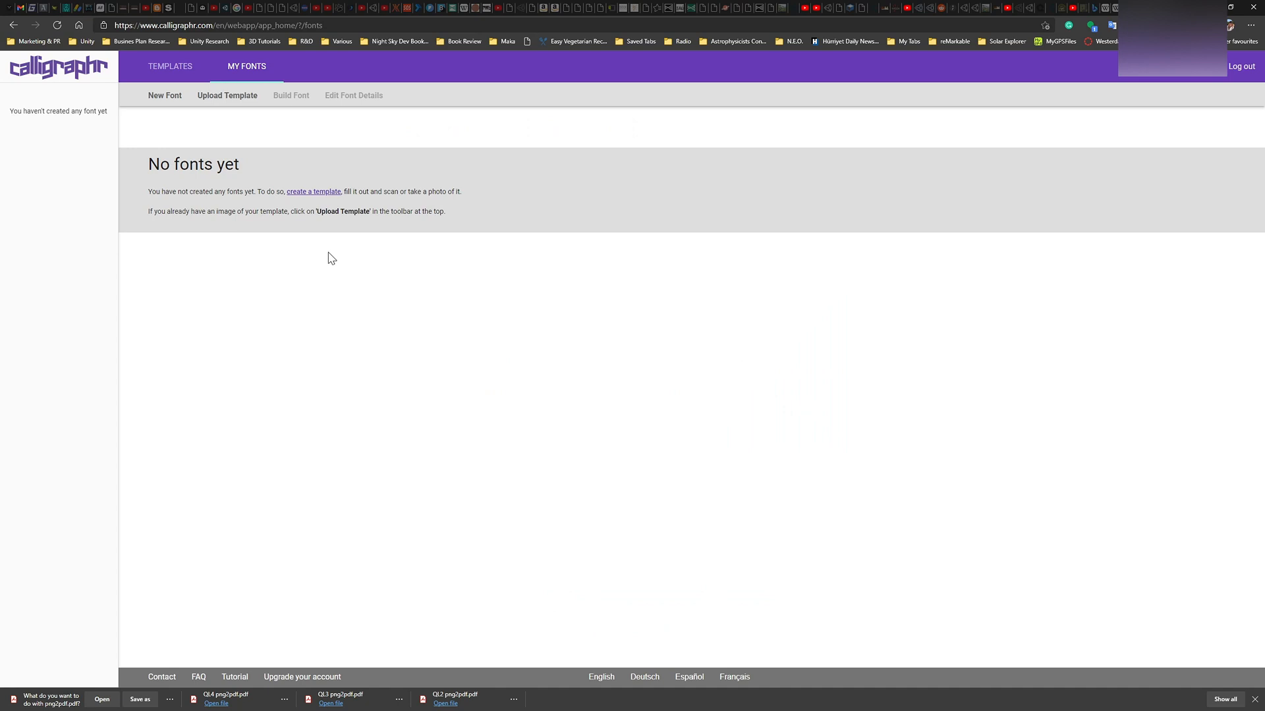
mouse_move(357, 236)
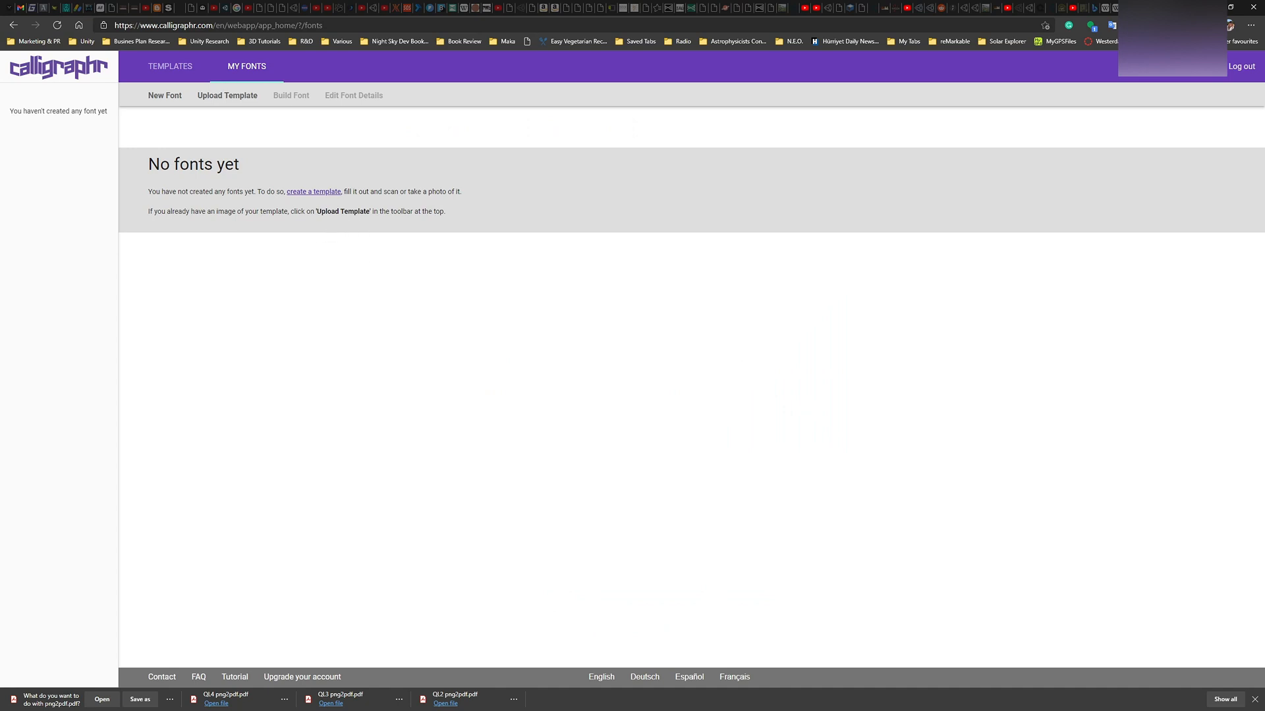
mouse_move(209, 141)
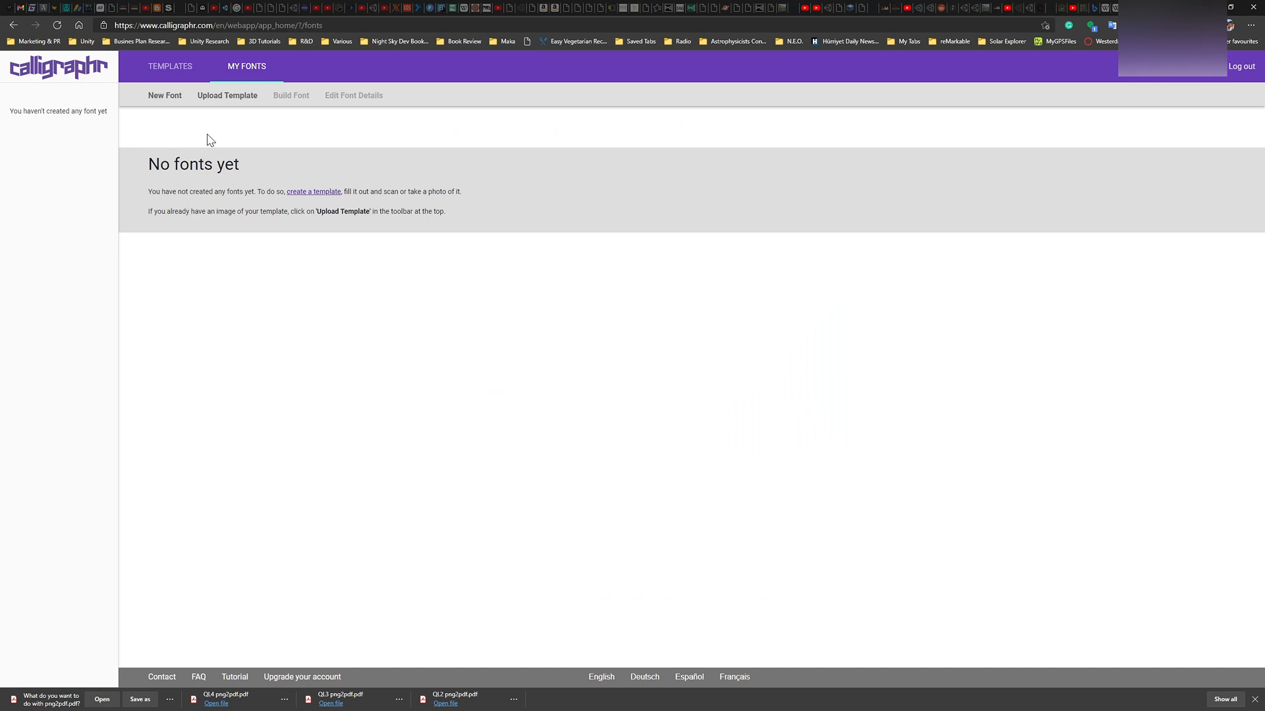
mouse_move(1204, 659)
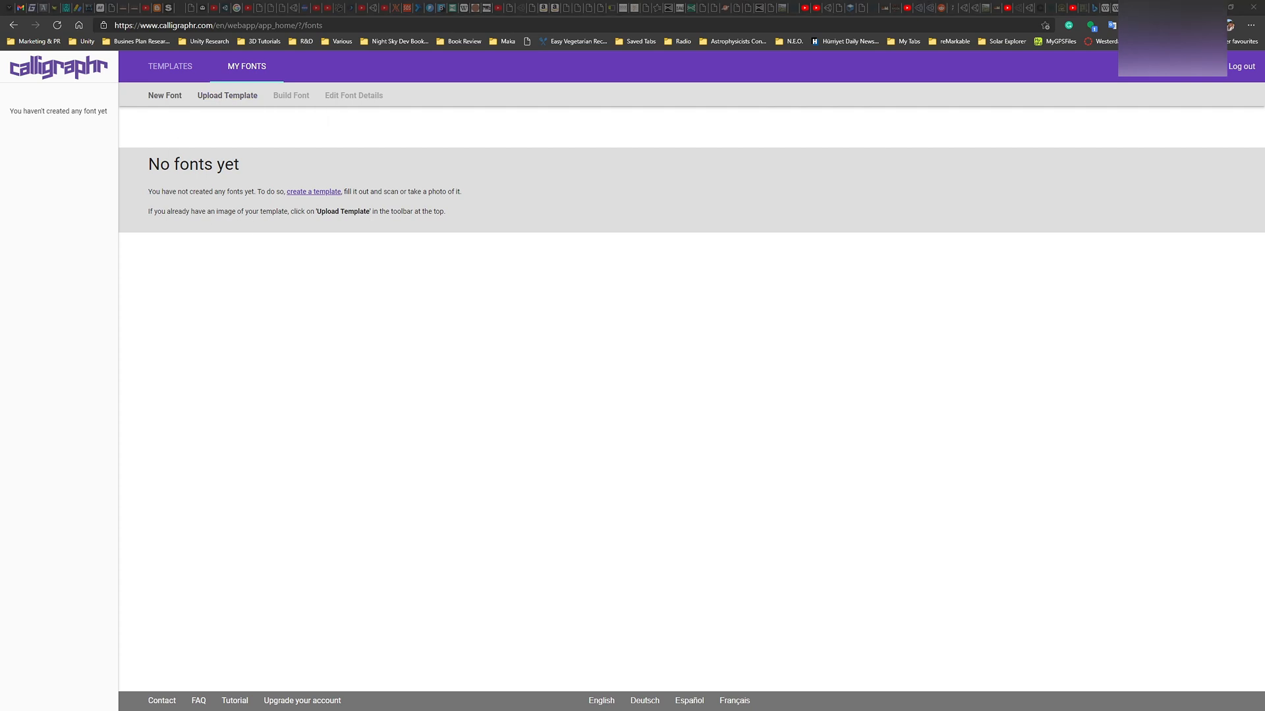
click(228, 94)
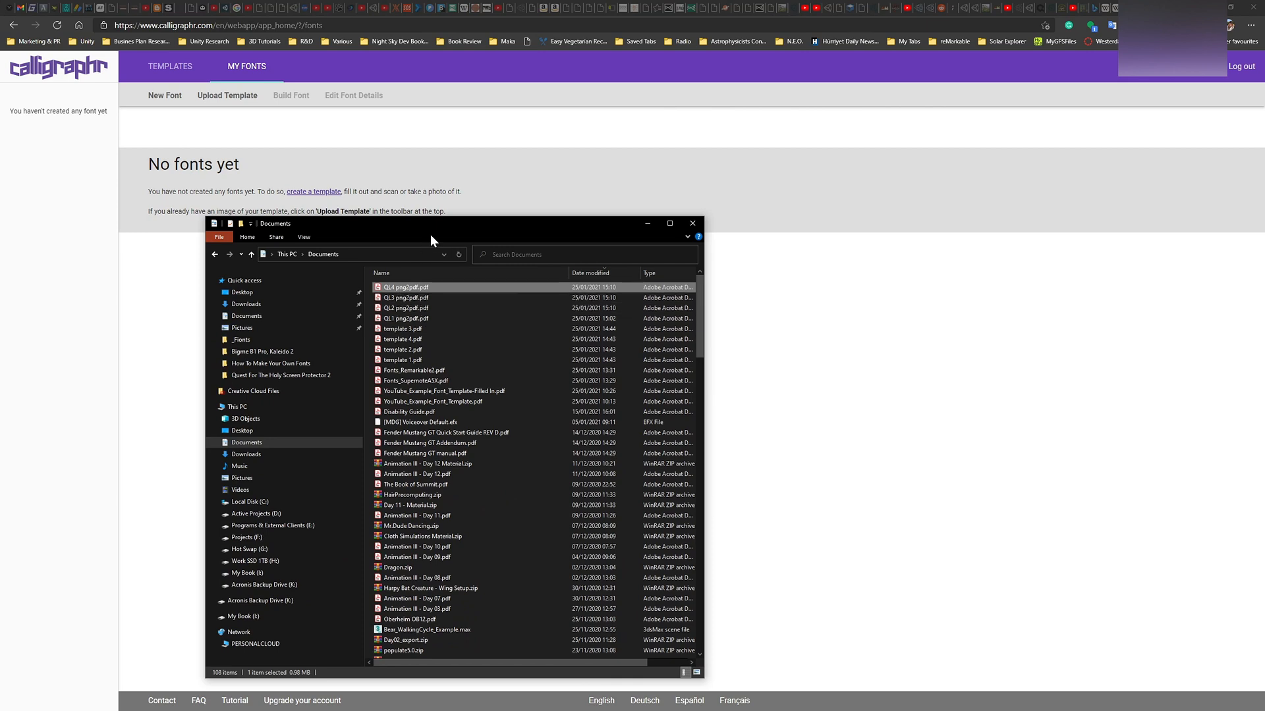
click(692, 224)
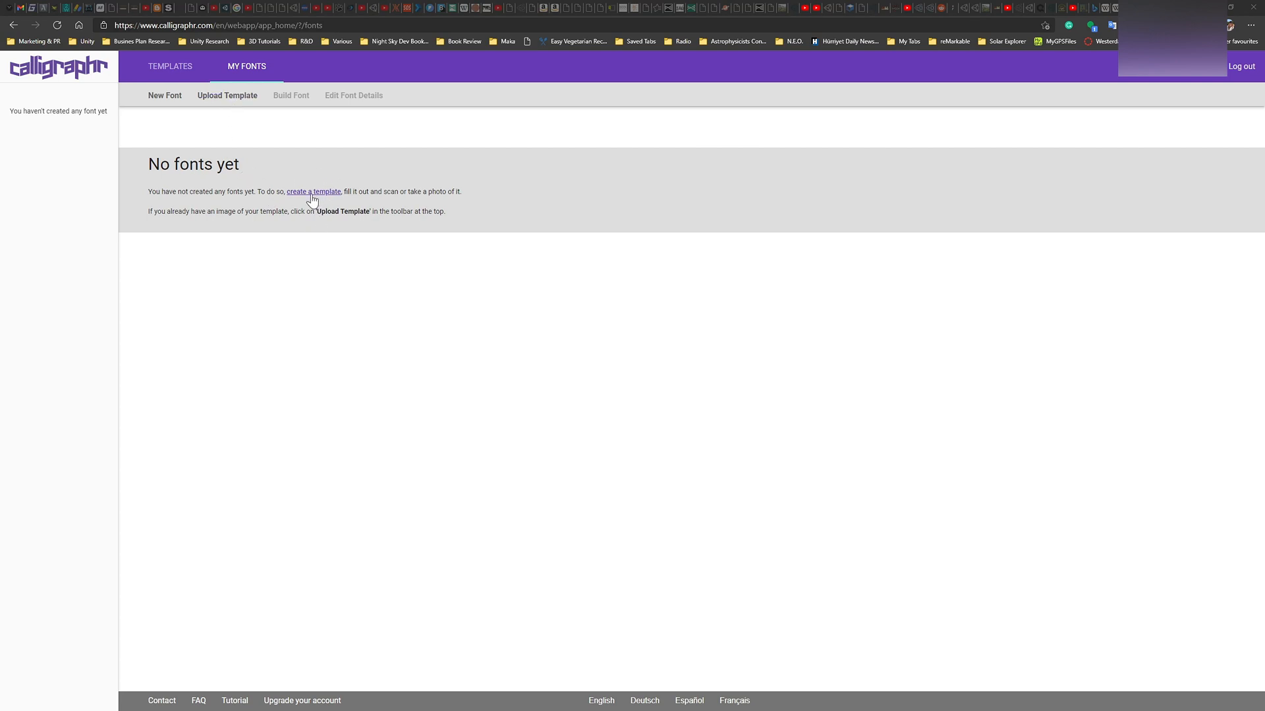
Choose QL1 png2pdf.pdf from Documents as the filled template to upload
click(226, 95)
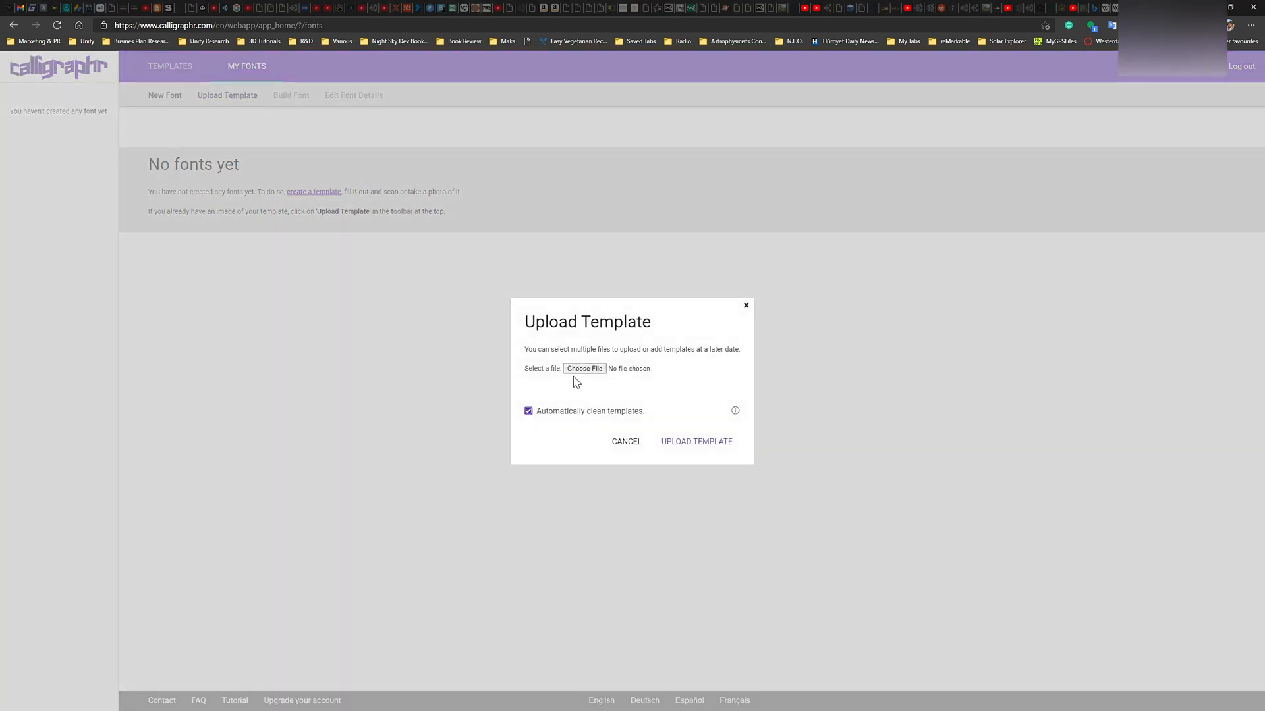
click(583, 369)
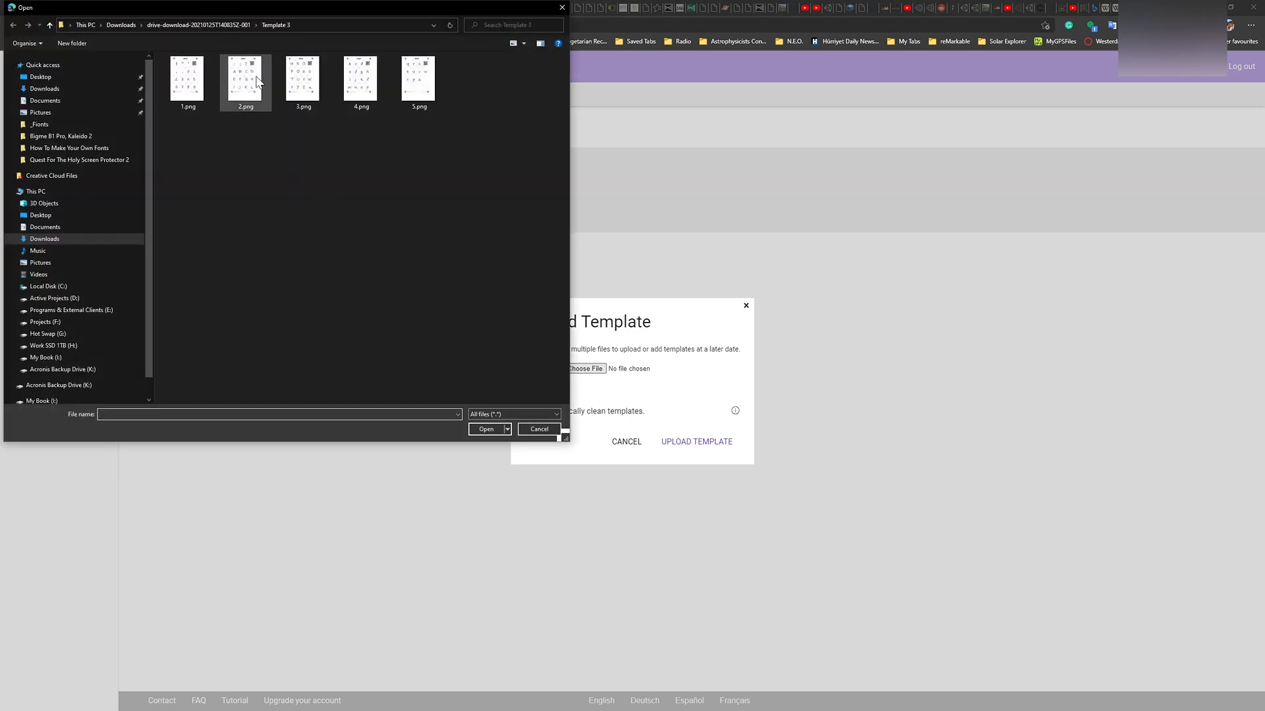
mouse_move(92, 238)
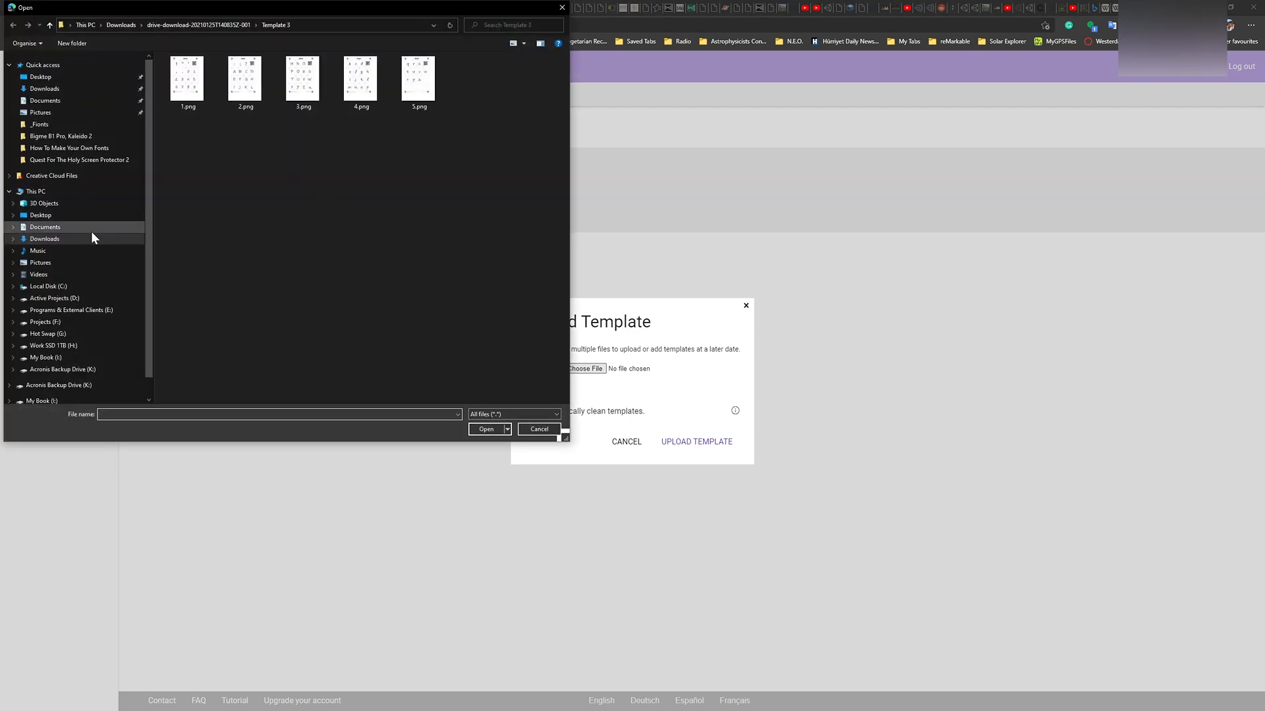
click(44, 227)
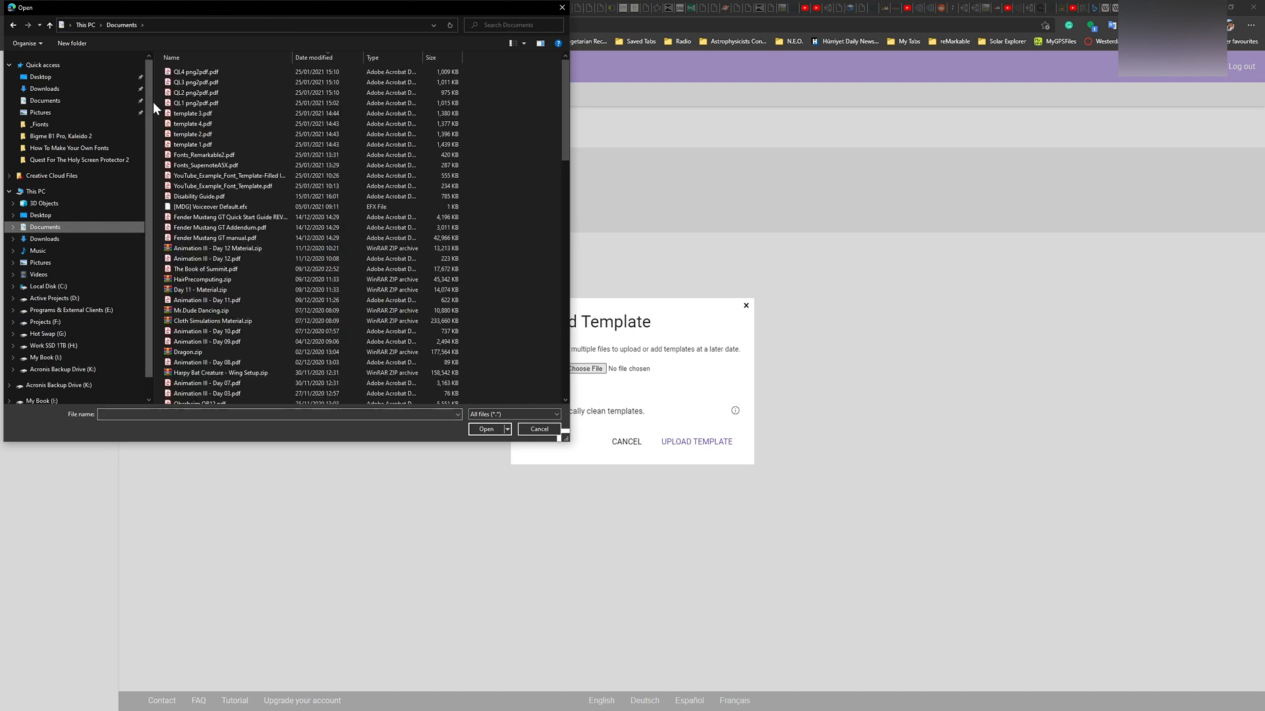
click(195, 103)
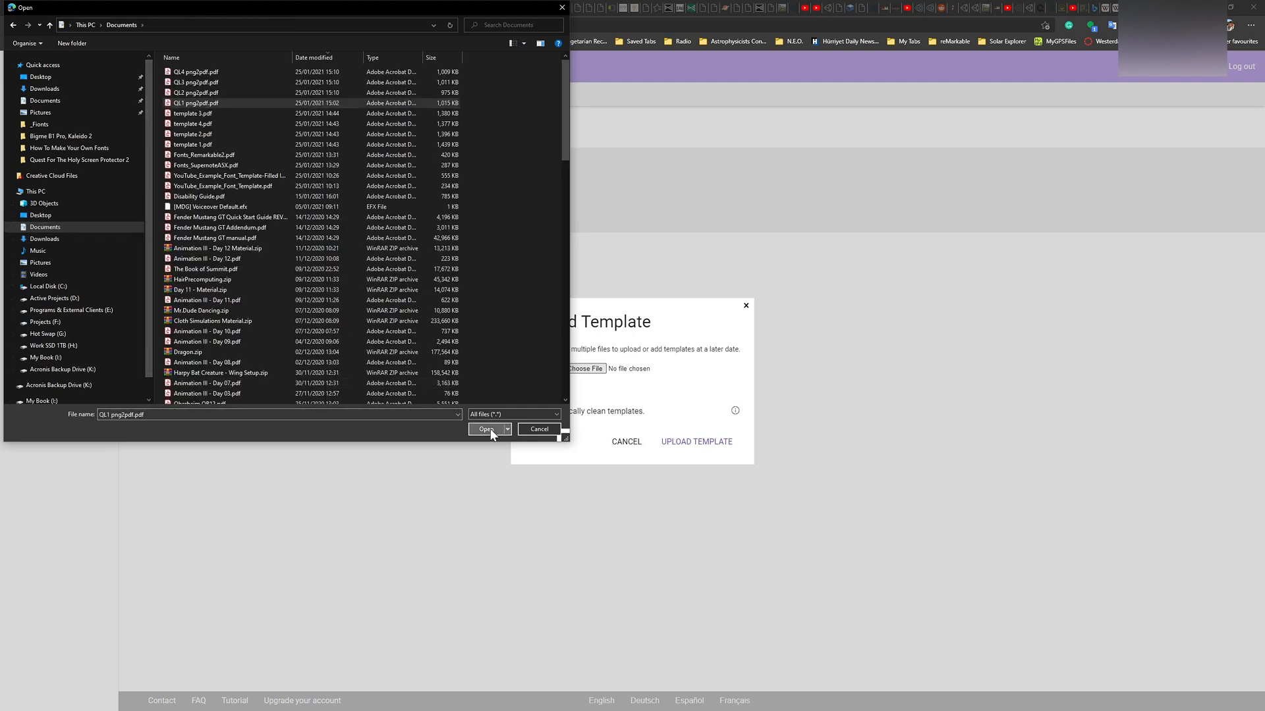
click(486, 428)
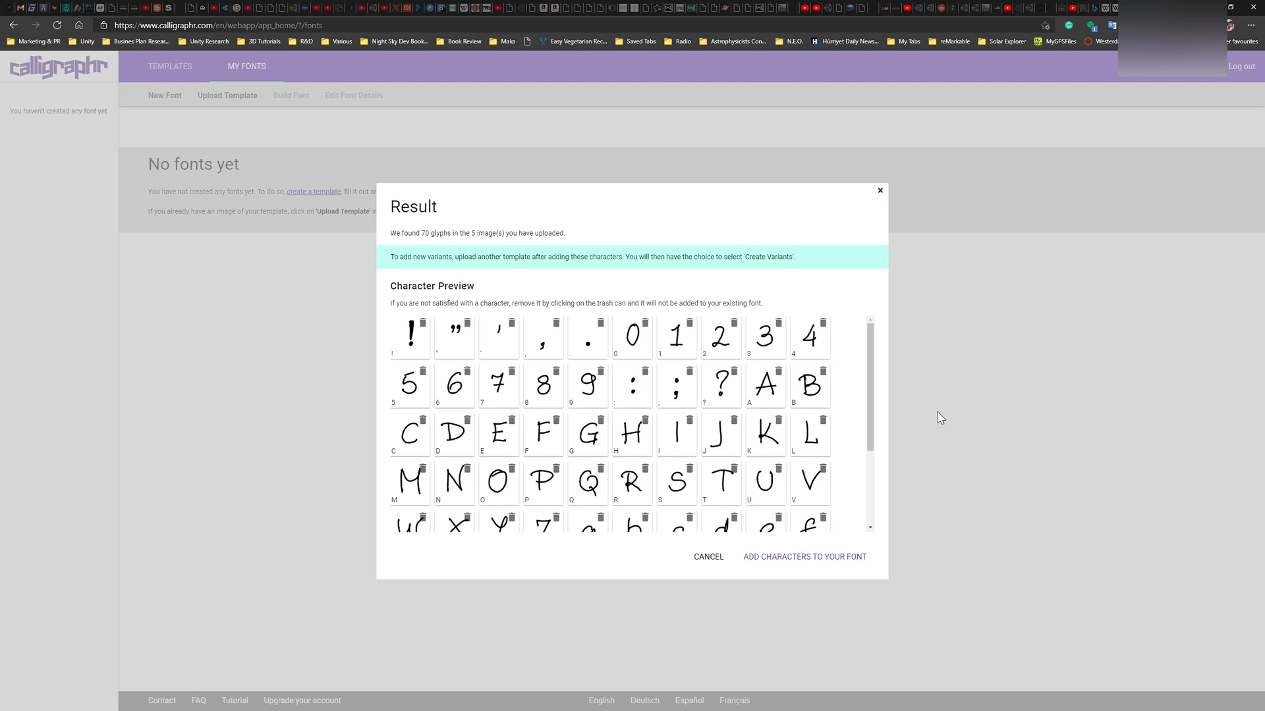
Review the 70 detected glyphs in the Result dialog and add them to MyFont
scroll(down, 3)
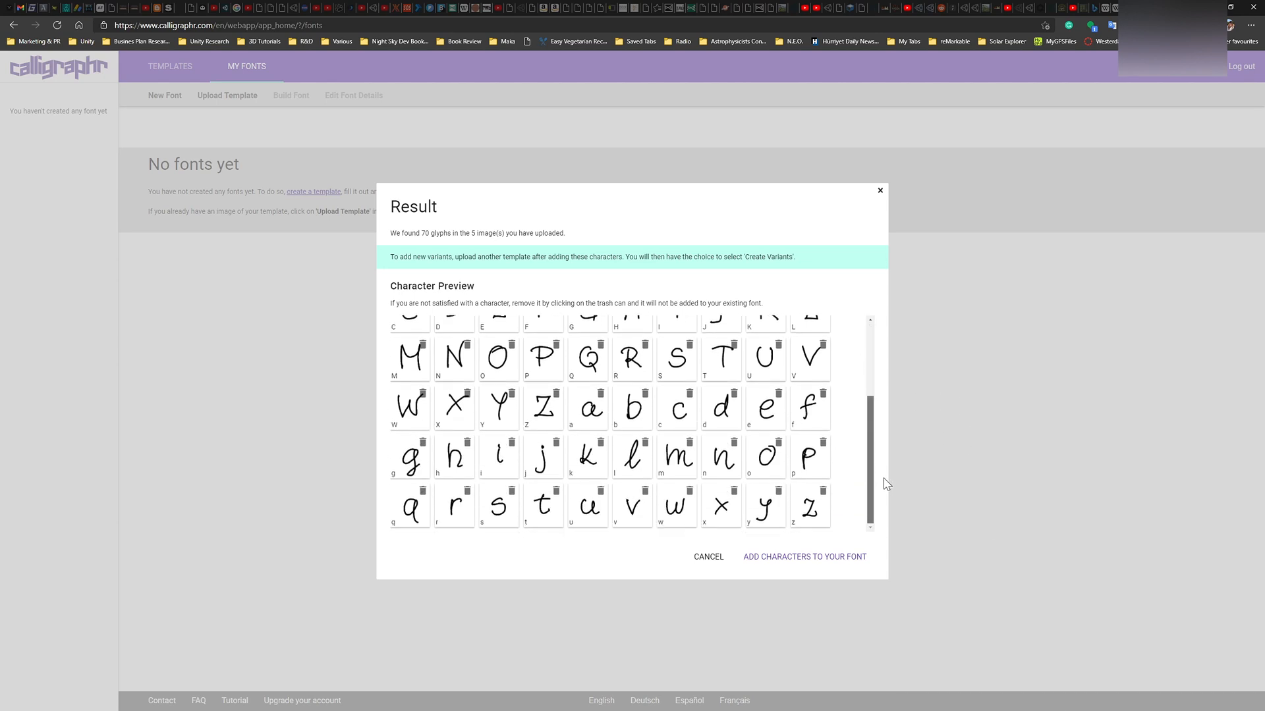
scroll(up, 3)
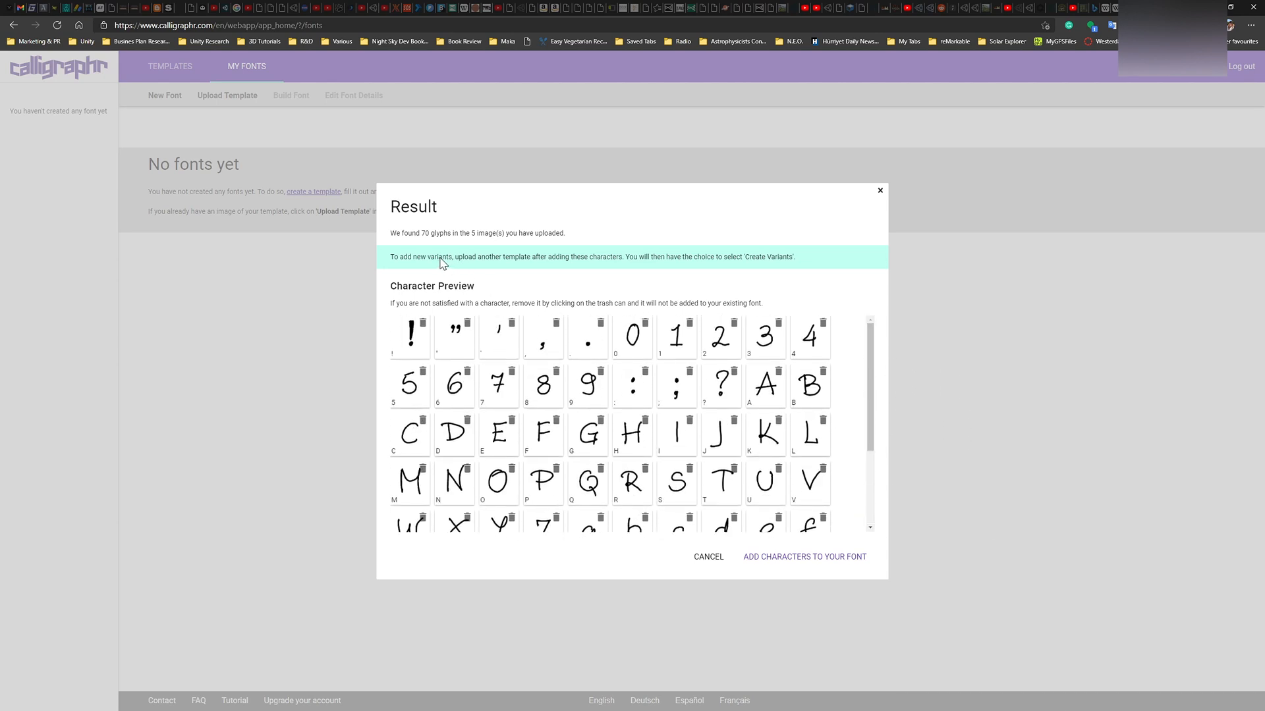
mouse_move(807, 225)
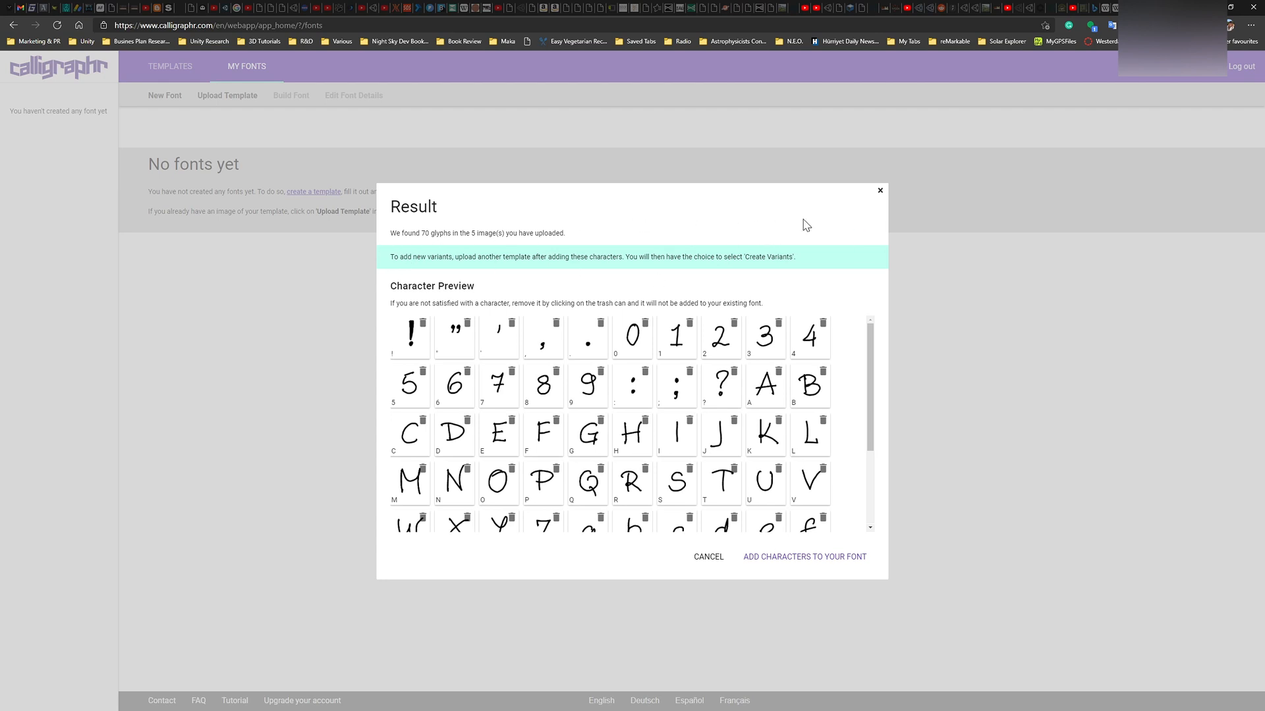
mouse_move(465, 292)
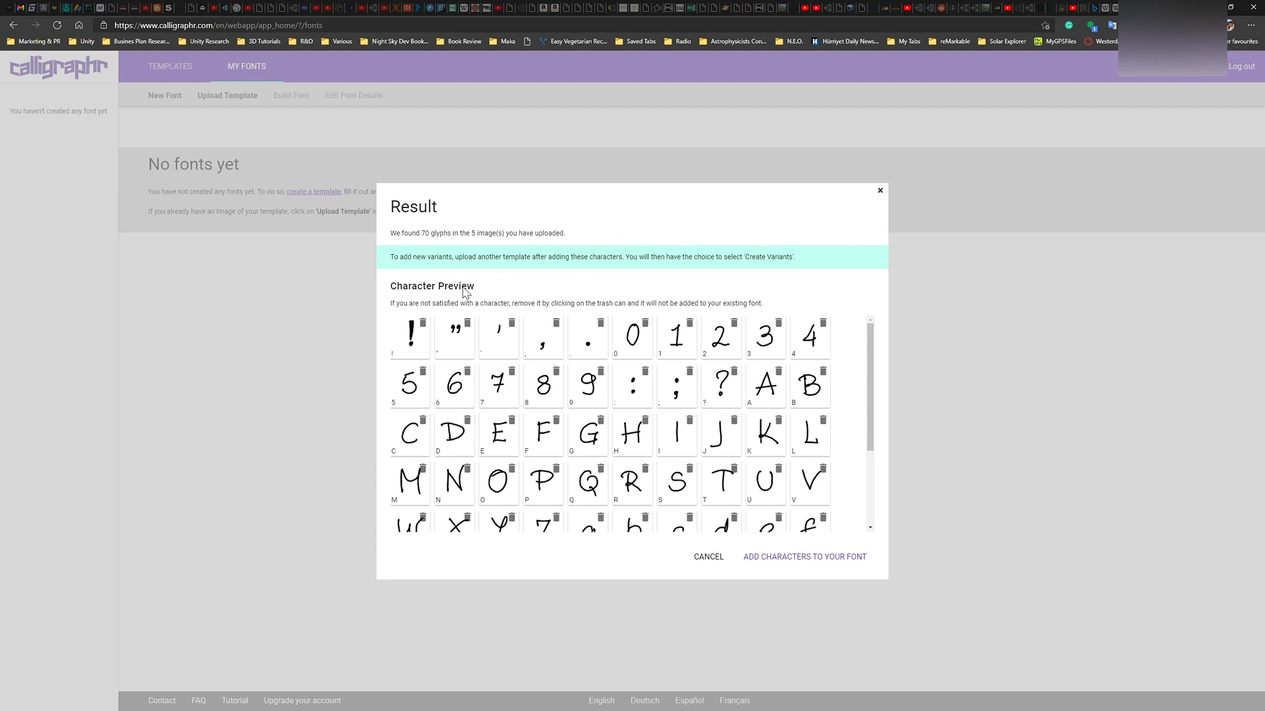
mouse_move(499, 268)
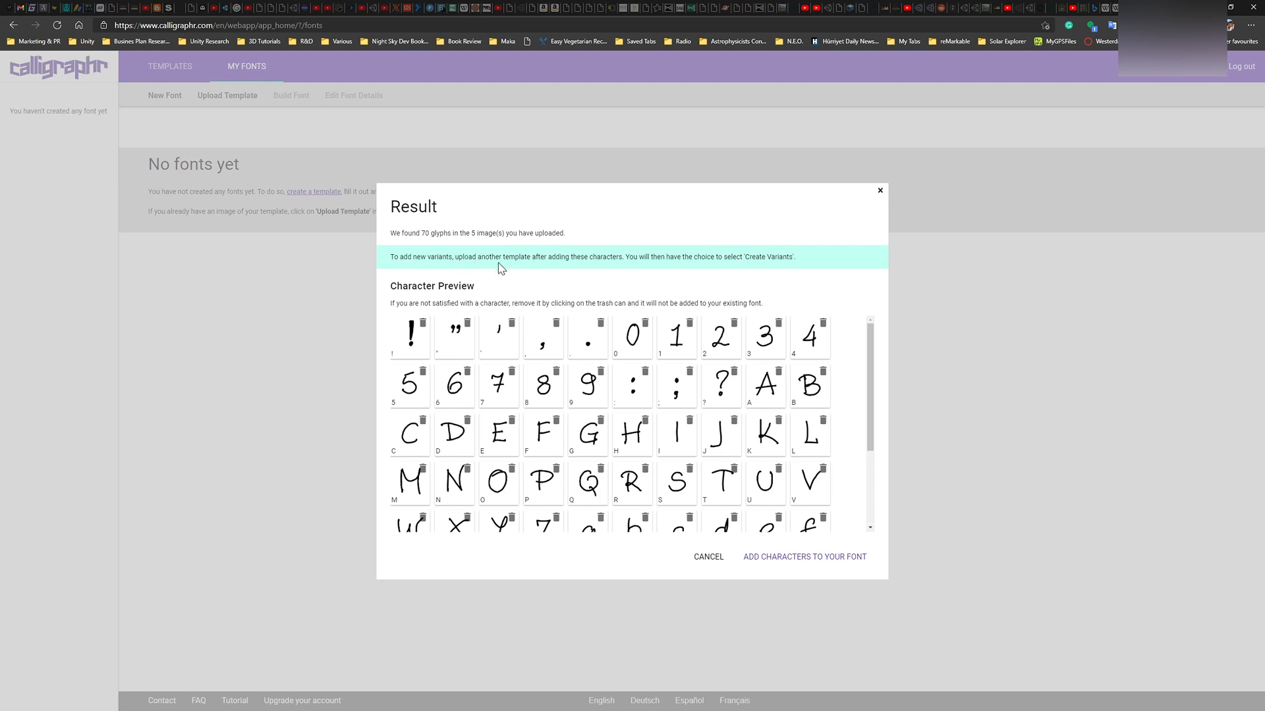
mouse_move(604, 274)
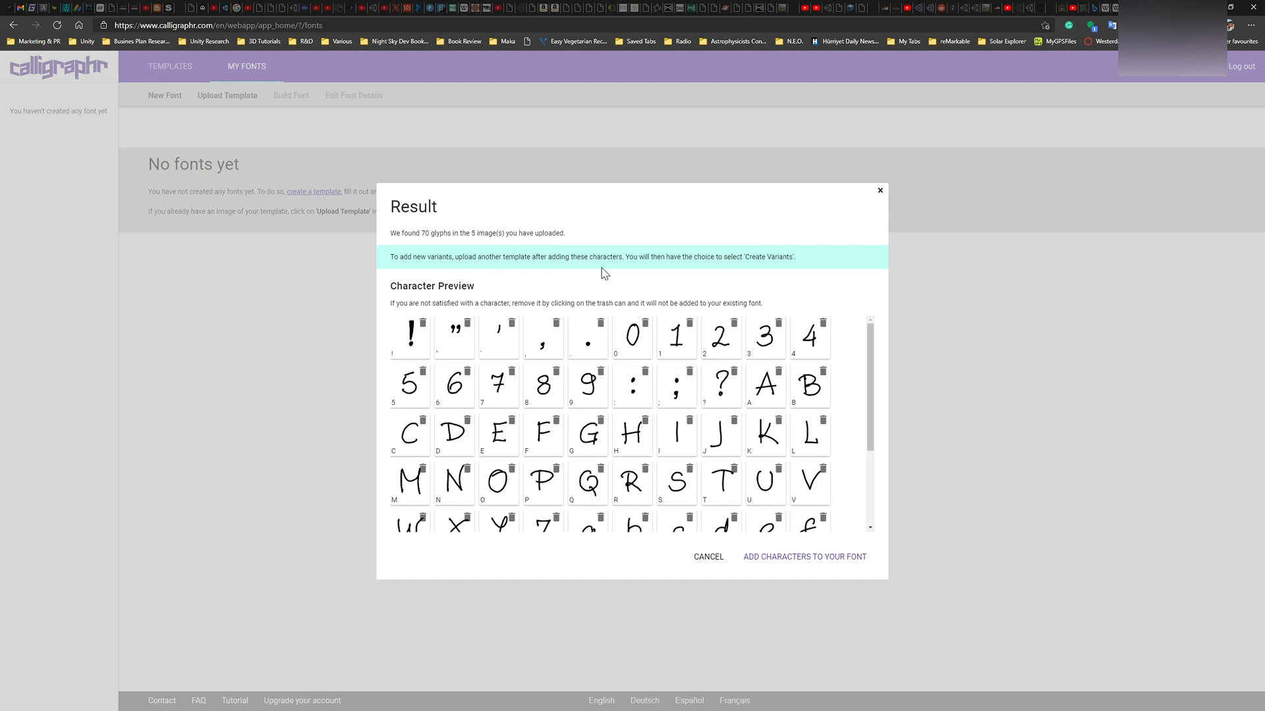
mouse_move(700, 268)
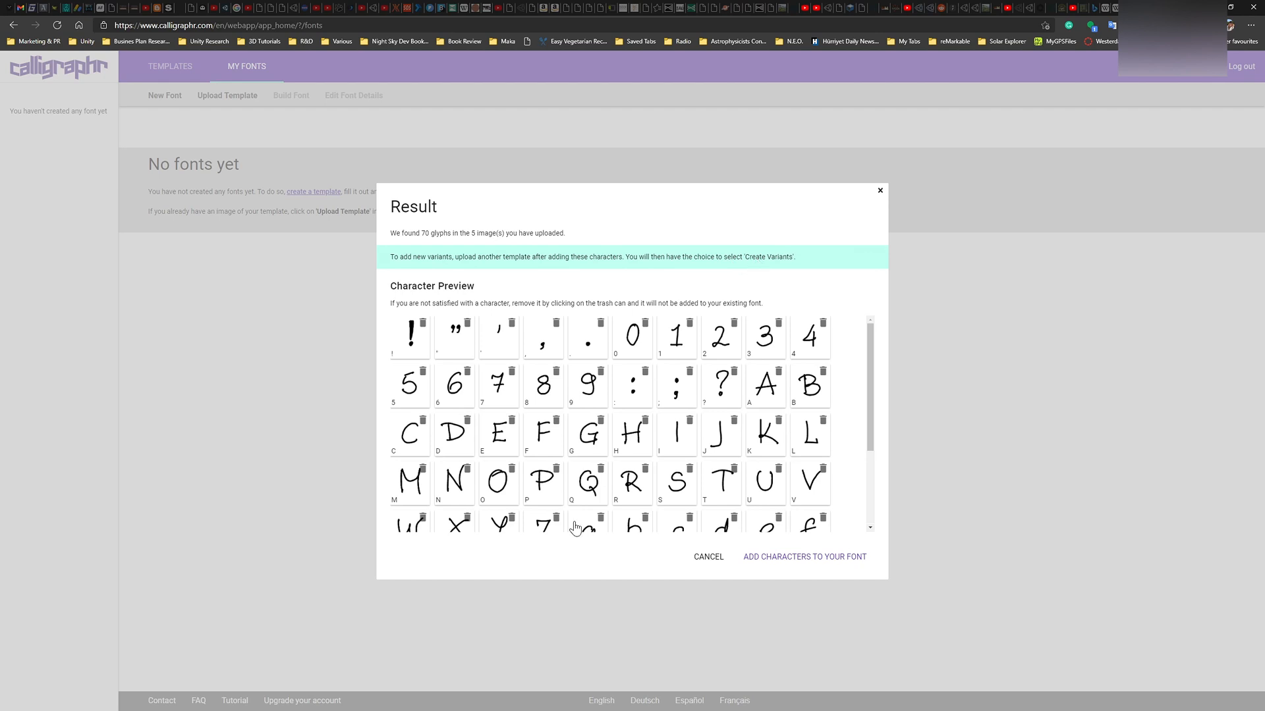
click(802, 556)
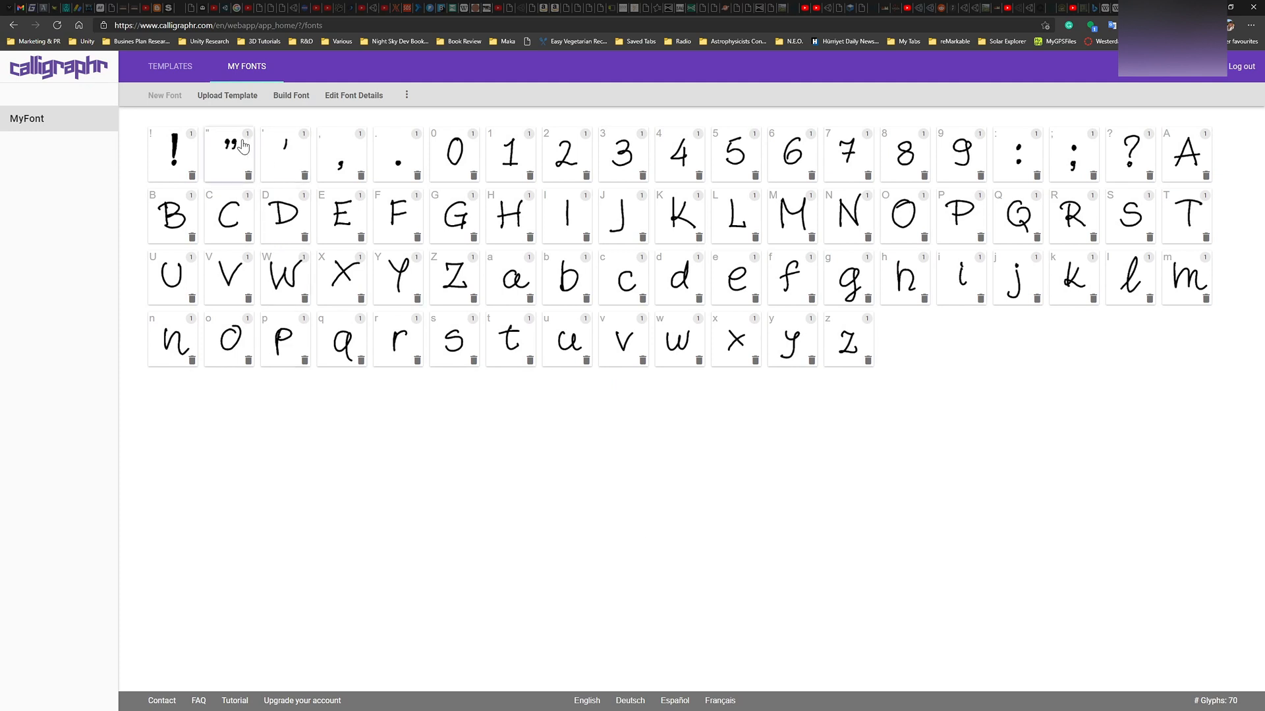
mouse_move(267, 311)
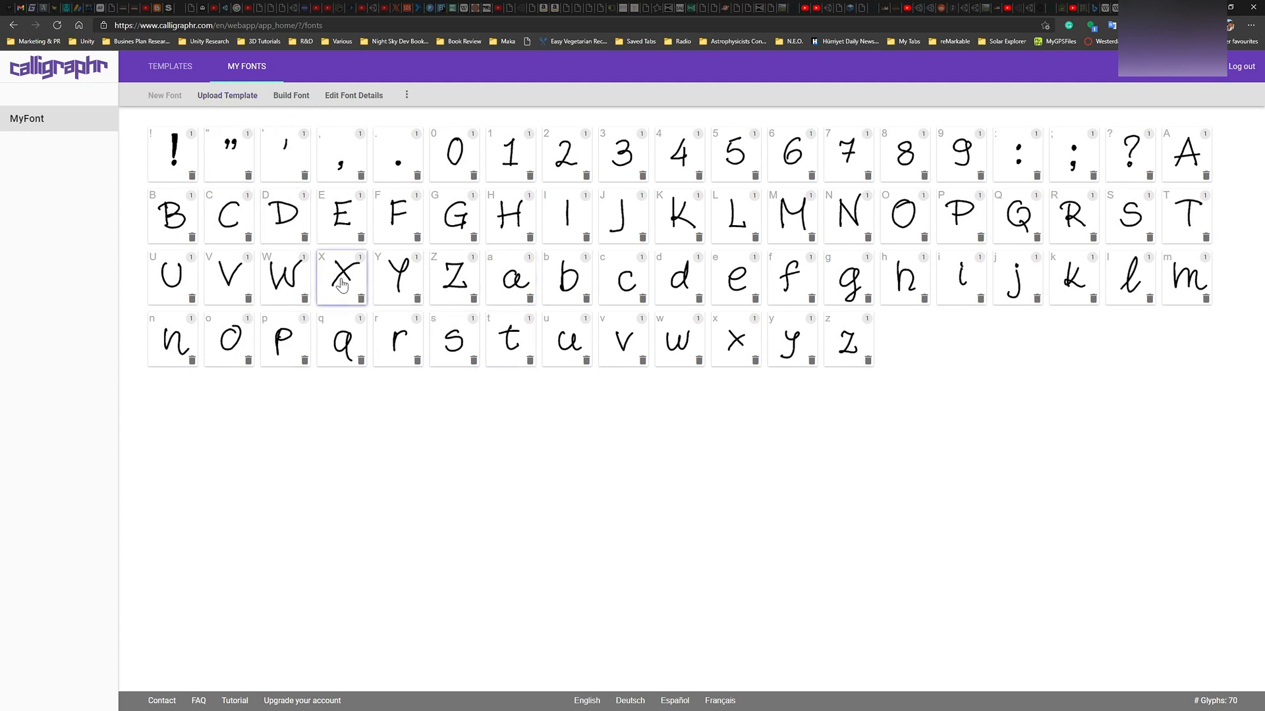
click(339, 277)
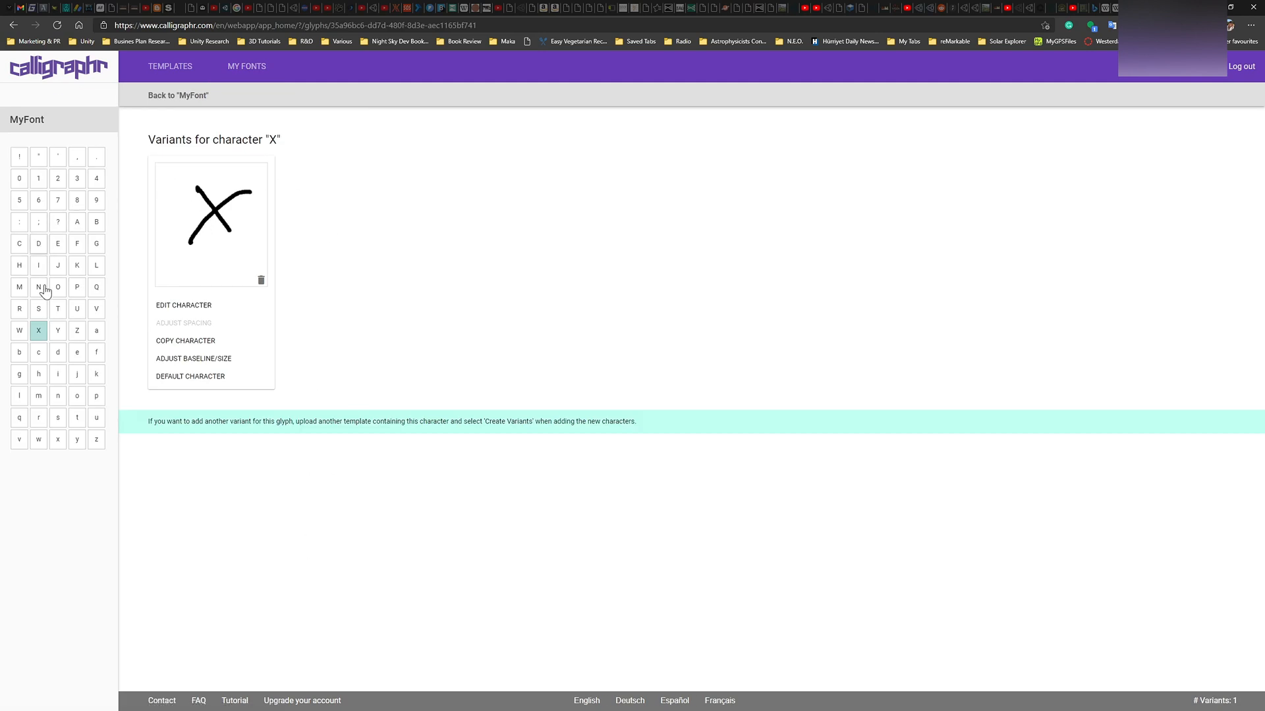
click(56, 287)
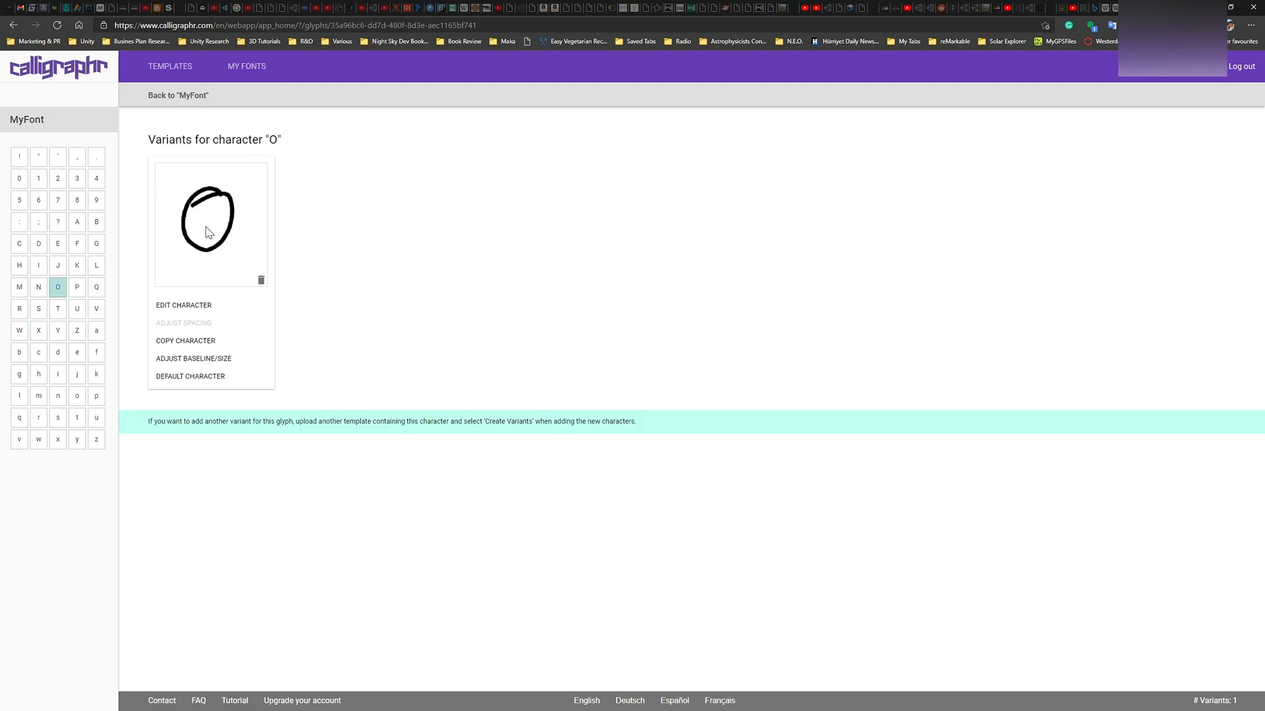
click(77, 265)
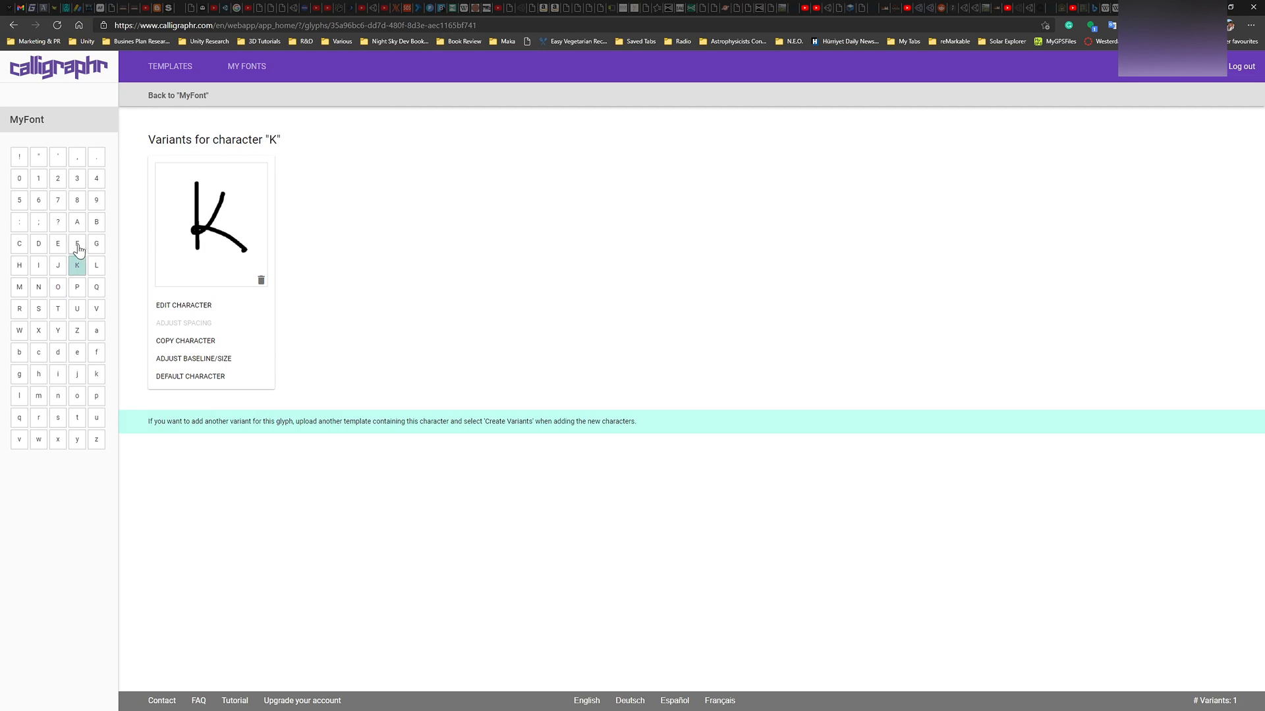
click(57, 309)
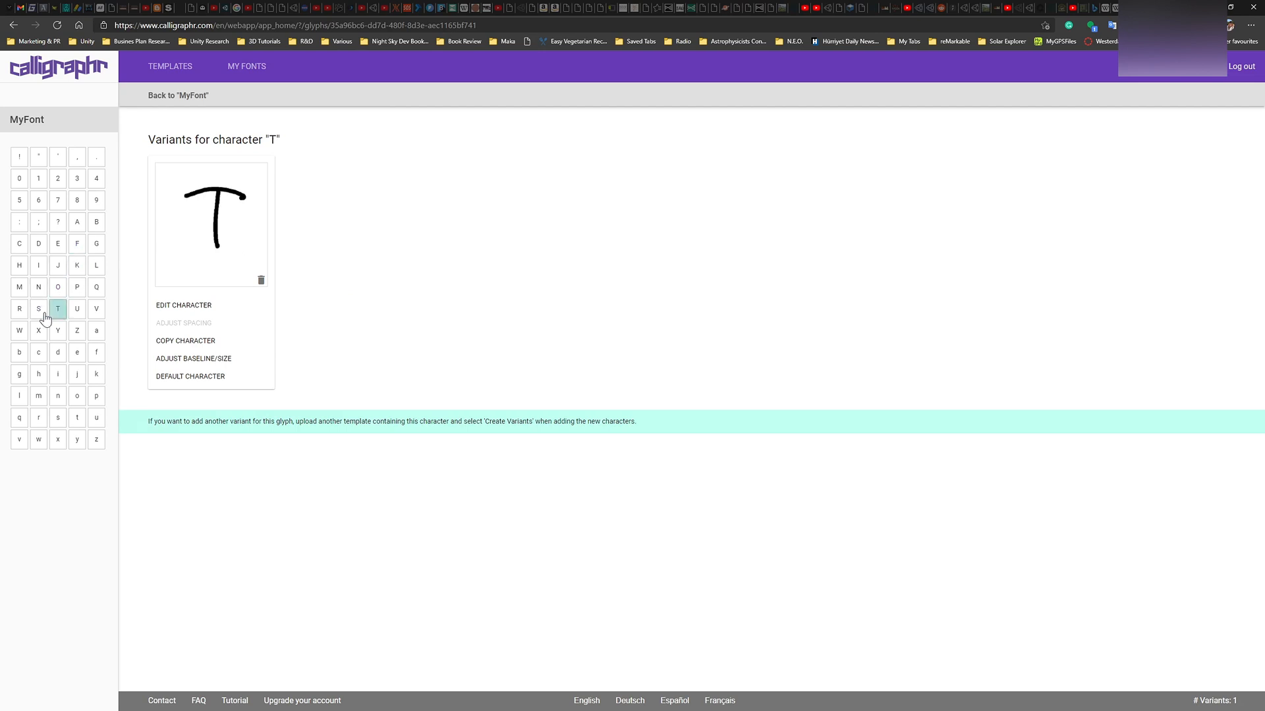
click(38, 288)
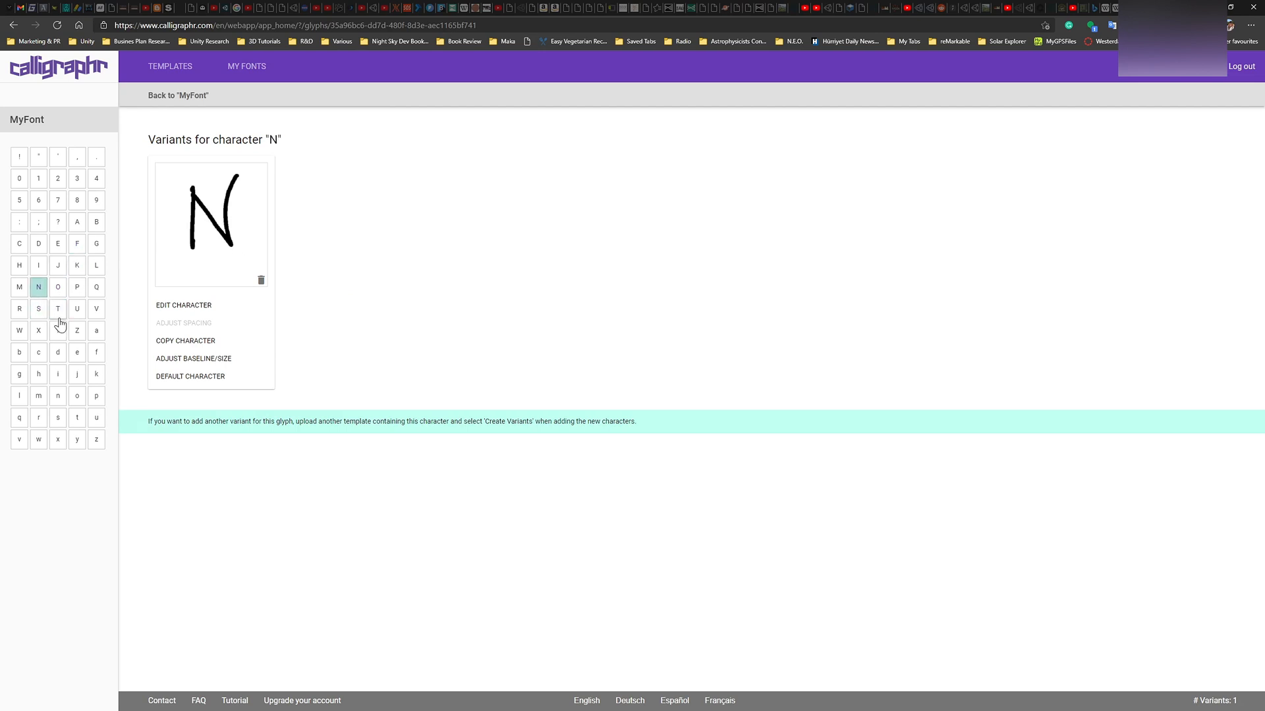
click(56, 309)
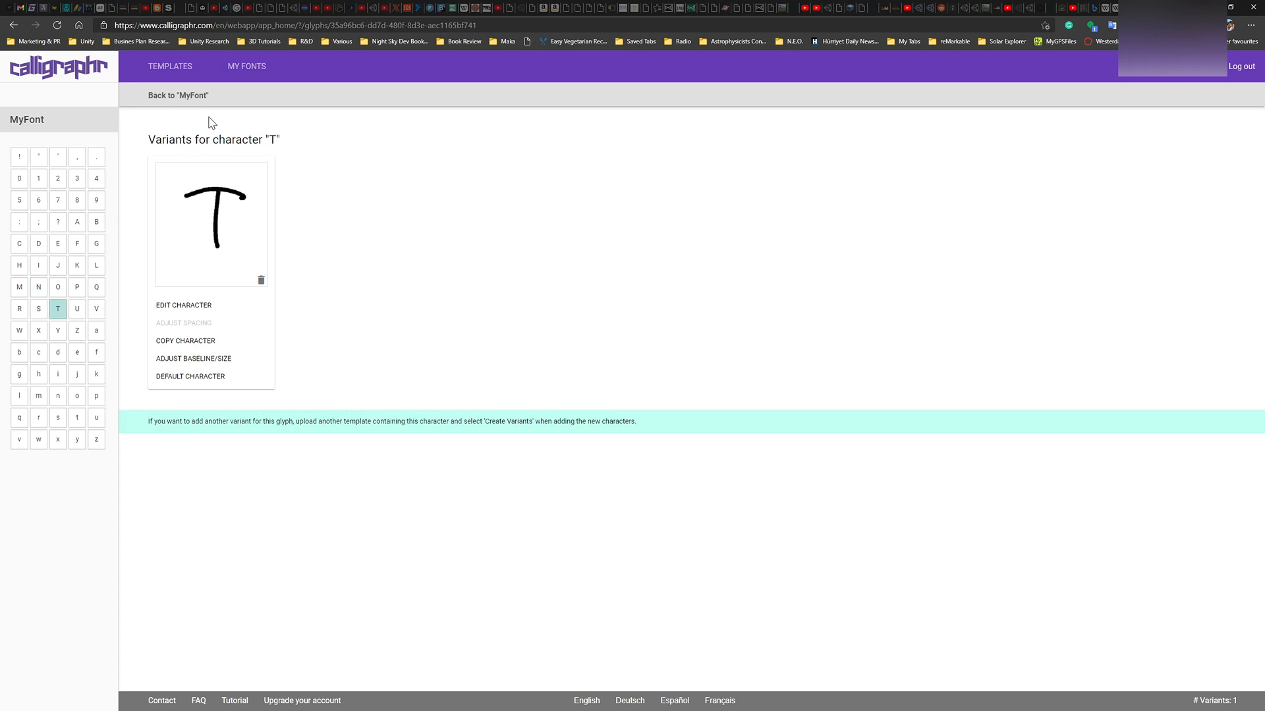
click(178, 94)
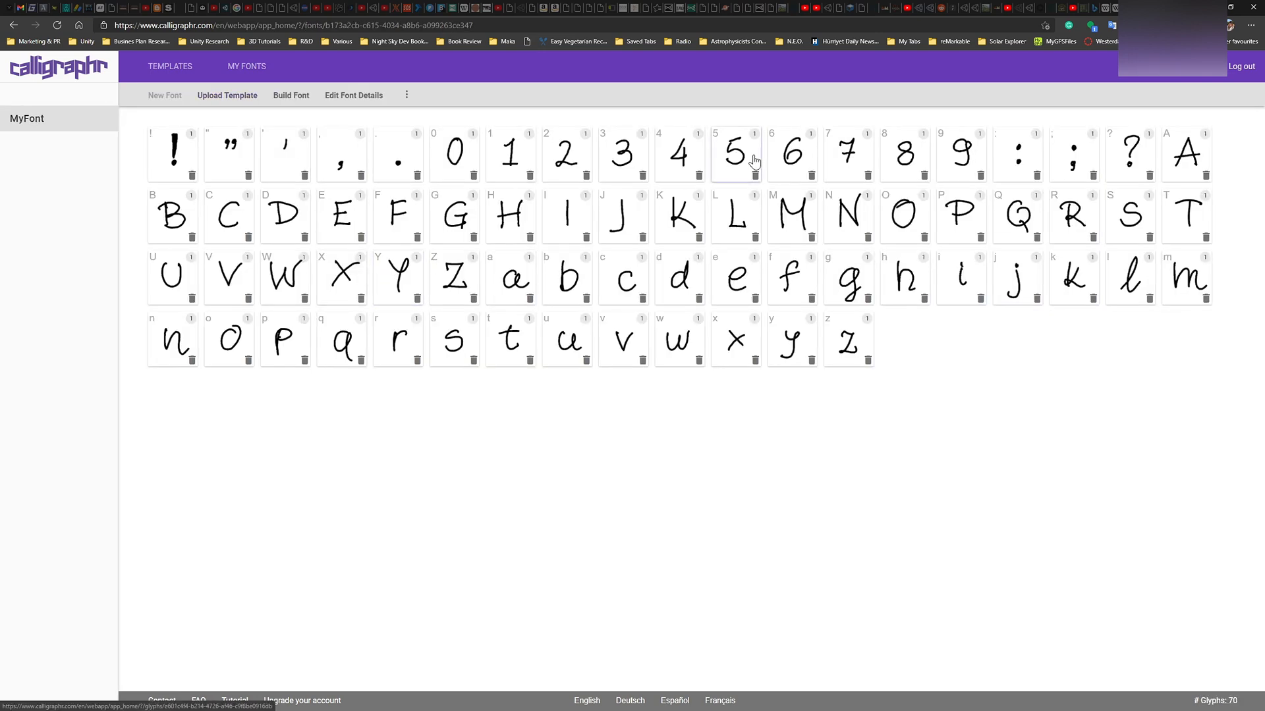
click(226, 95)
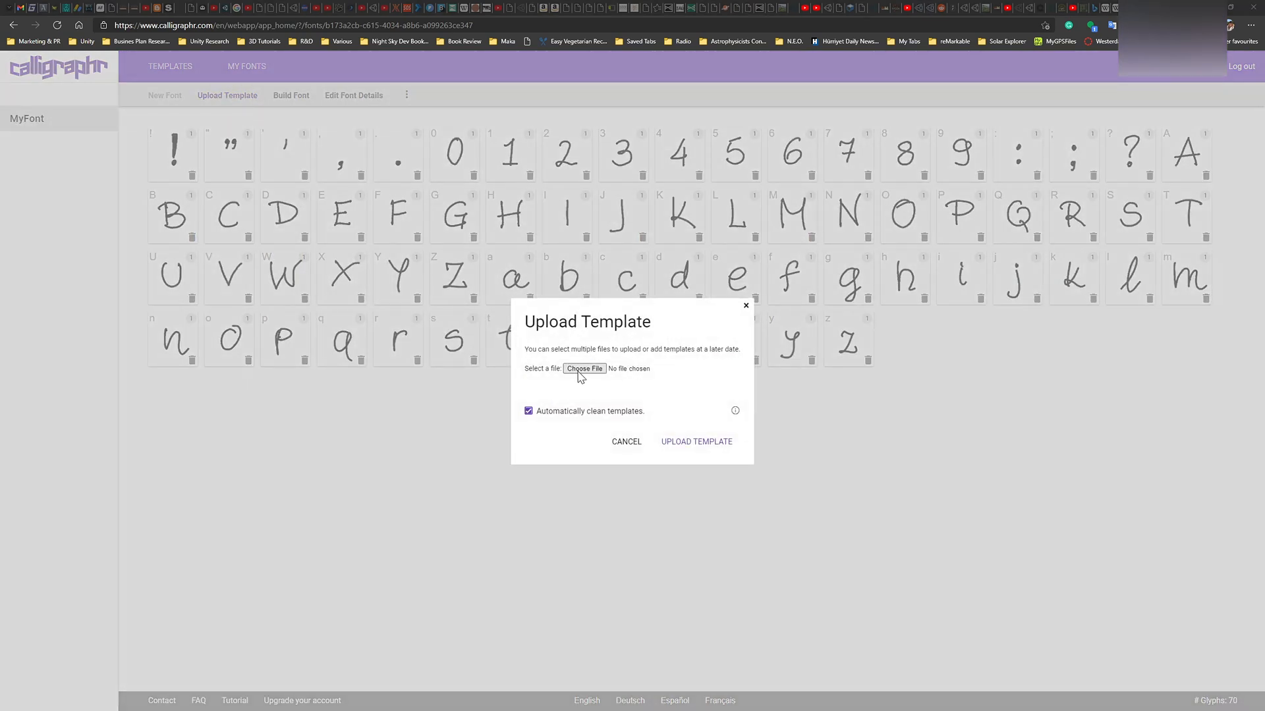
Upload QL2 png2pdf.pdf and add its 70 glyphs to MyFont with Create variants kept on
click(584, 369)
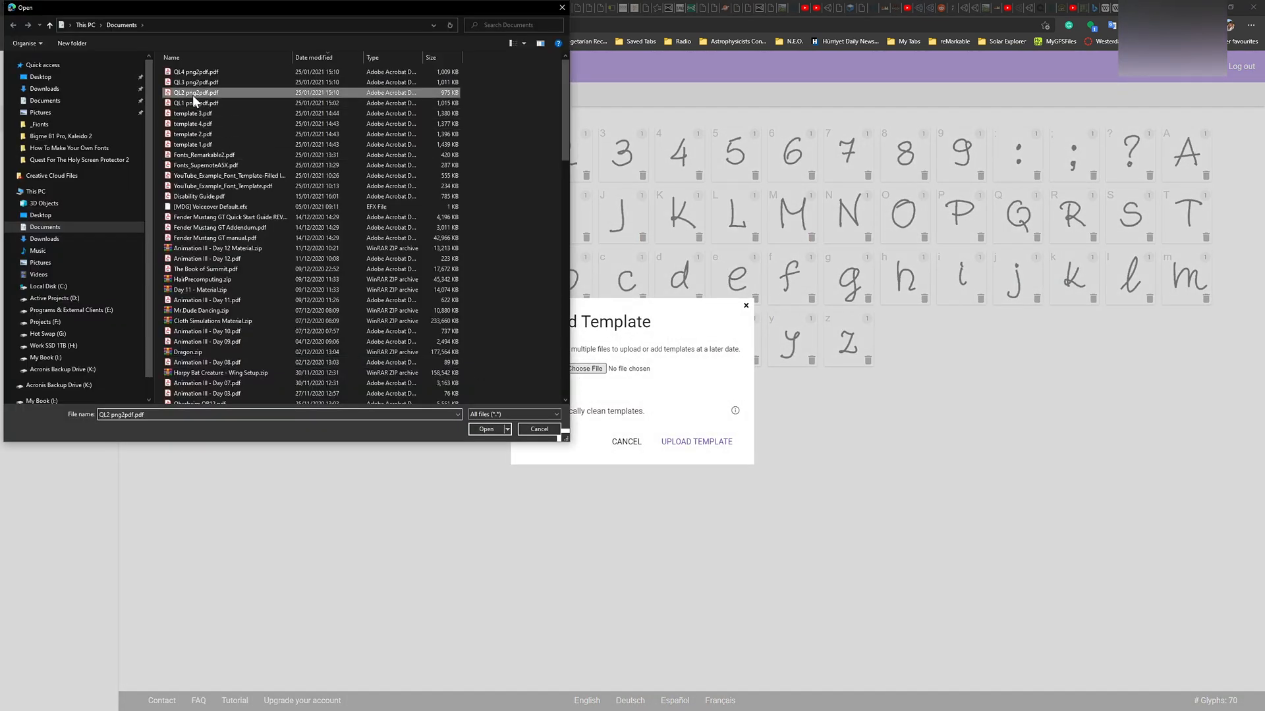
click(486, 429)
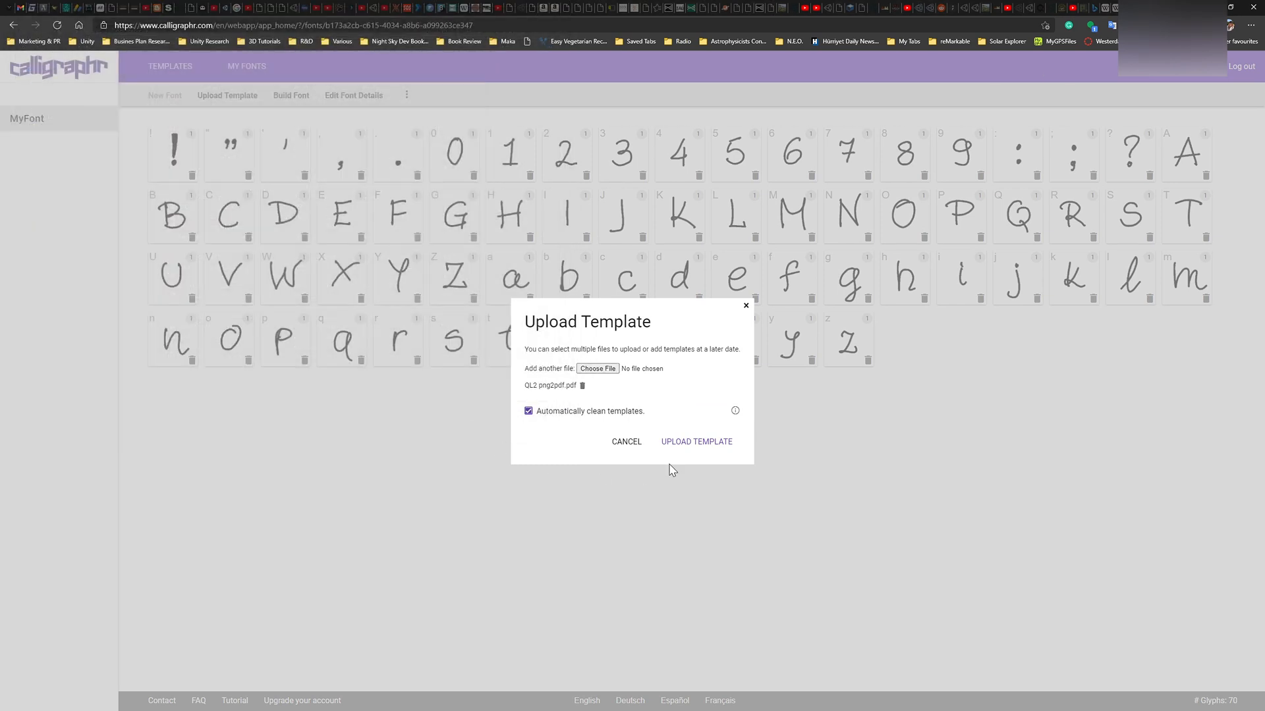
click(696, 441)
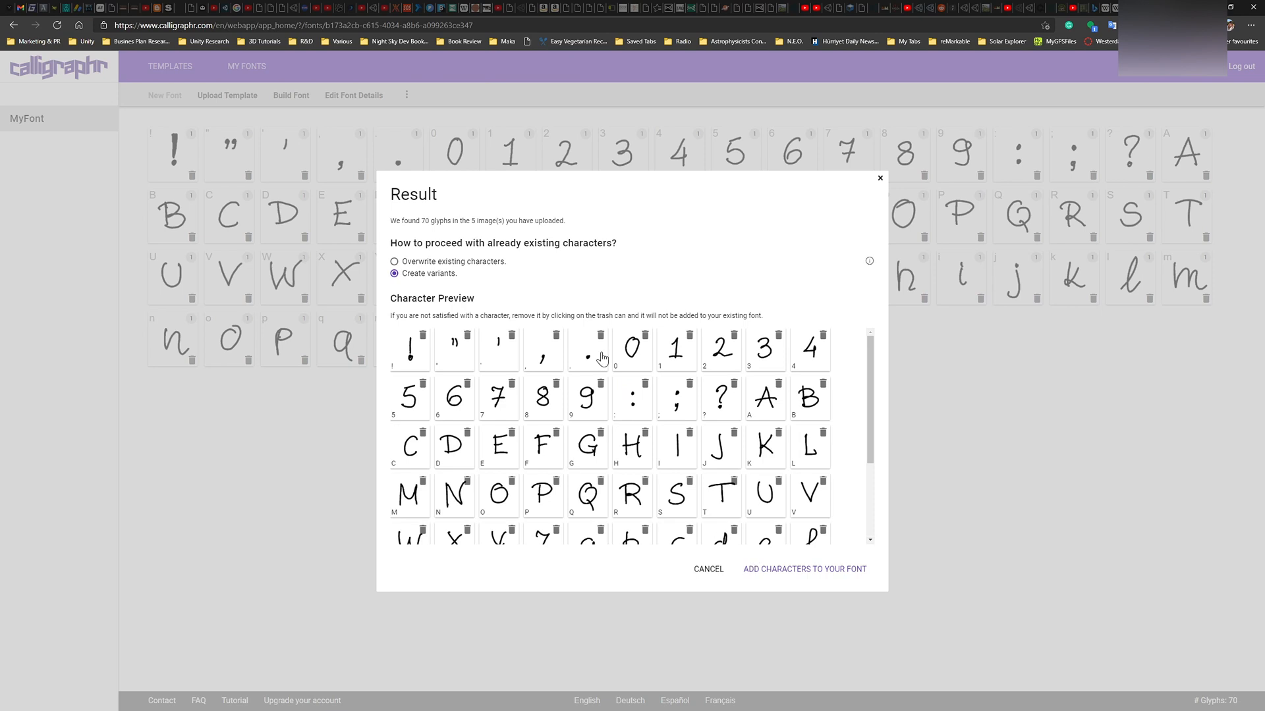
mouse_move(477, 294)
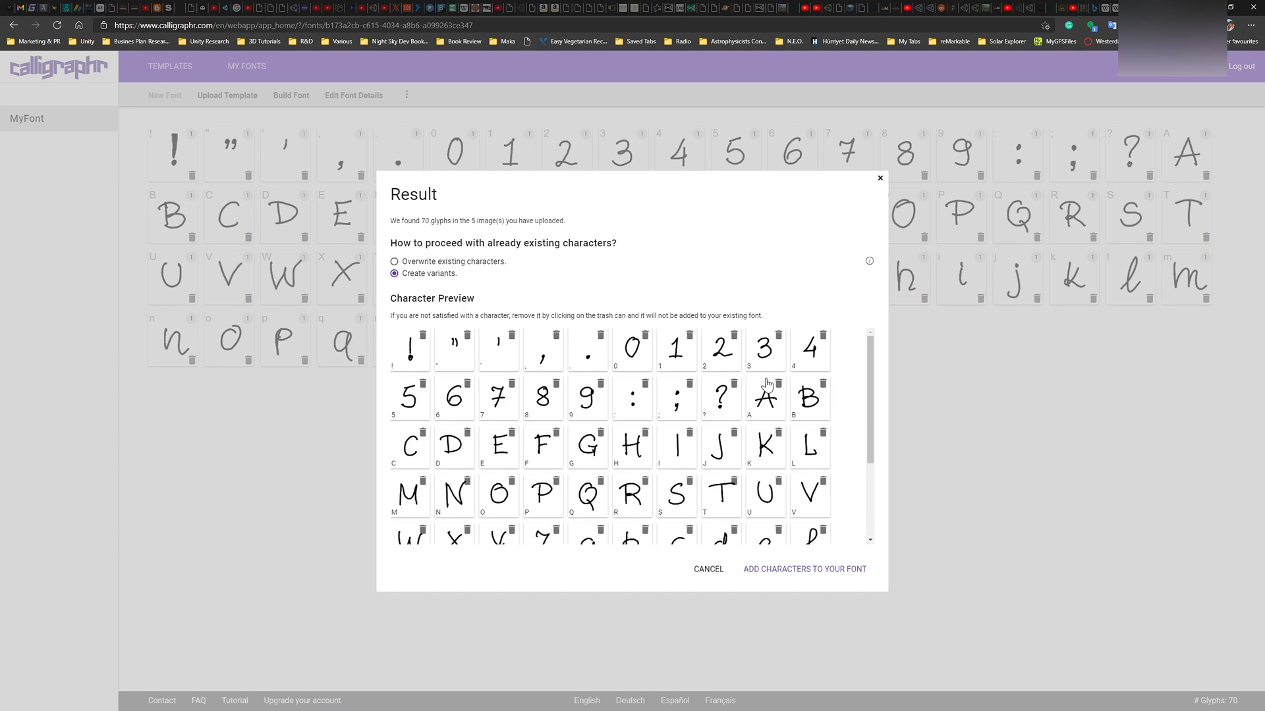
scroll(down, 3)
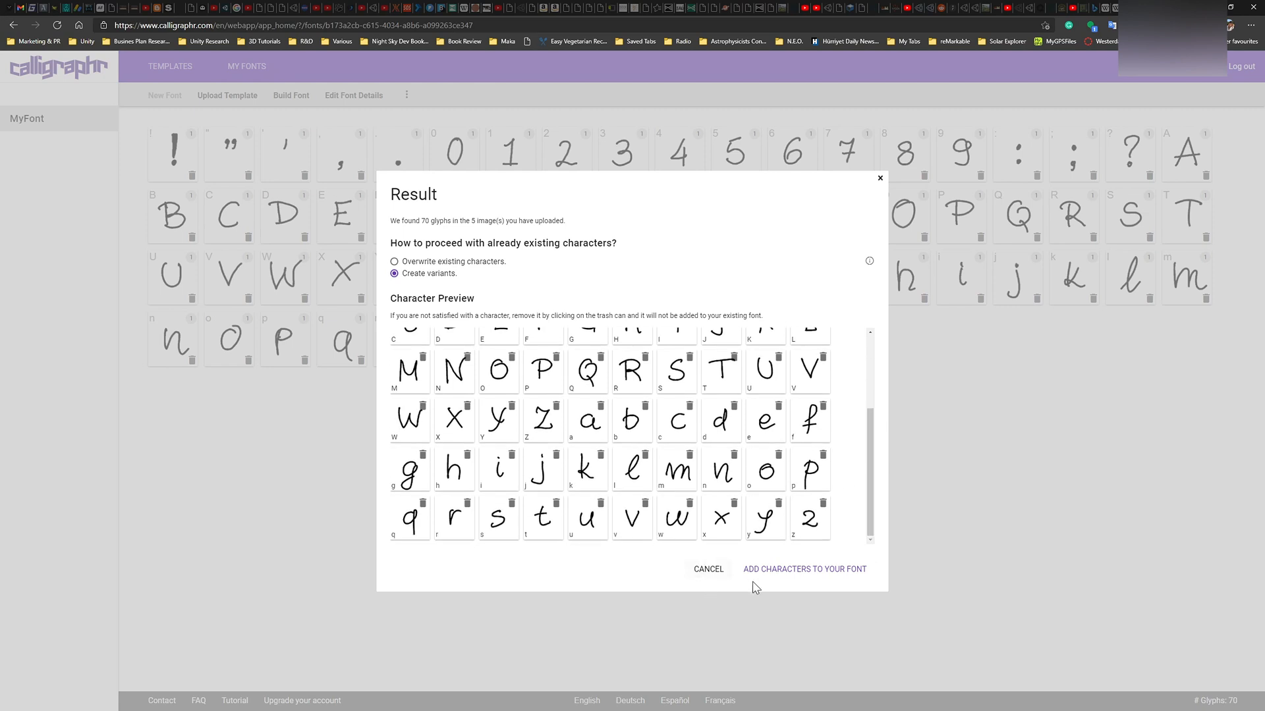
click(804, 569)
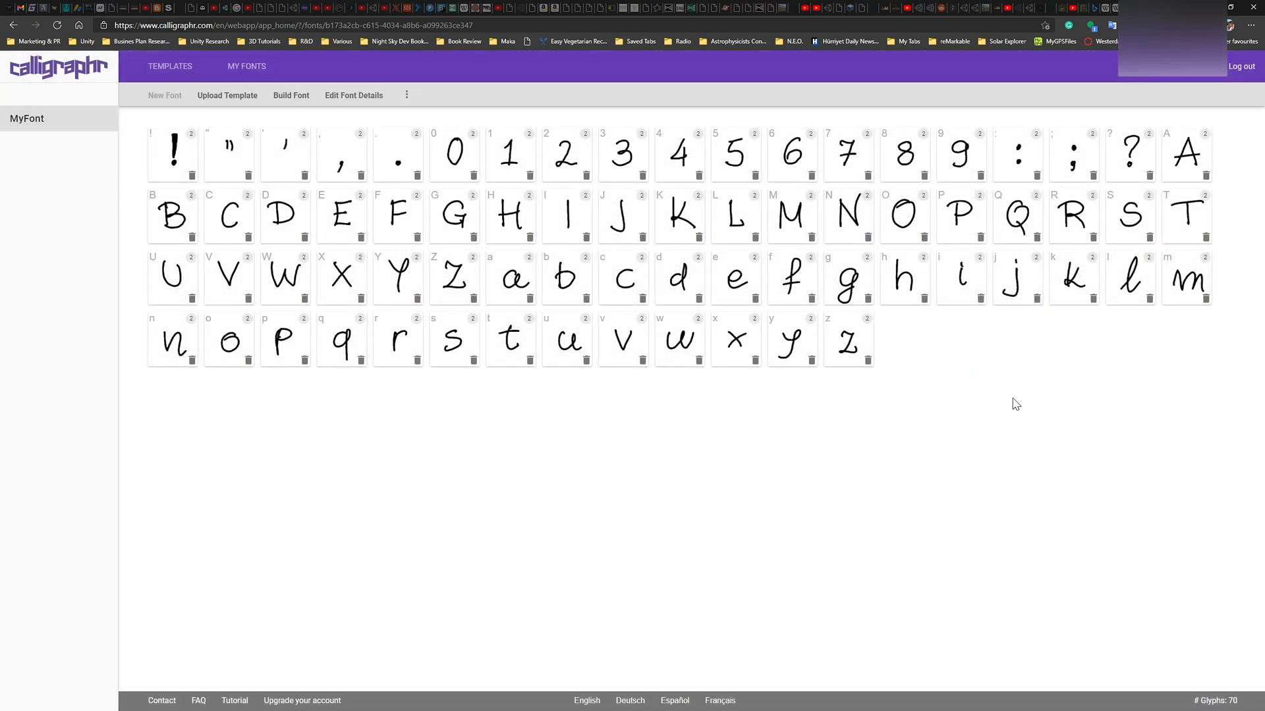
mouse_move(1072, 153)
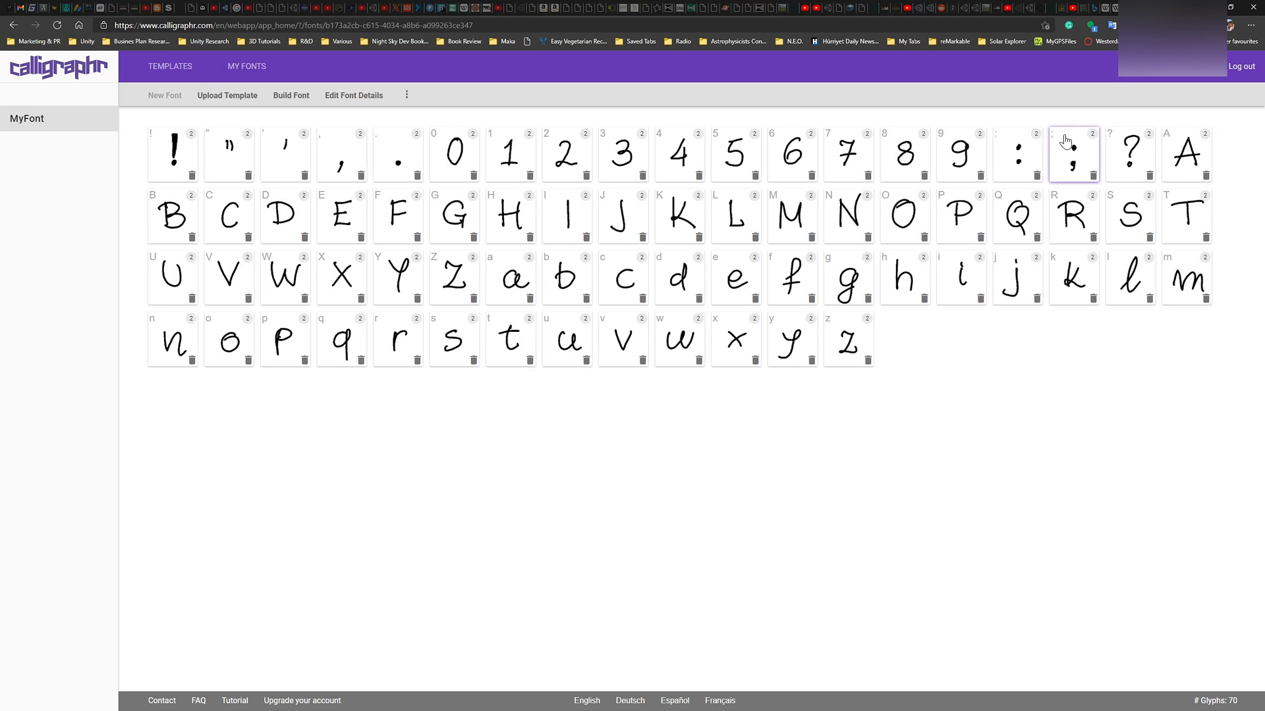
mouse_move(368, 180)
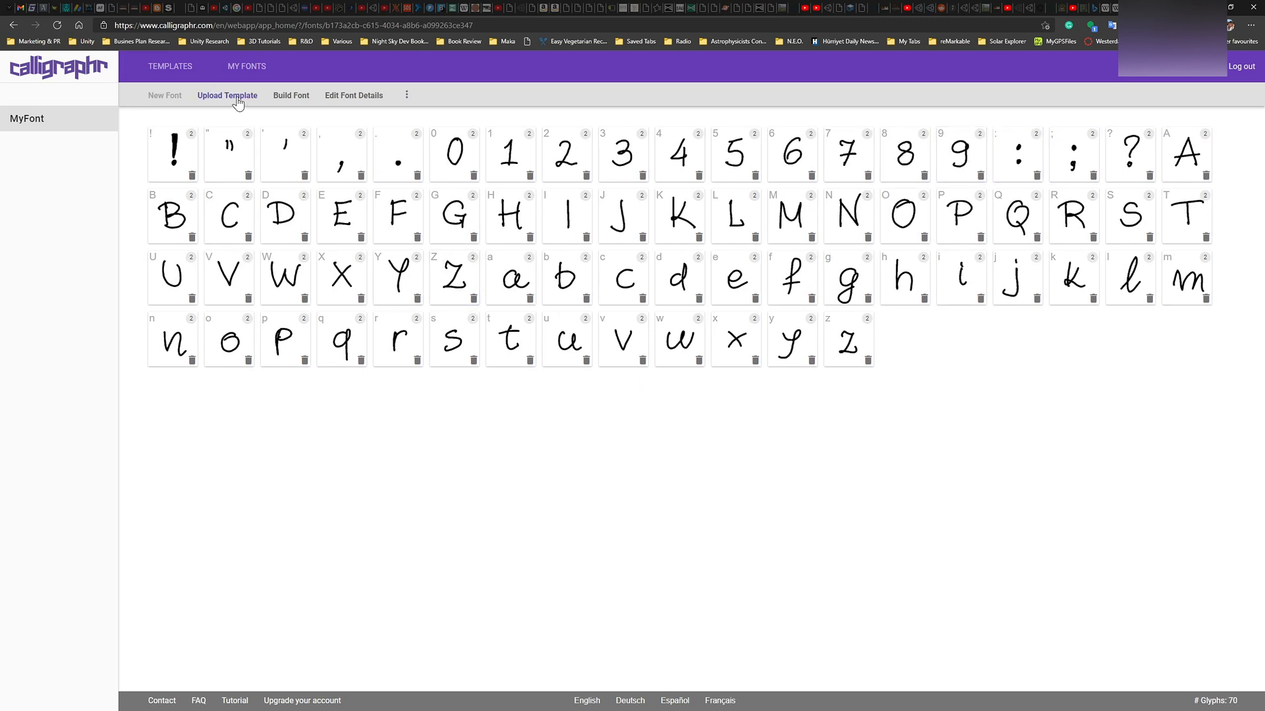
Upload QL3 png2pdf.pdf and add its glyphs to MyFont as a third variant set
click(227, 95)
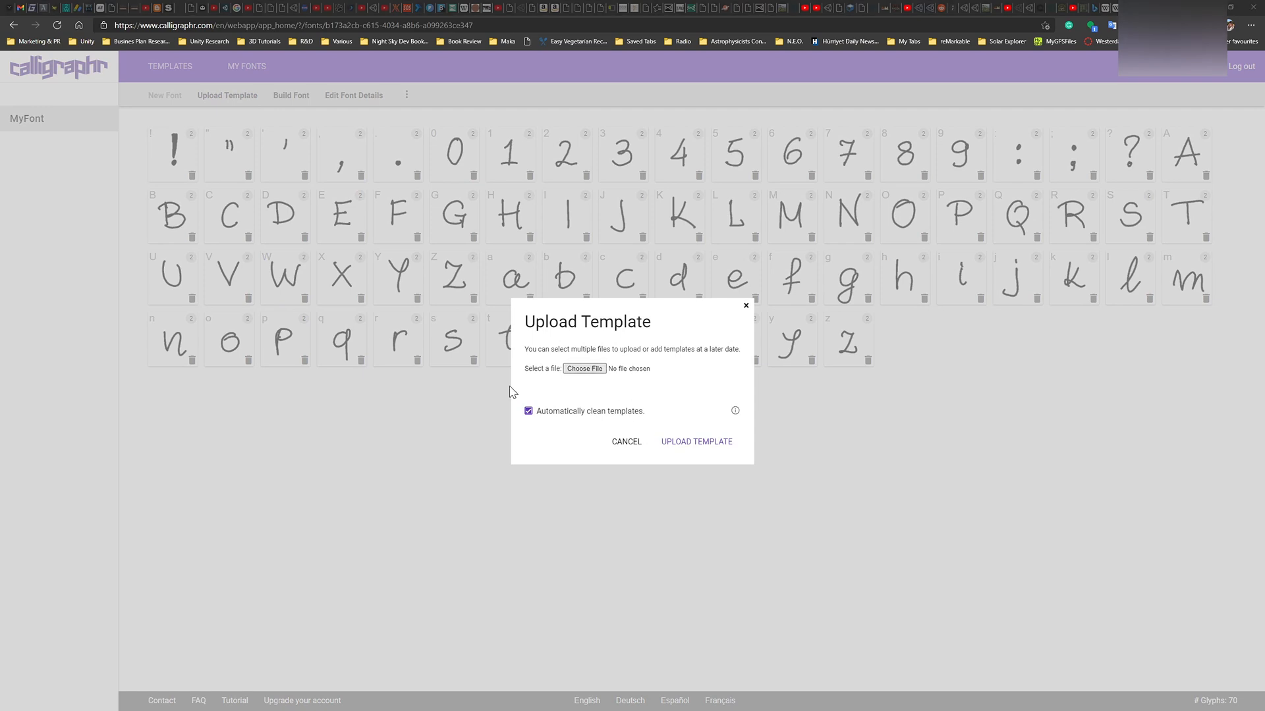
click(584, 369)
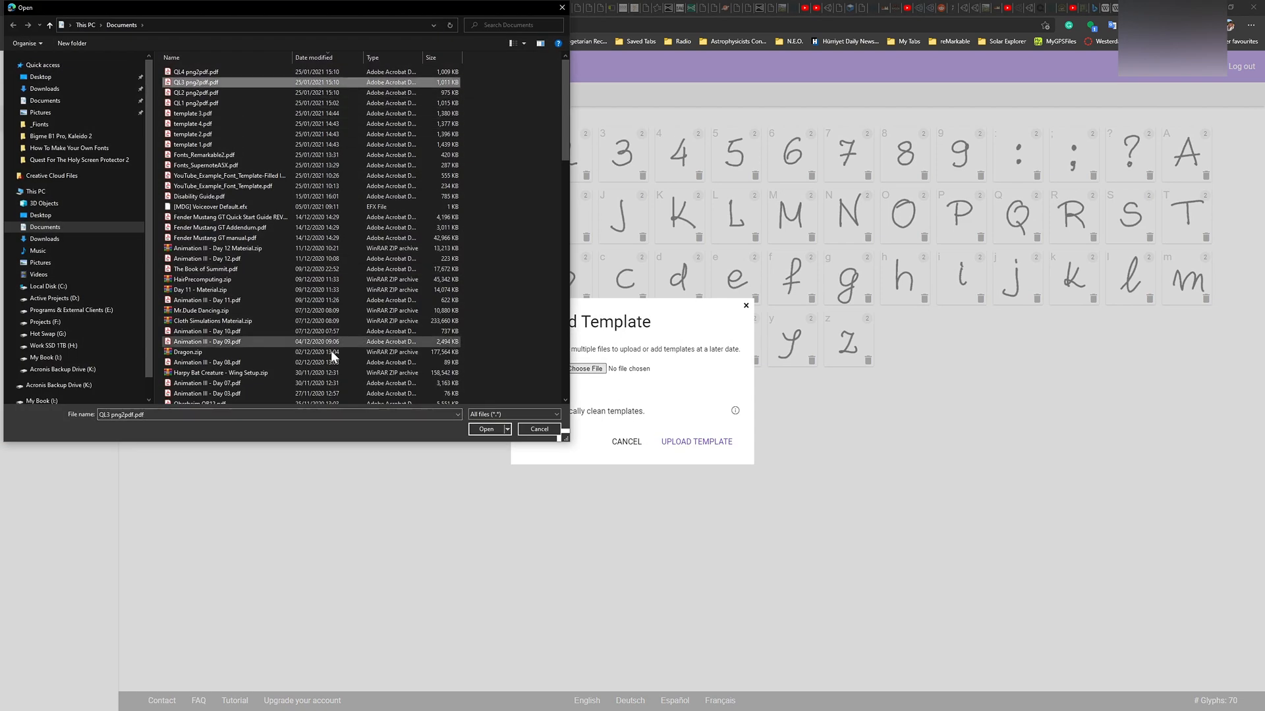
click(485, 428)
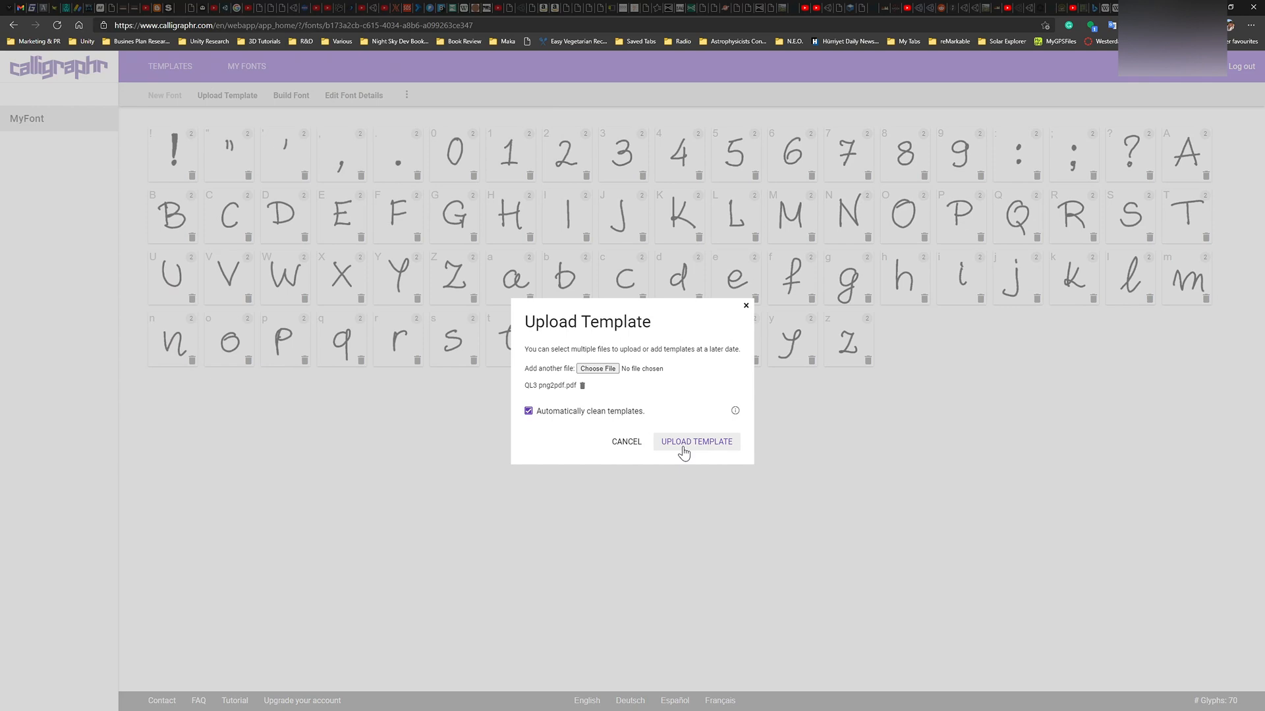
click(695, 441)
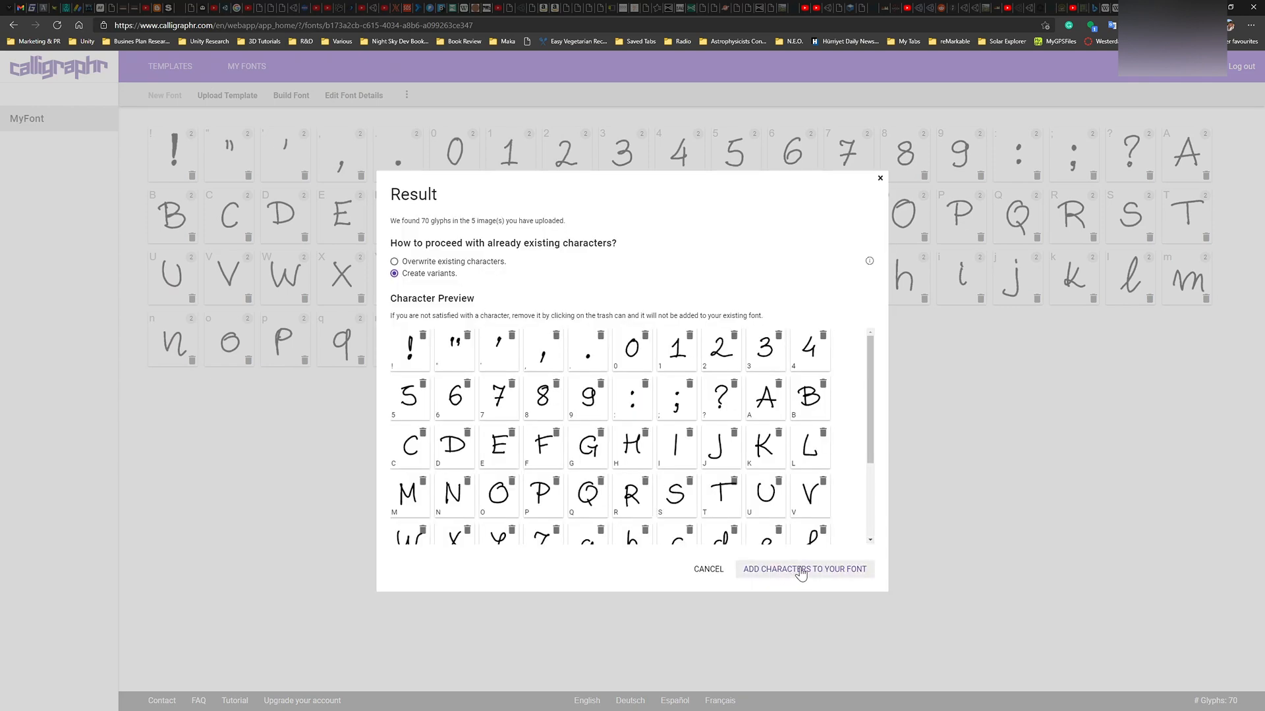
click(803, 569)
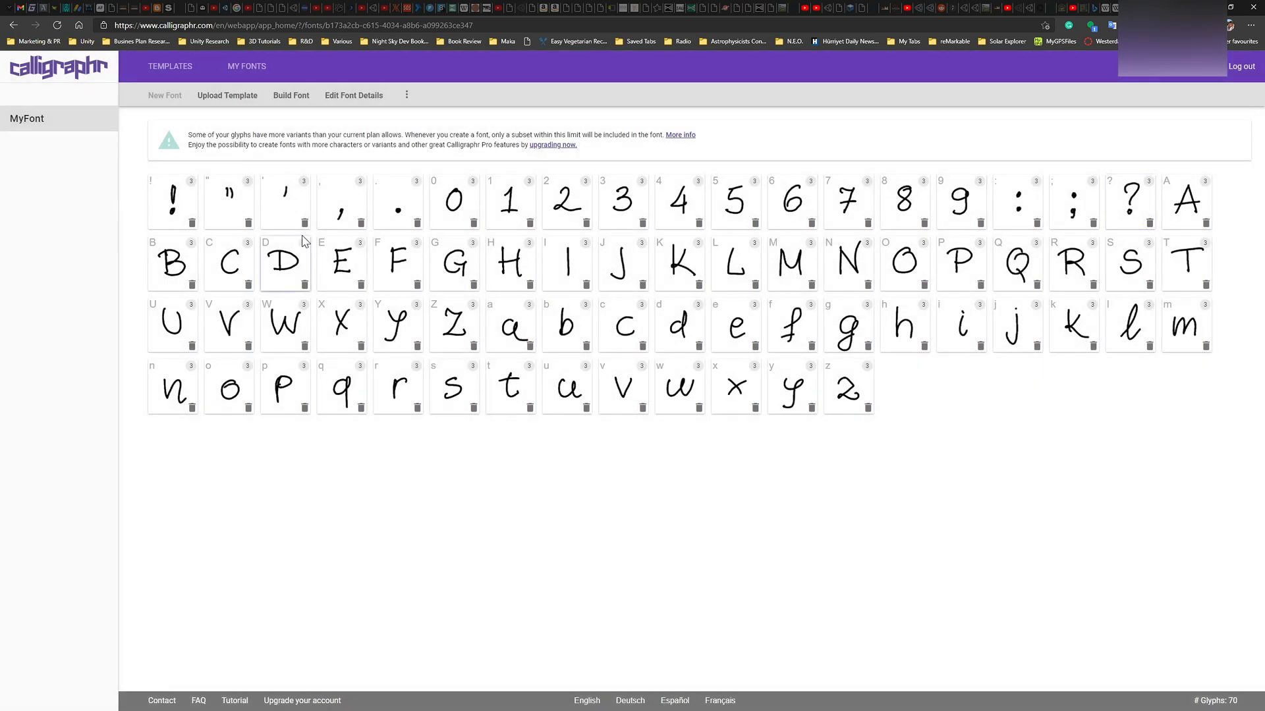
mouse_move(289, 145)
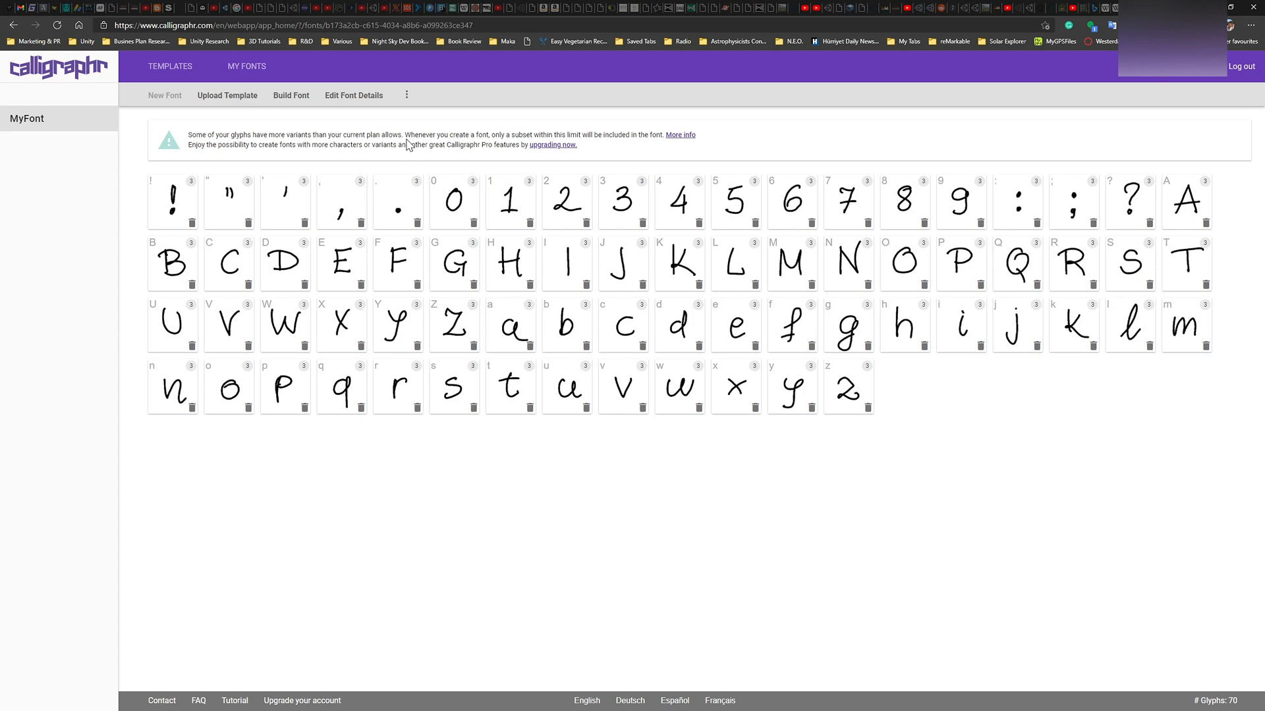
mouse_move(496, 145)
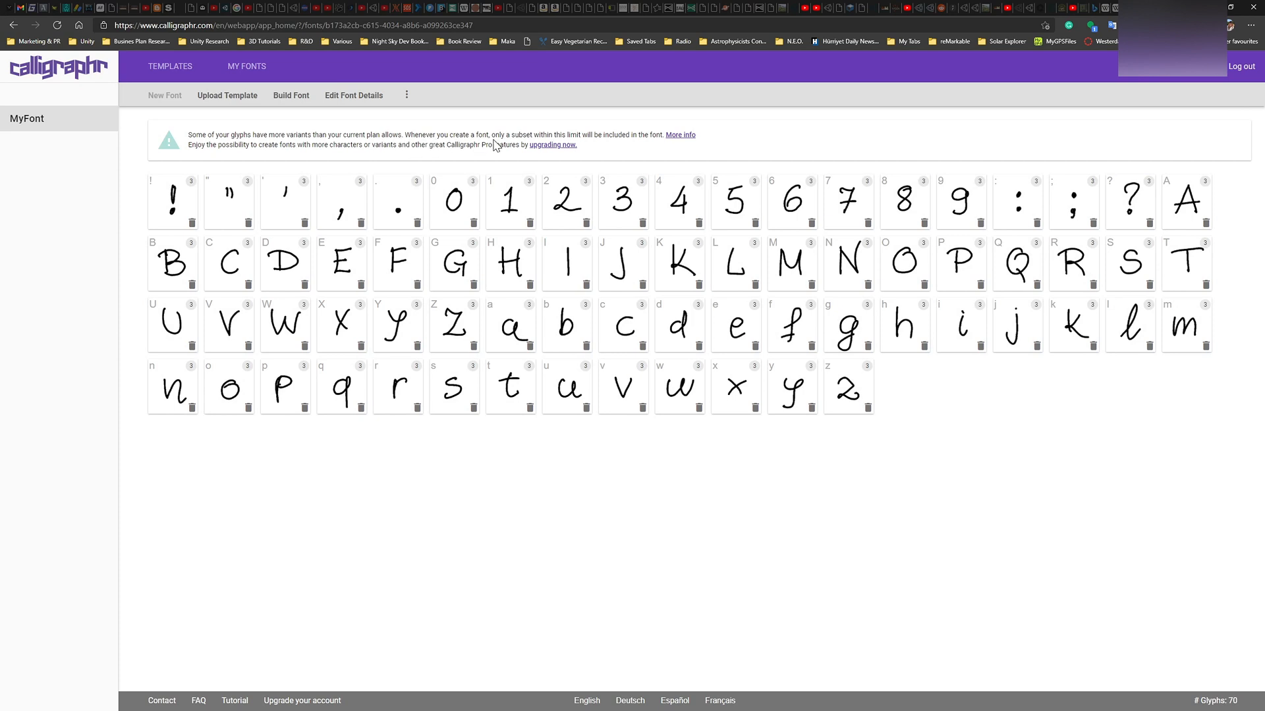
mouse_move(620, 146)
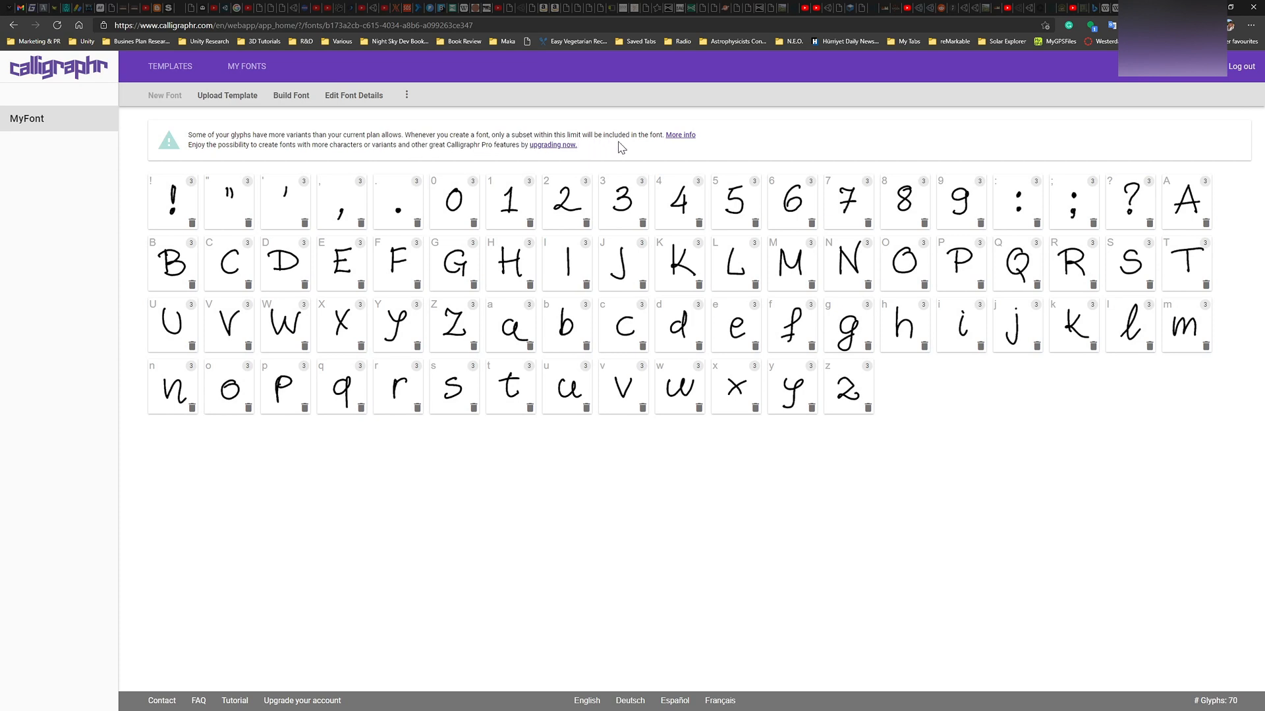
mouse_move(296, 146)
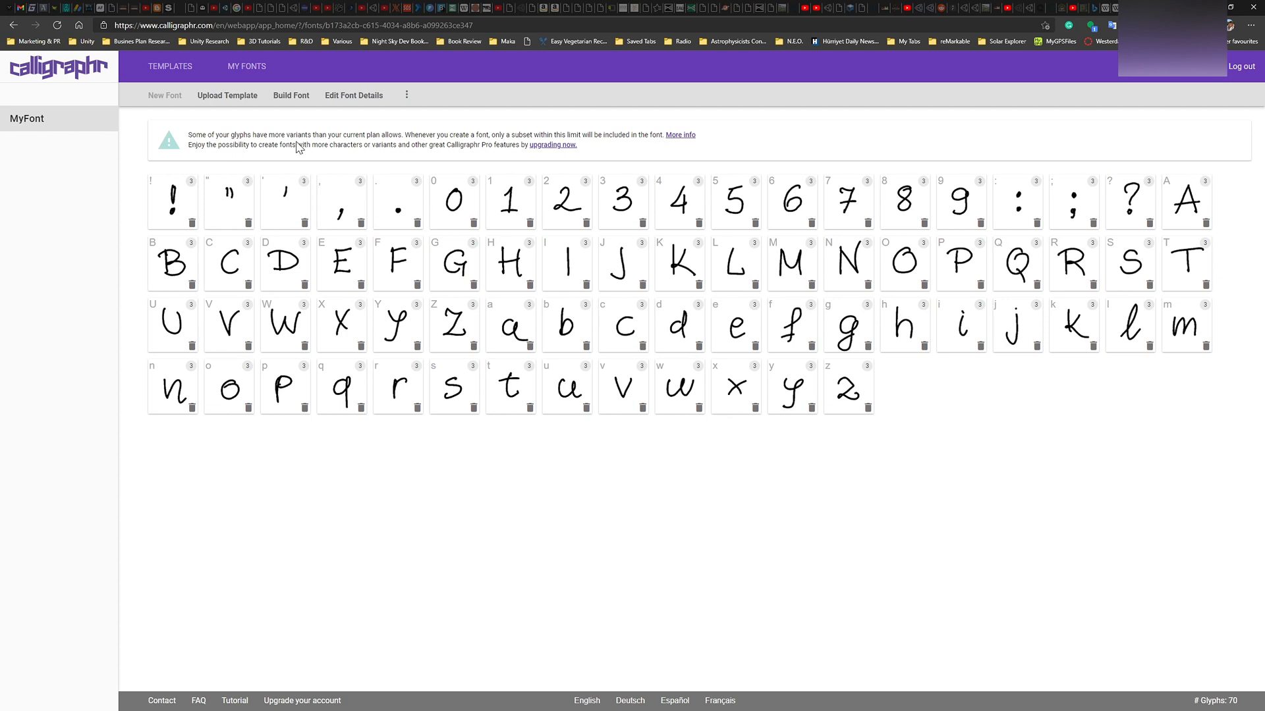
mouse_move(561, 156)
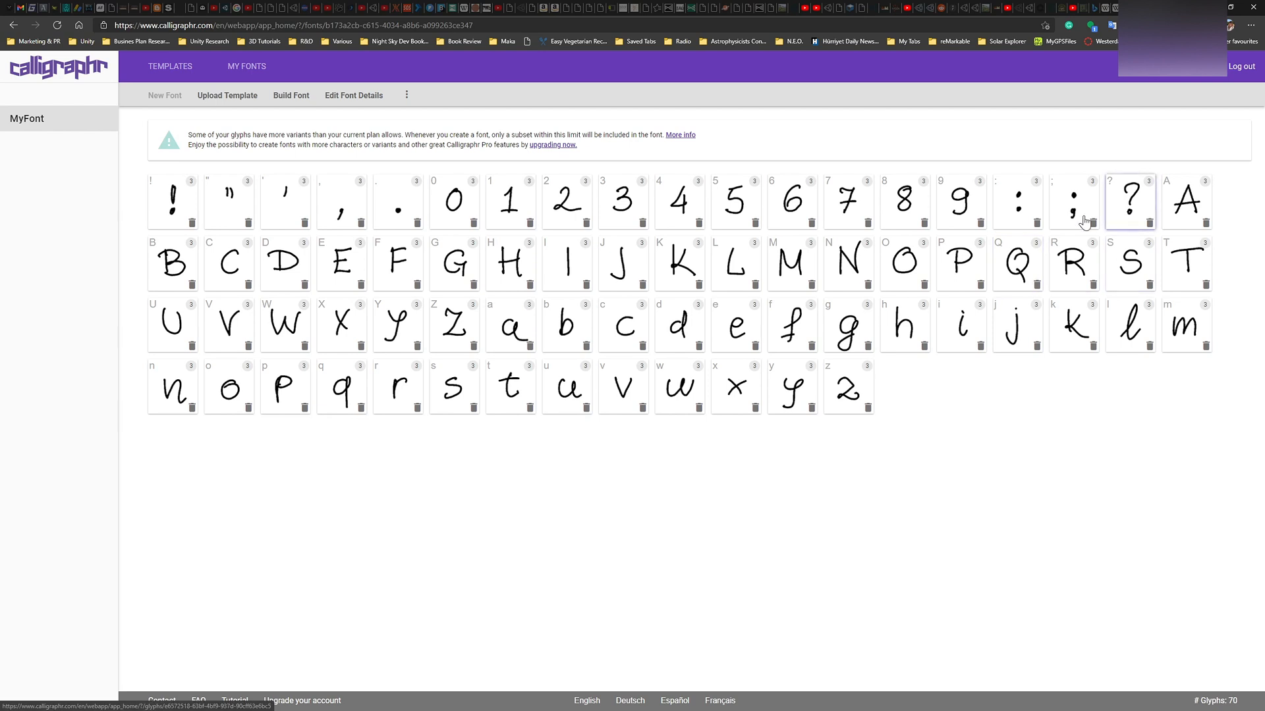
mouse_move(709, 368)
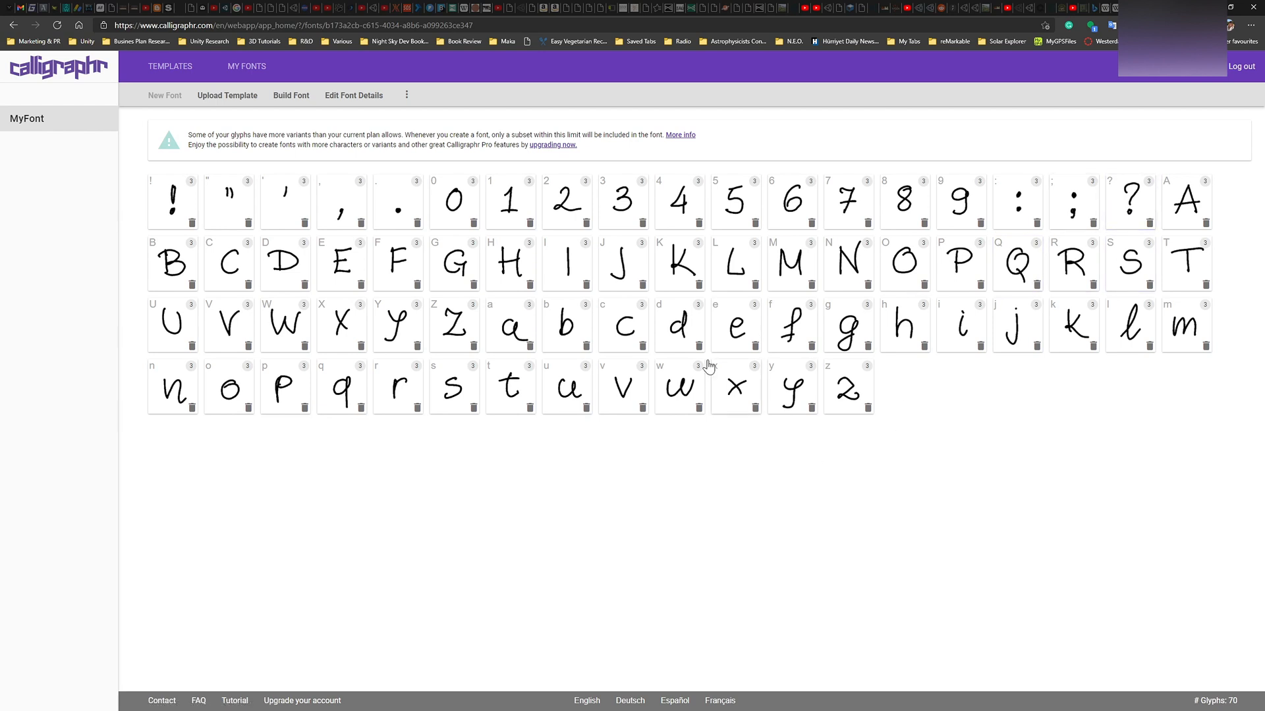
mouse_move(510, 423)
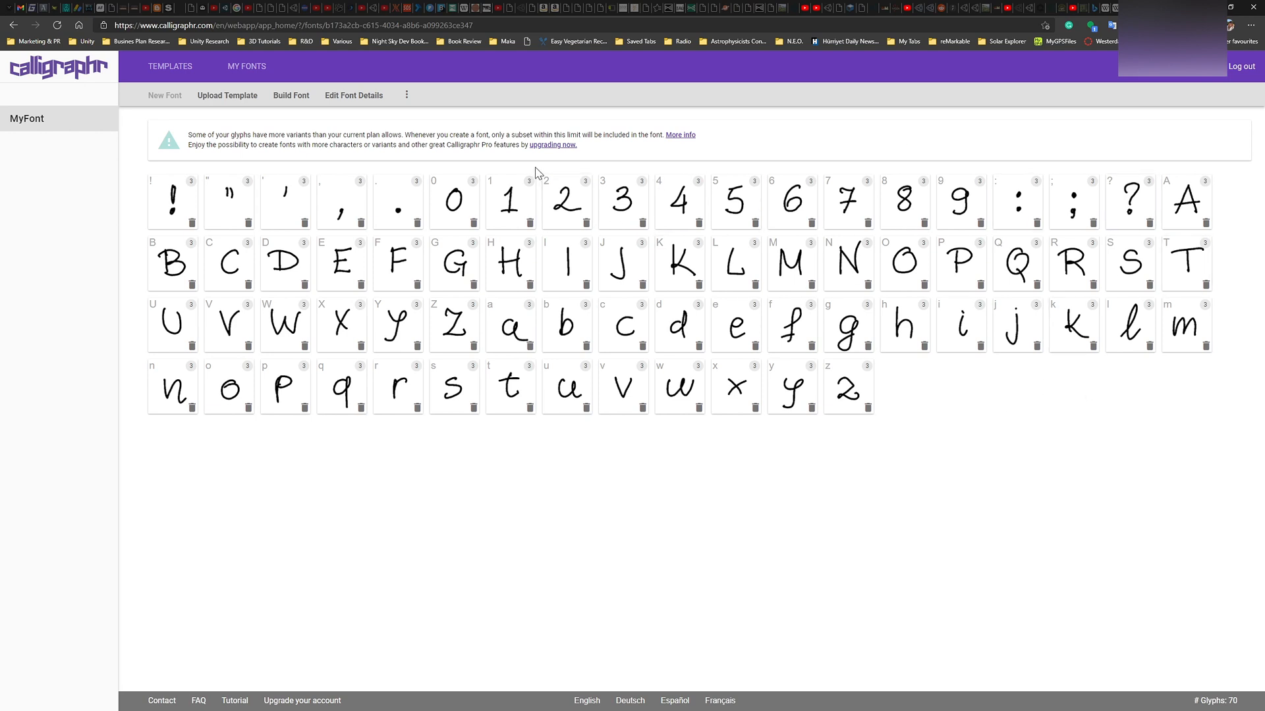
mouse_move(1064, 319)
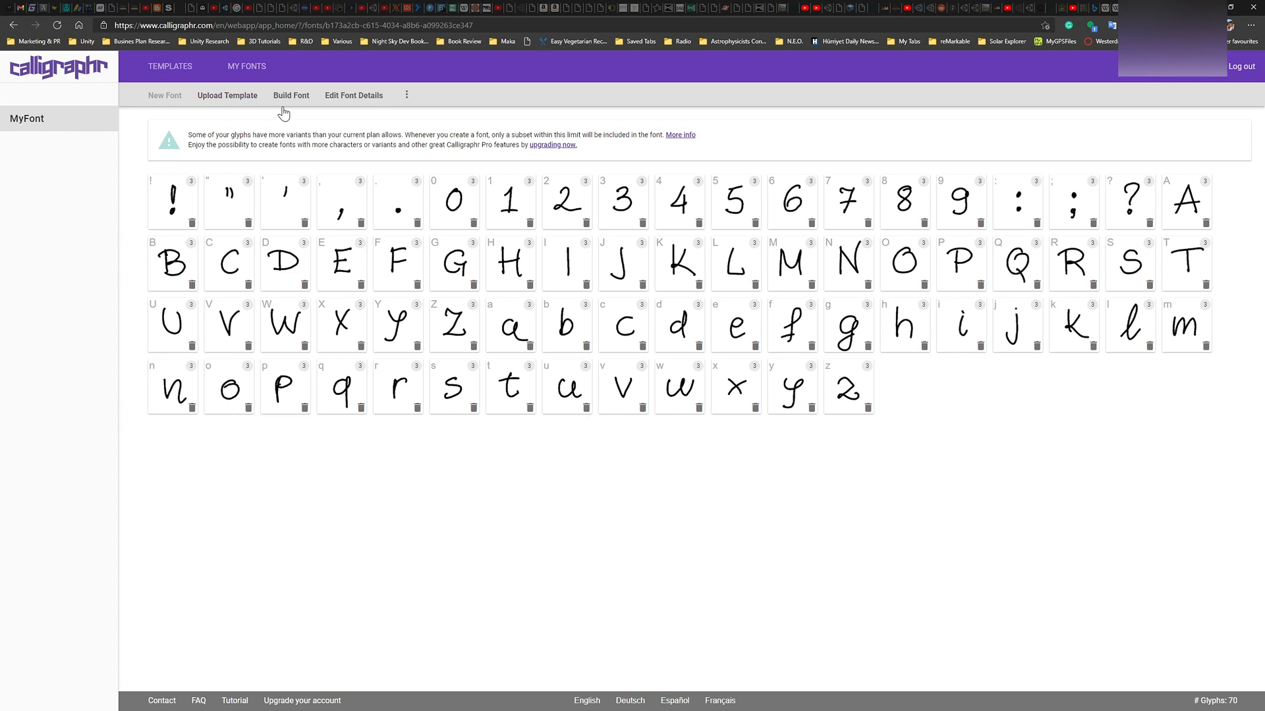
Name the font Font_QL_Papyr, keep Randomize characters checked, and start the build
click(291, 95)
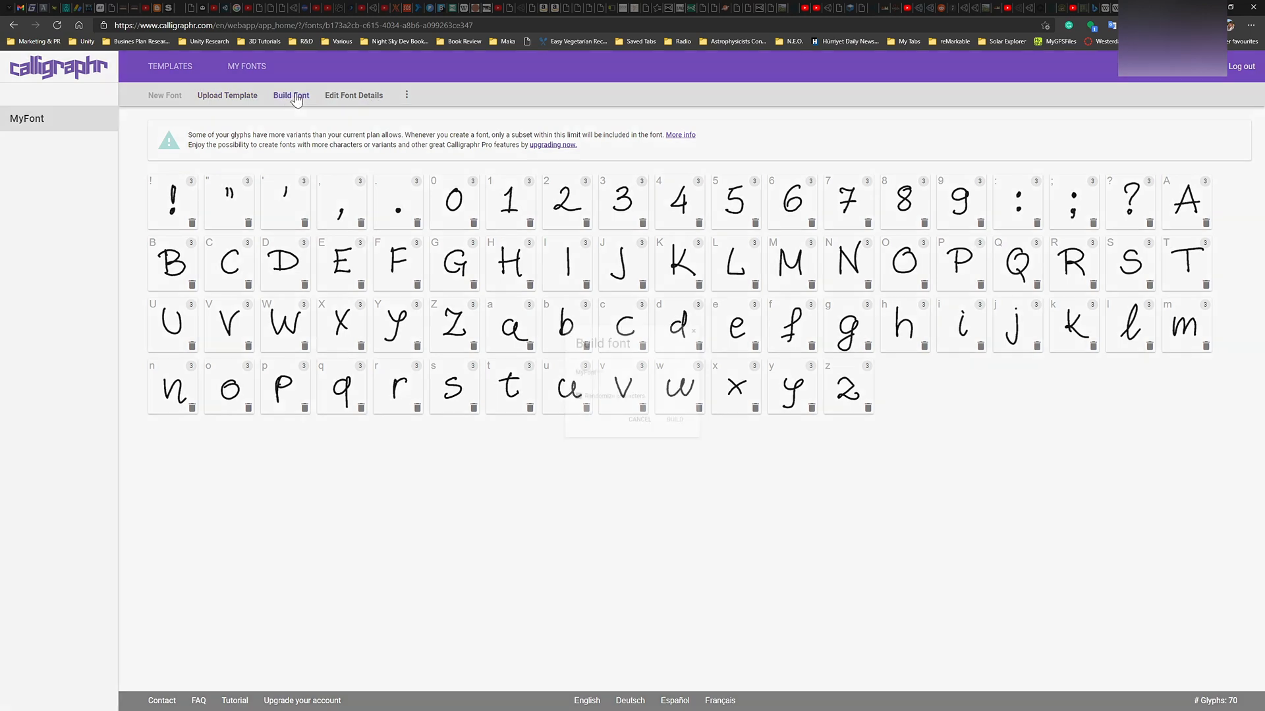
click(290, 95)
text(Font_QL_)
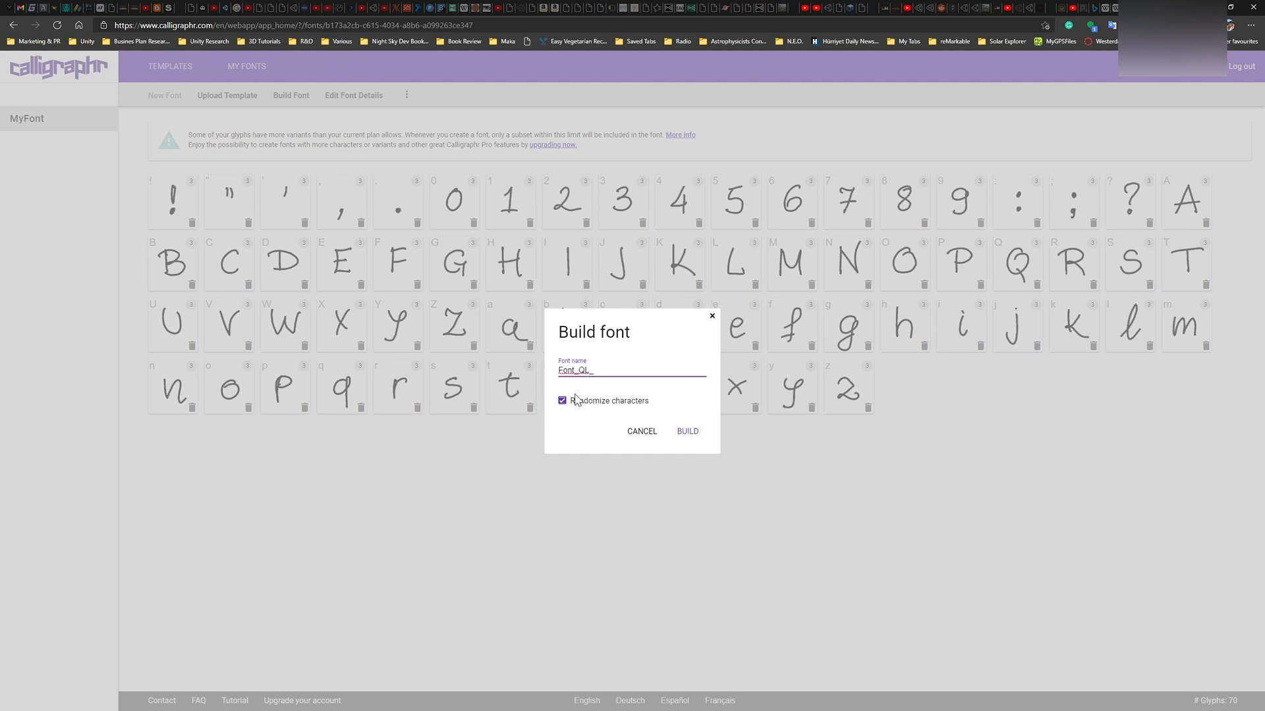
text(J)
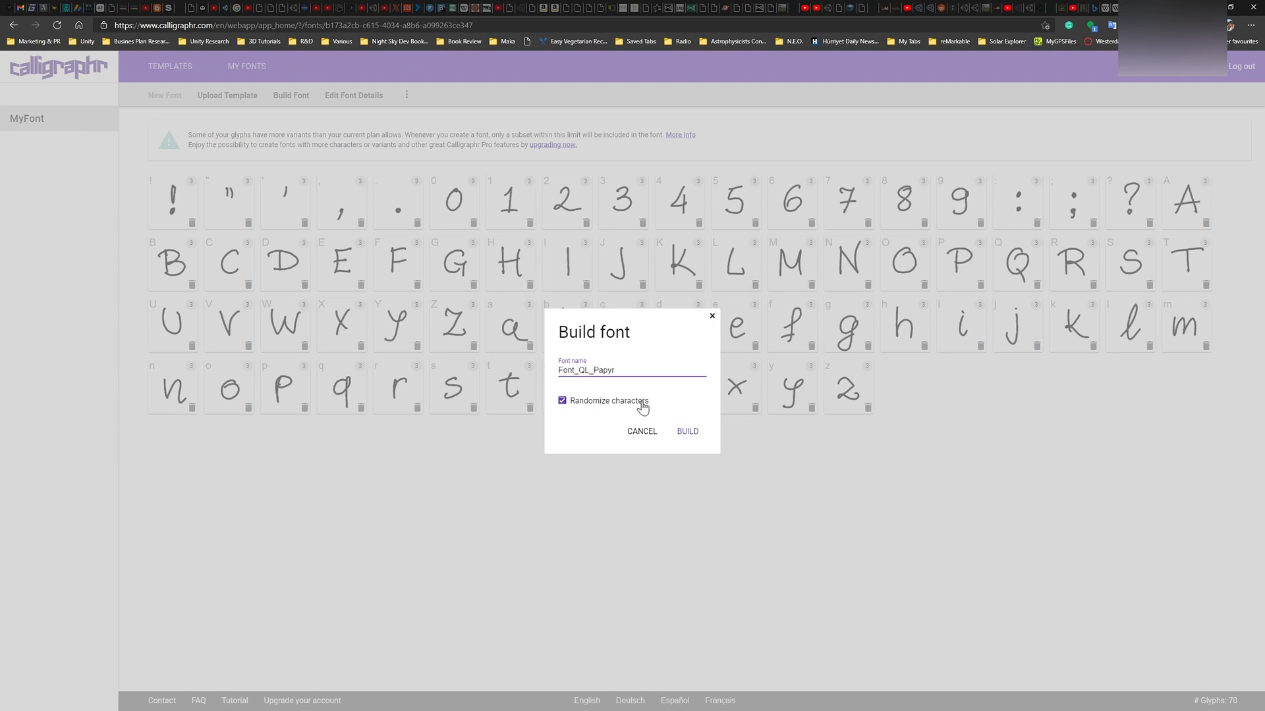
click(686, 430)
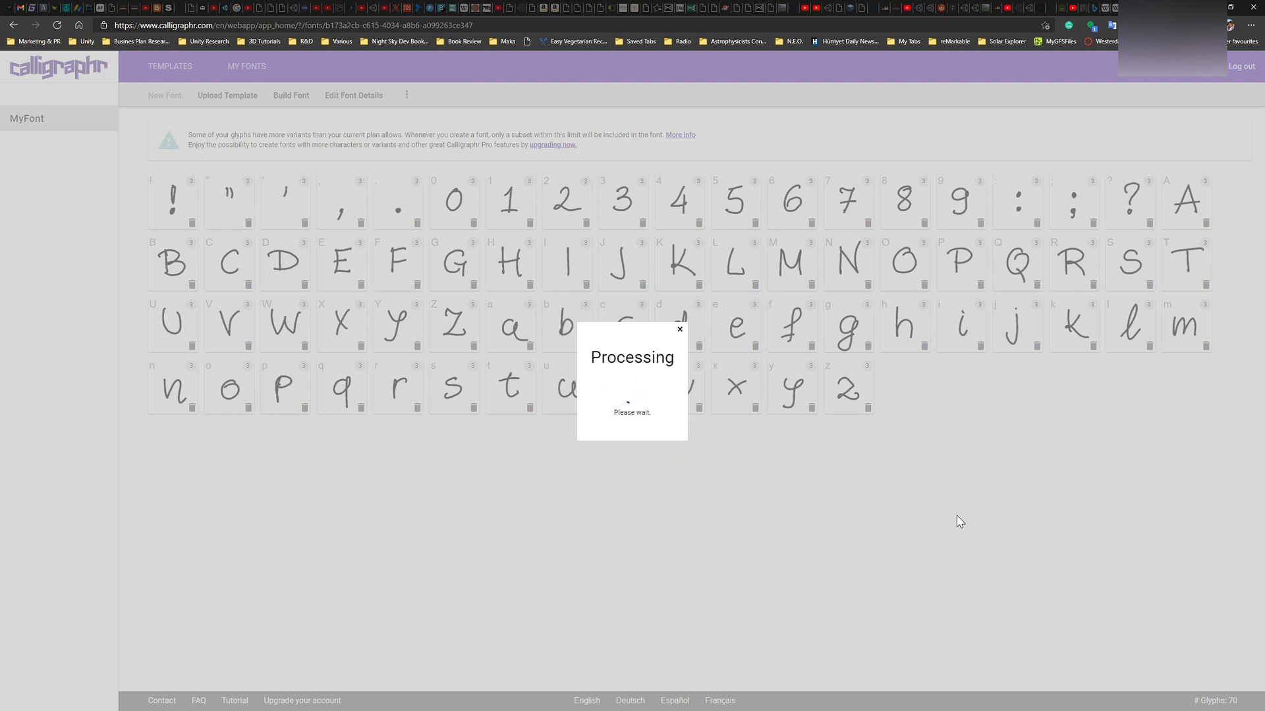
mouse_move(935, 465)
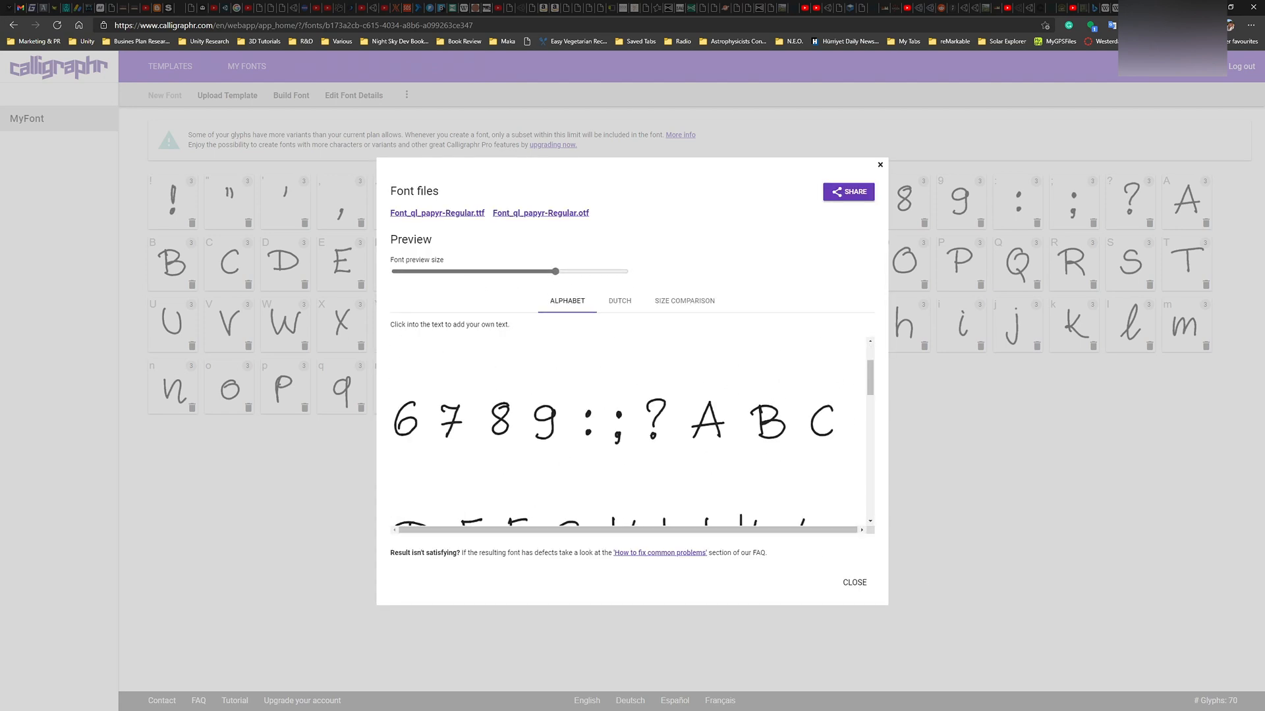
Drag the Font preview size slider left so the full handwritten alphabet fits, scrolling through it
scroll(down, 3)
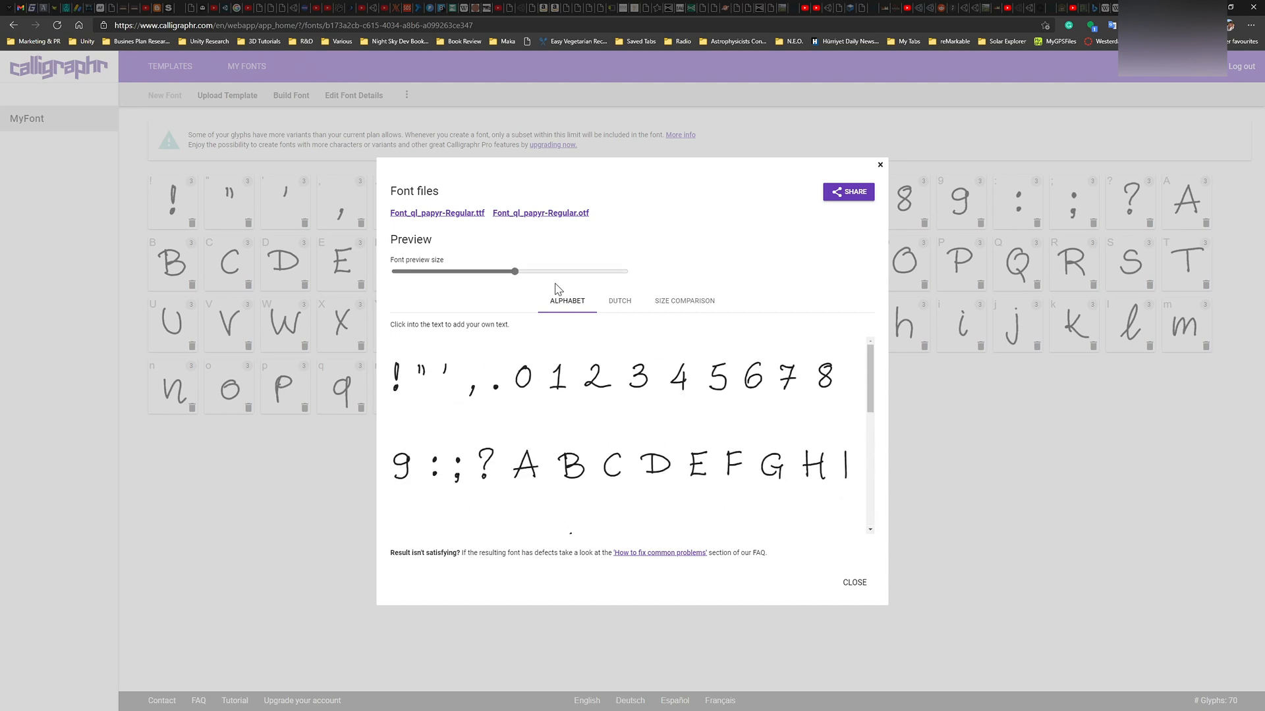
drag(515, 272, 475, 271)
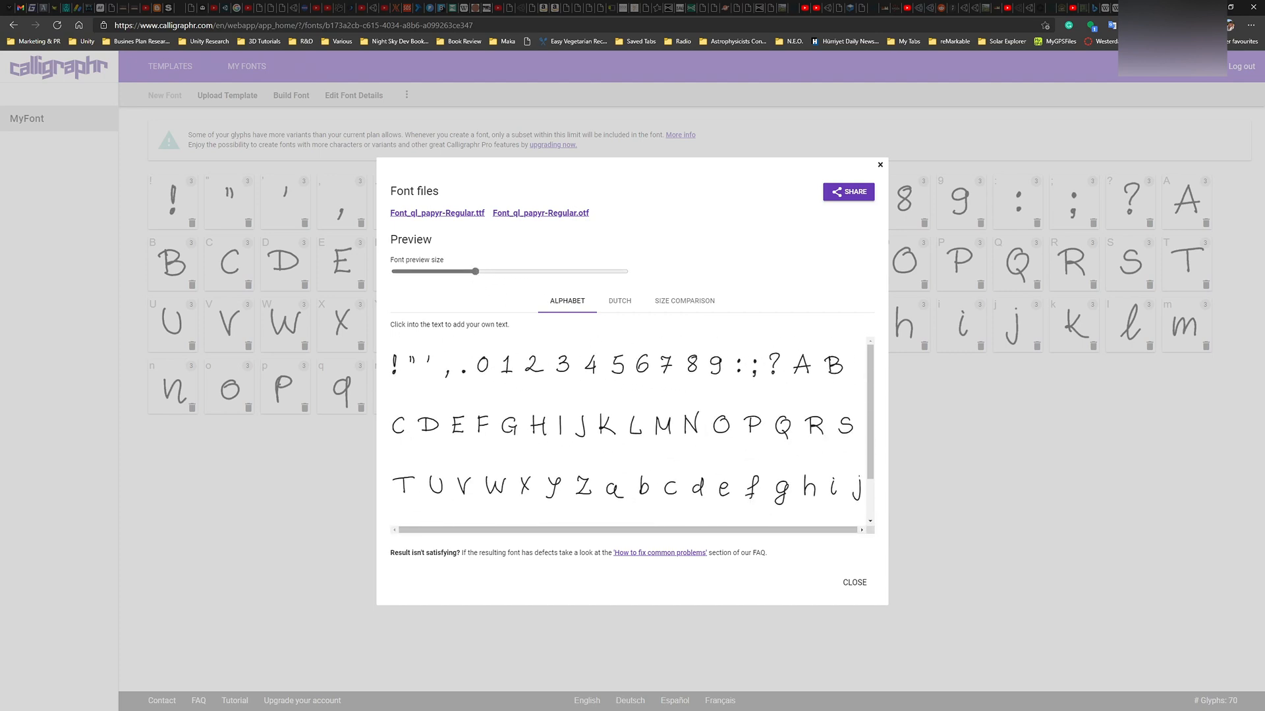
scroll(down, 3)
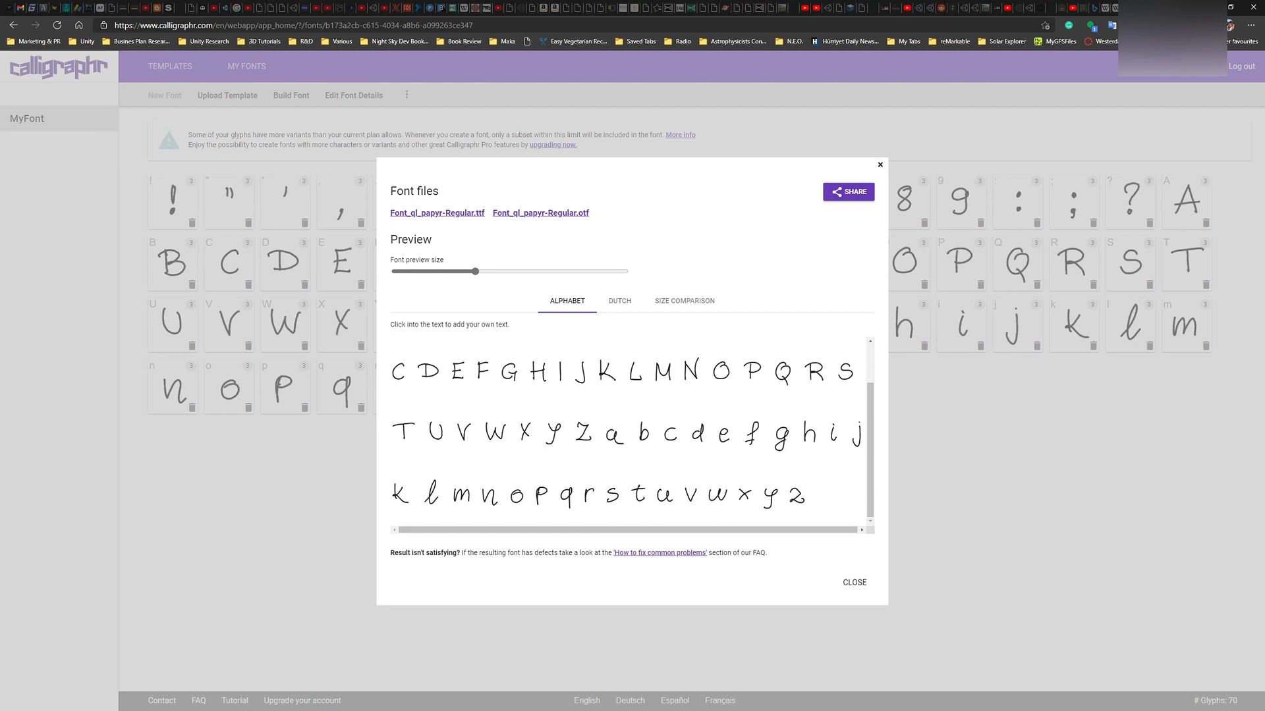
drag(476, 272, 464, 271)
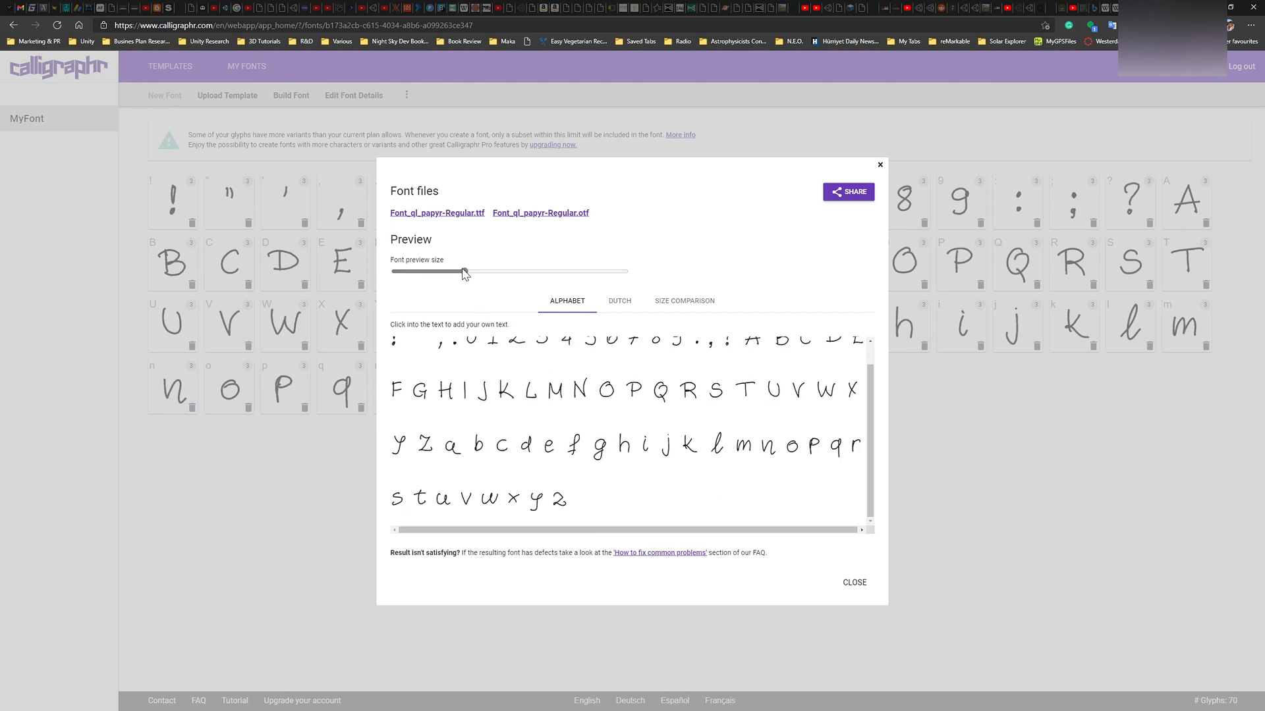
drag(464, 271, 457, 272)
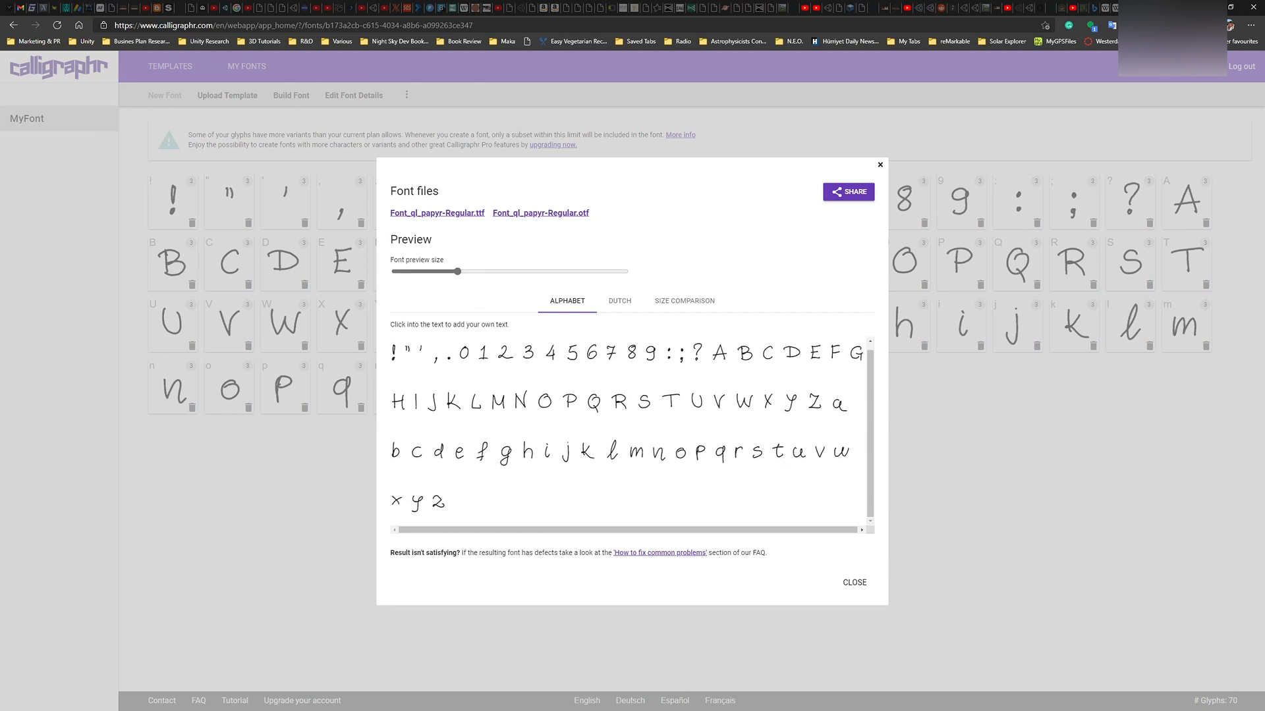
scroll(down, 3)
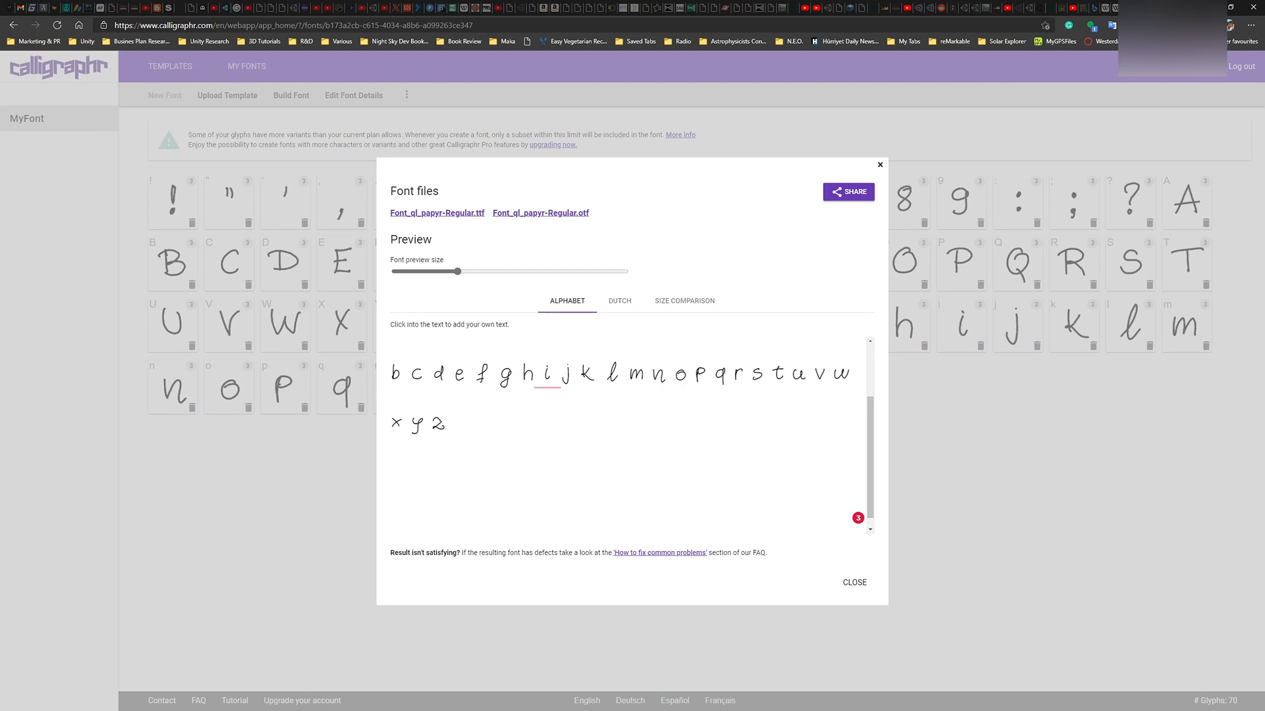
Try a row of repeated 'A' letters in the font preview, then erase it
text(AAAAAAAAAA)
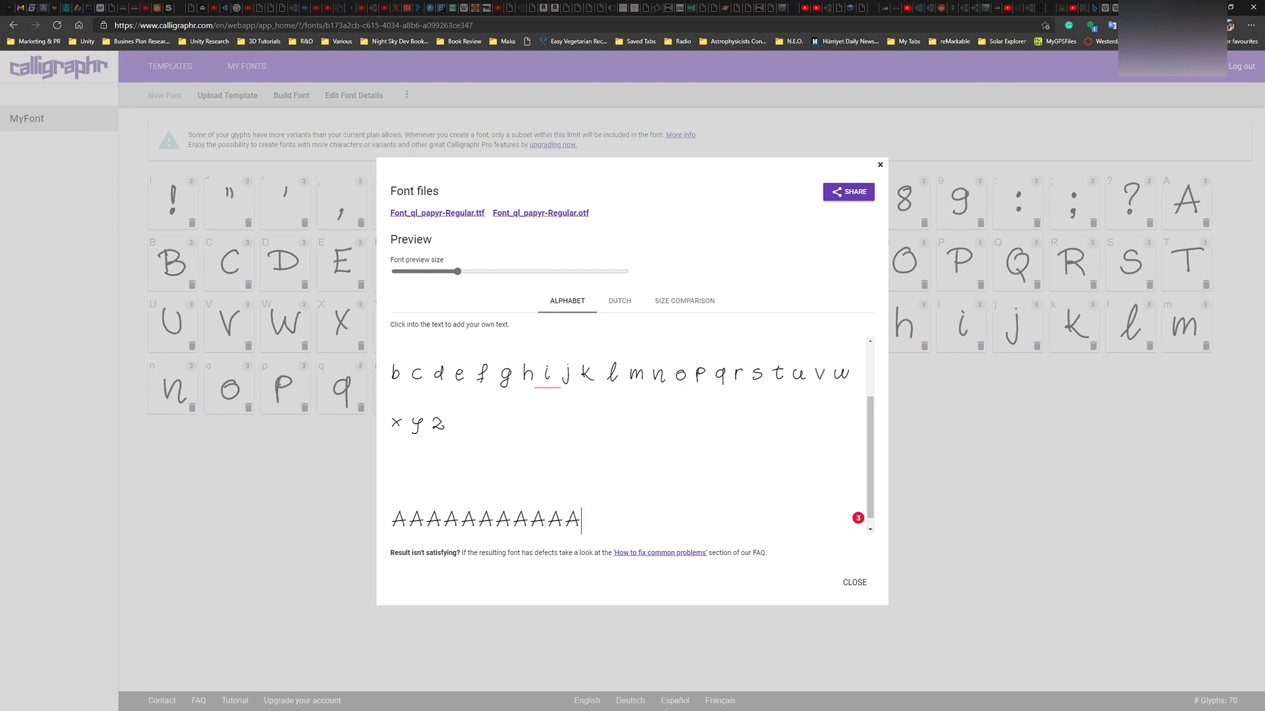
key(Backspace)
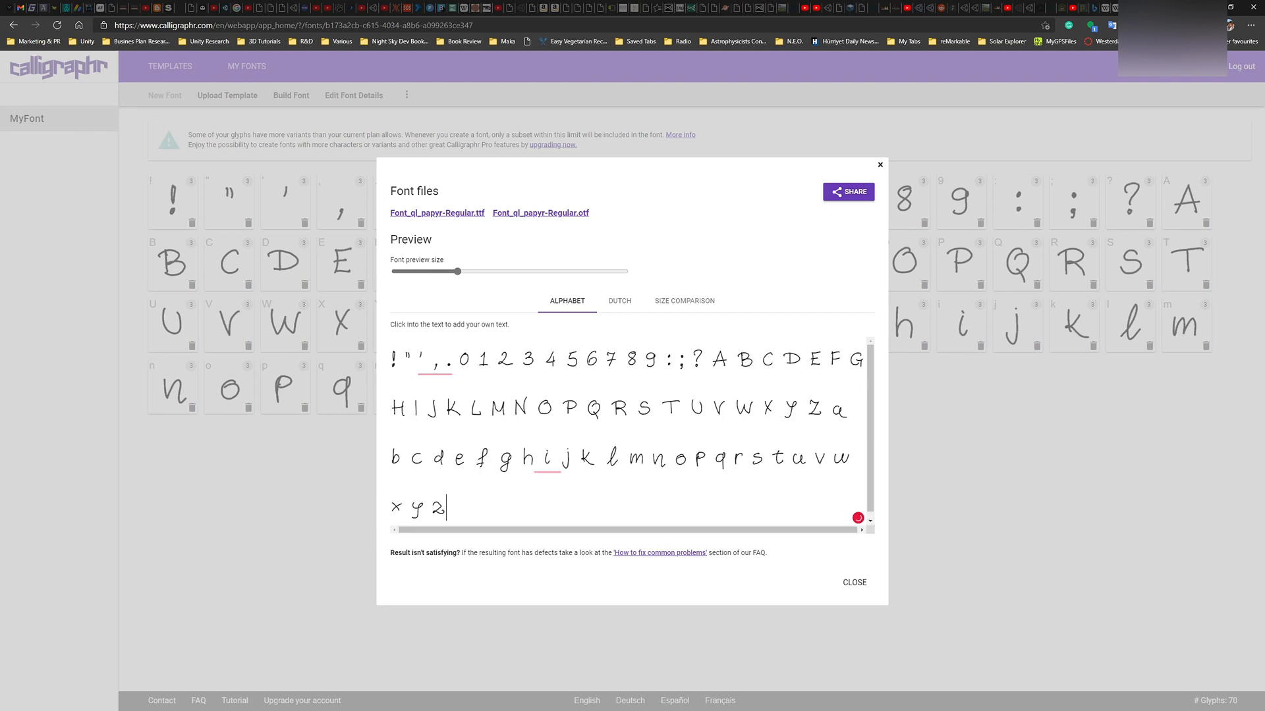
scroll(down, 3)
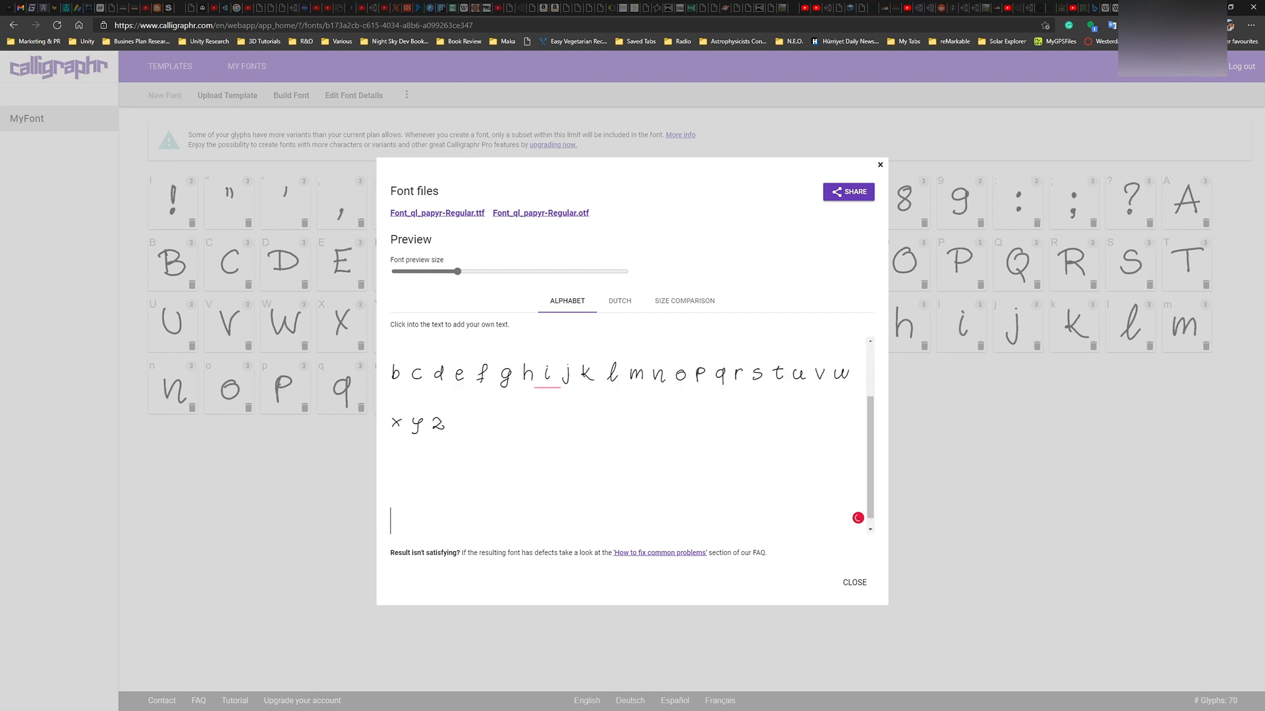
Try the sentence 'Testing the variants sssssssss' in the preview and erase it again
text(Testing t)
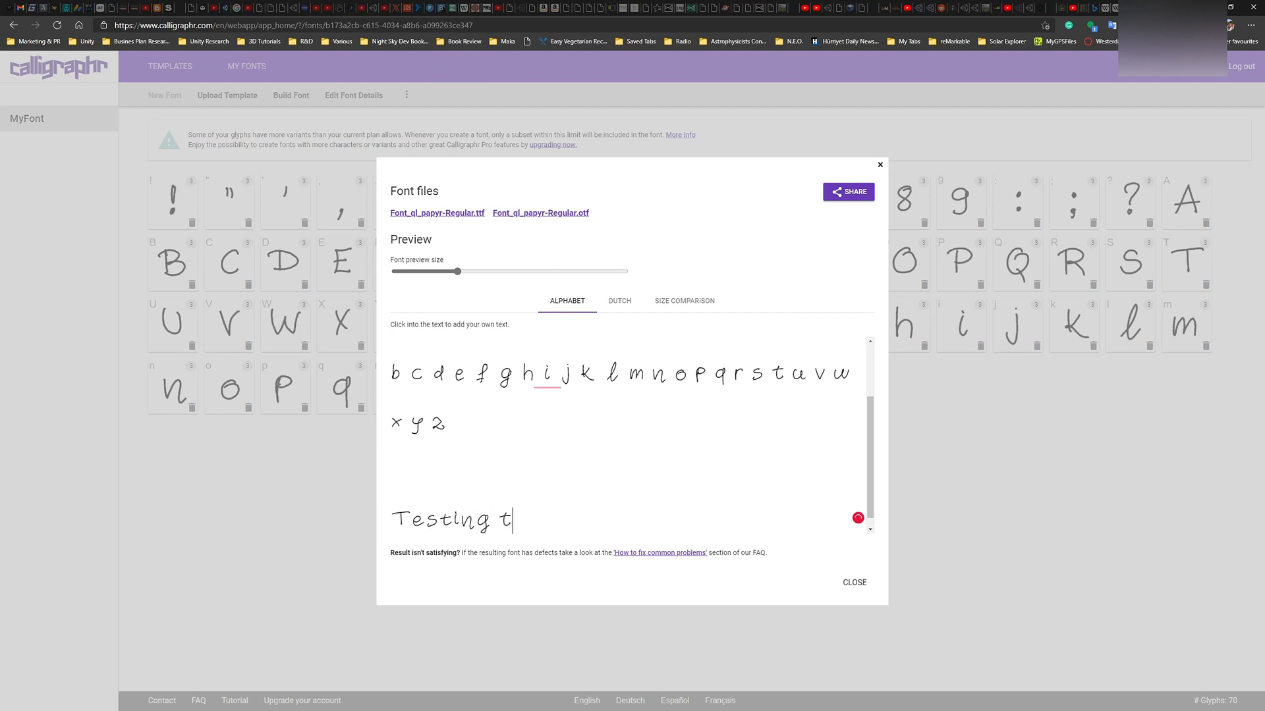
text(he varia)
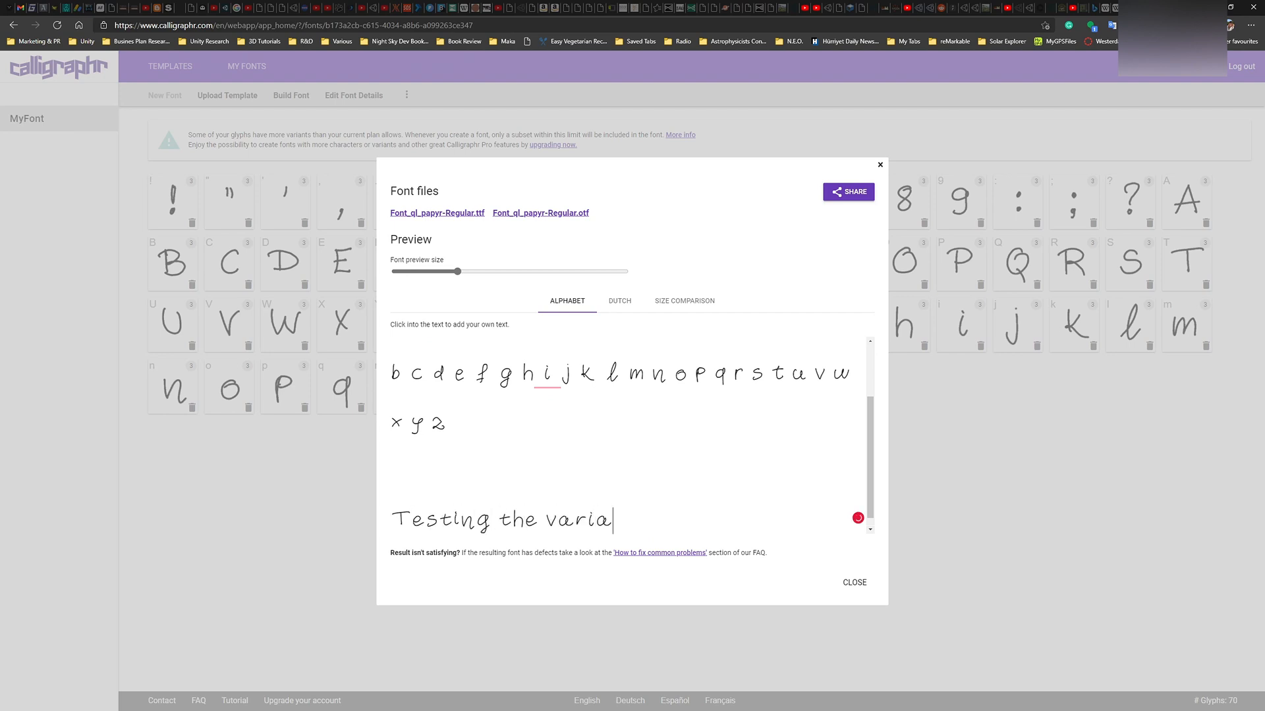
text(nts)
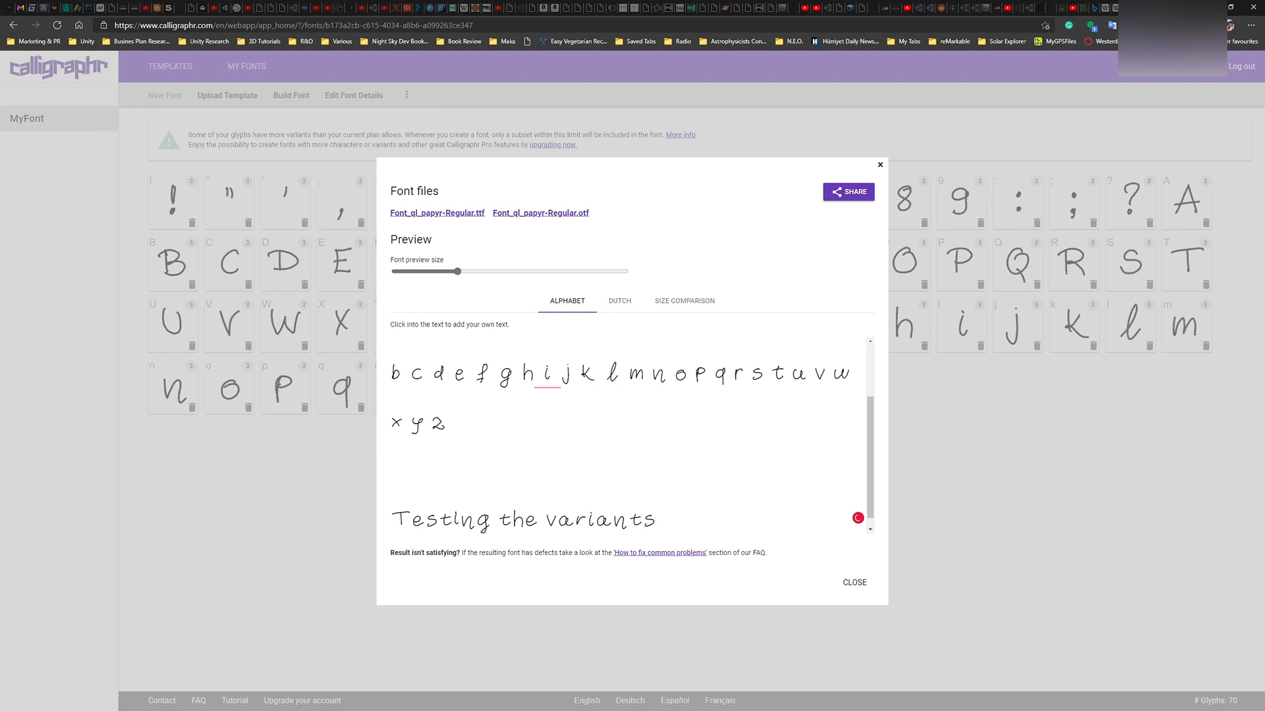
text(ssssssssss)
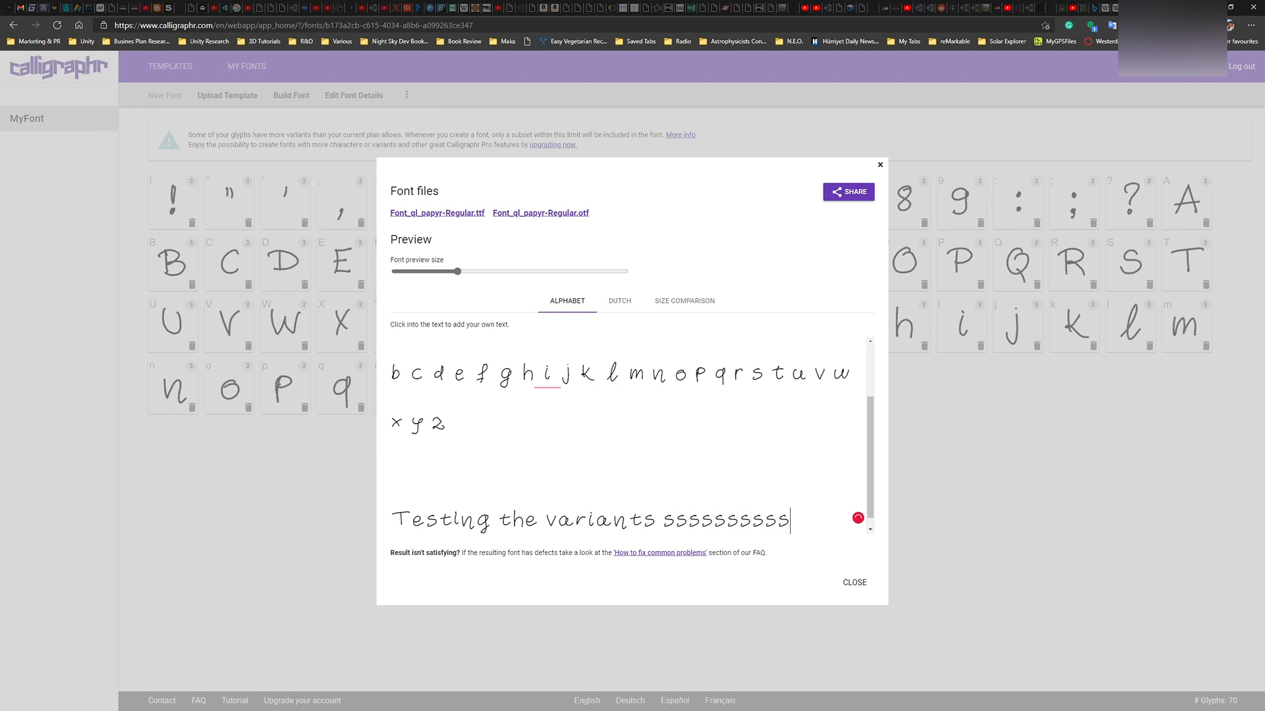
key(Backspace)
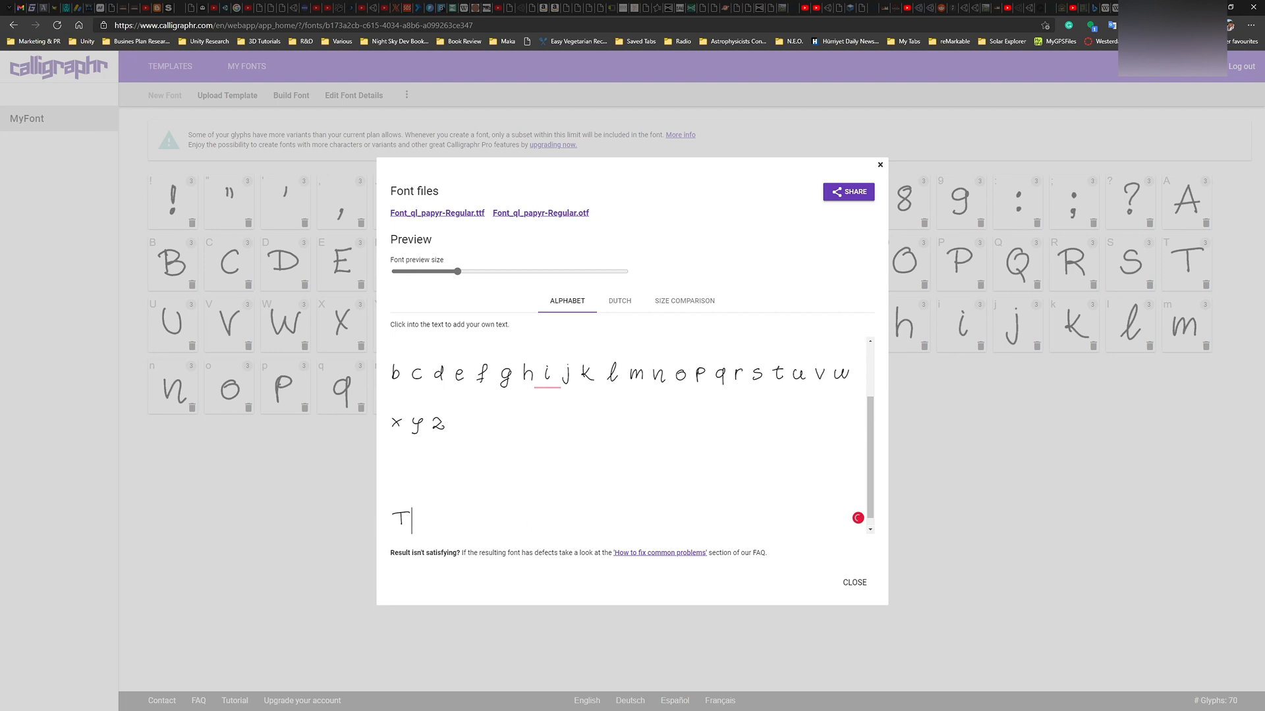
Try repeated 'TTTT ttt' letters in the preview to compare T variants
text(TTT)
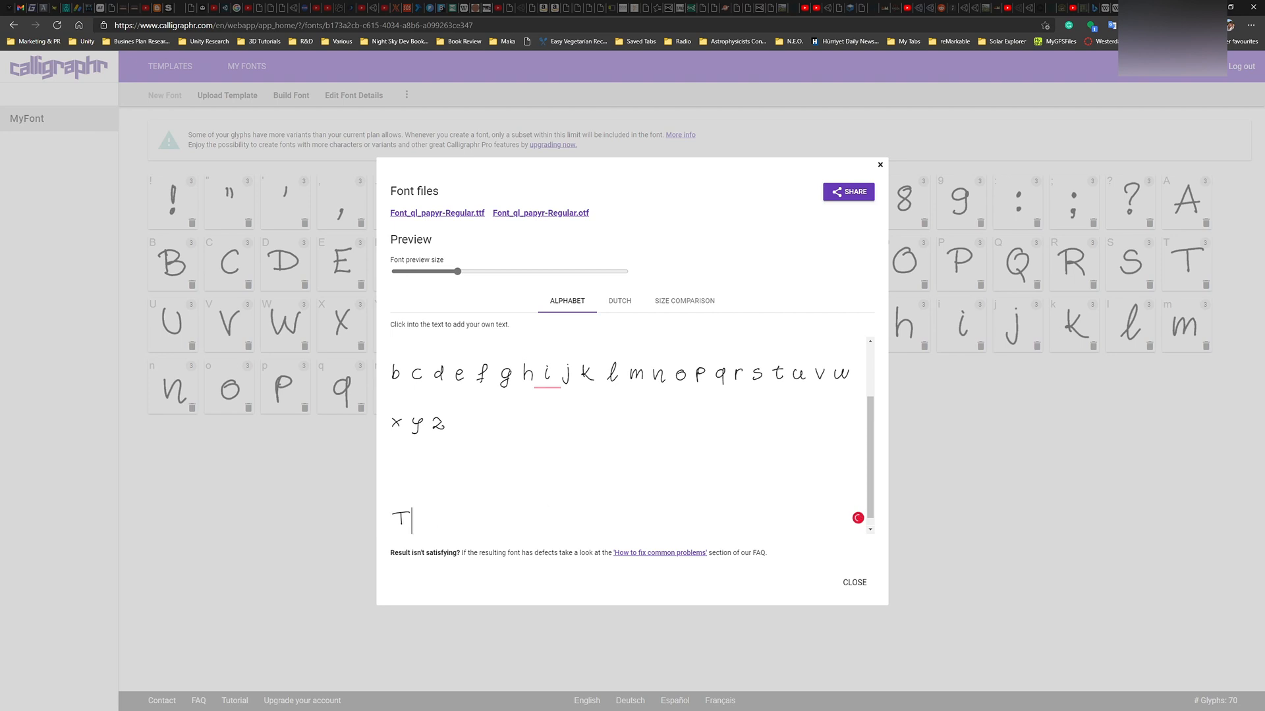
text(T ttt)
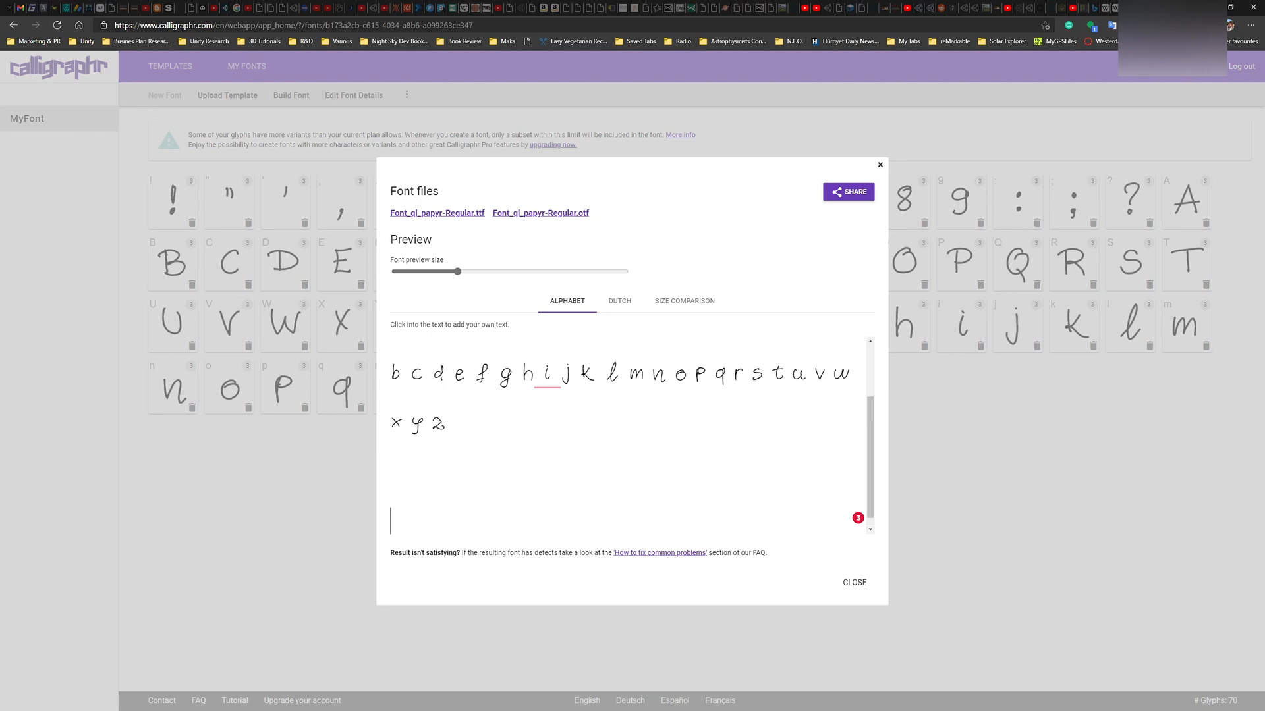
Write 'However, the variants seem to be working' in the preview, correcting 'seems' to 'seem'
text(However, the)
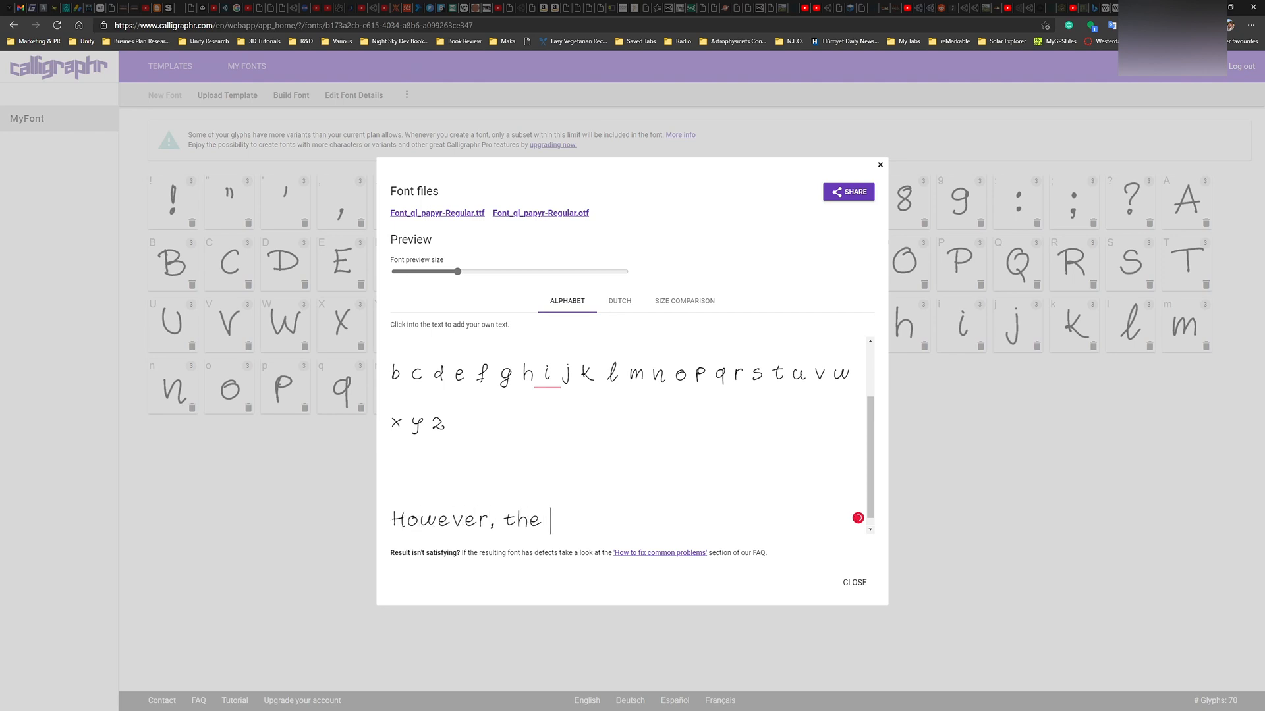
text(varia)
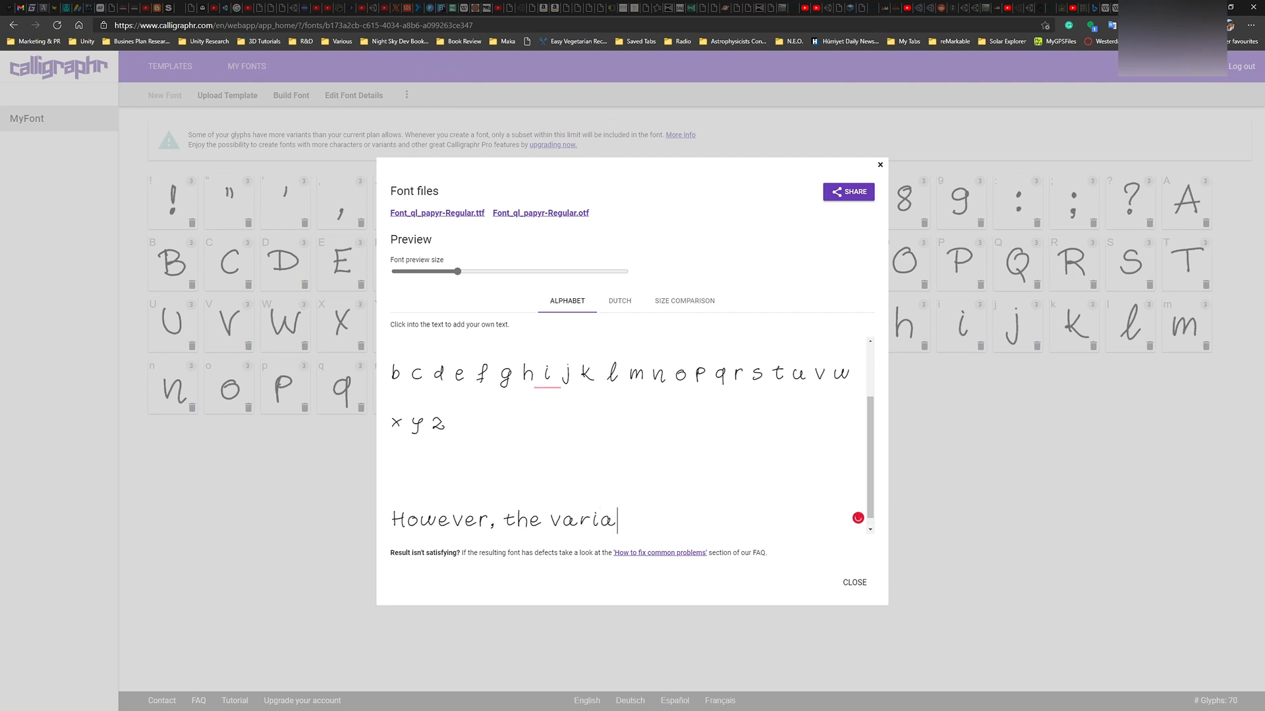
text(nts seems)
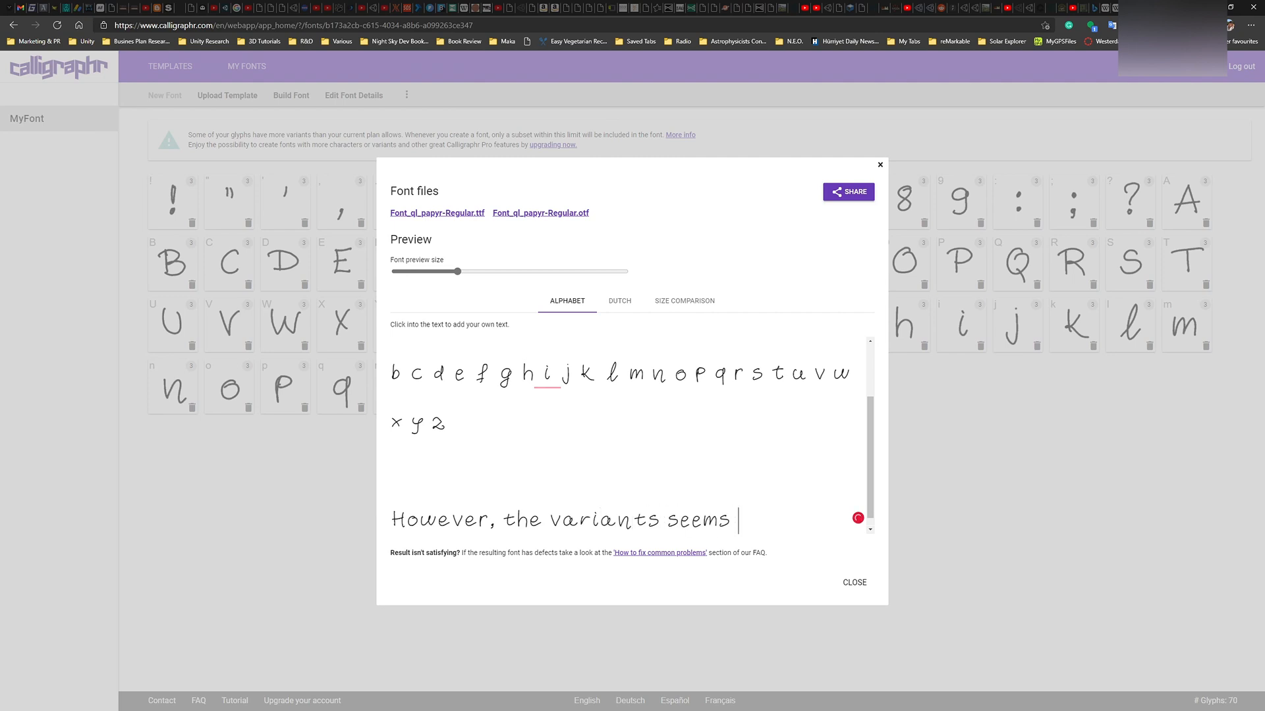
text(to)
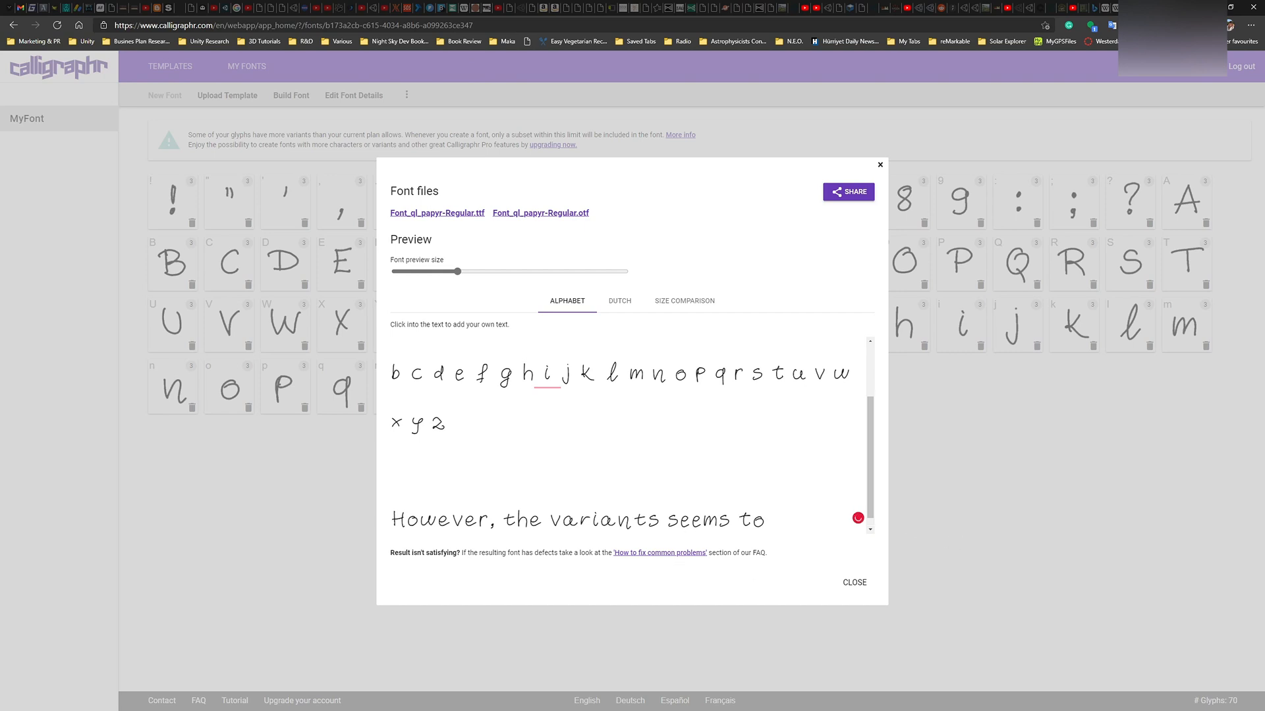
click(771, 519)
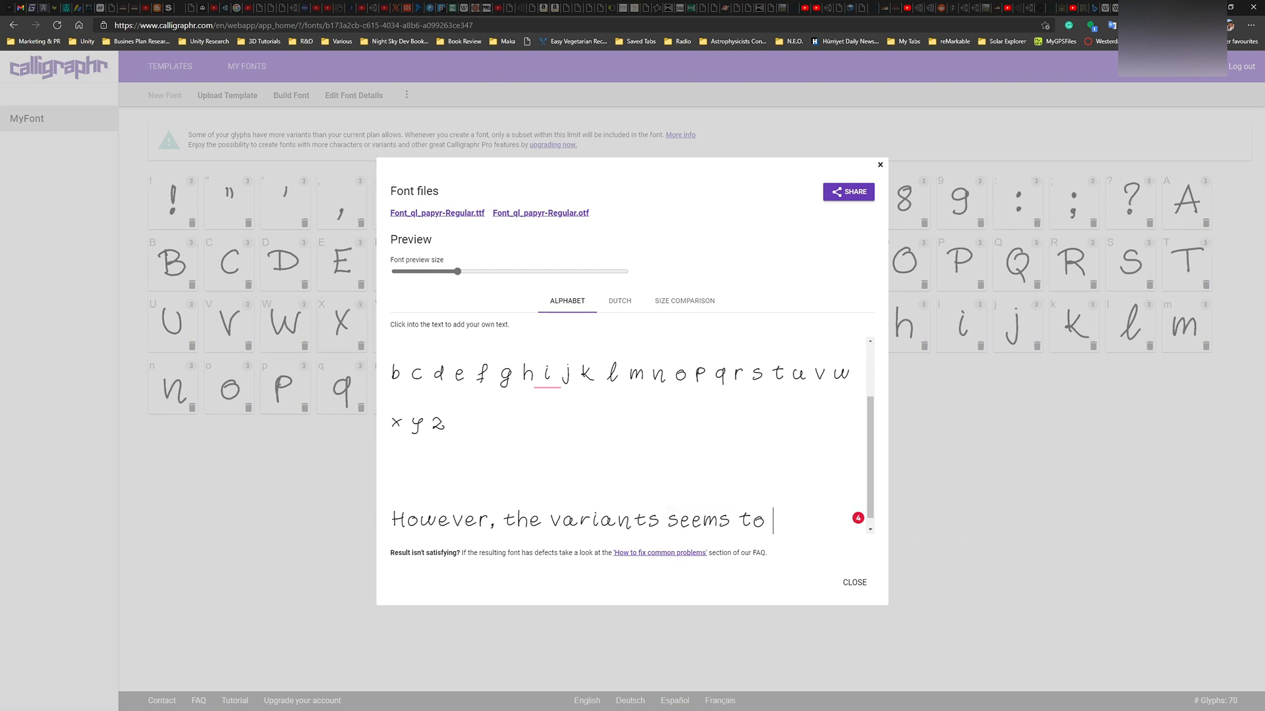
text(be working fince, and)
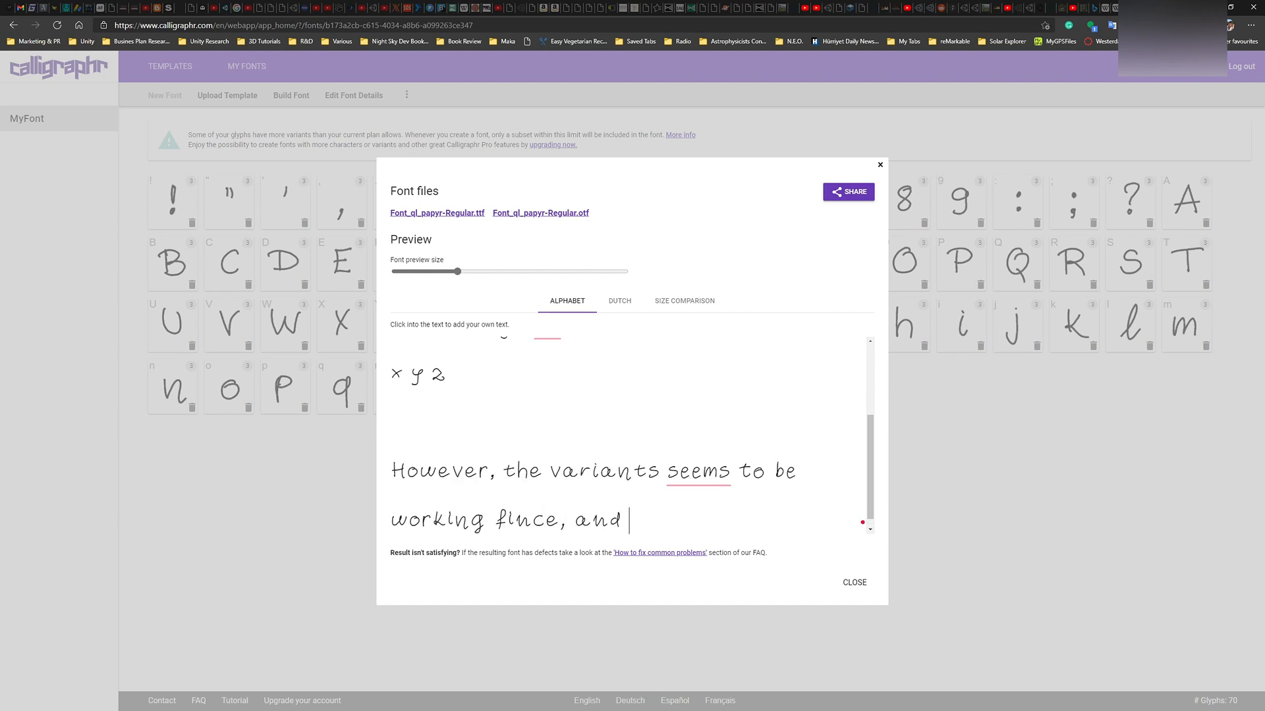
click(729, 471)
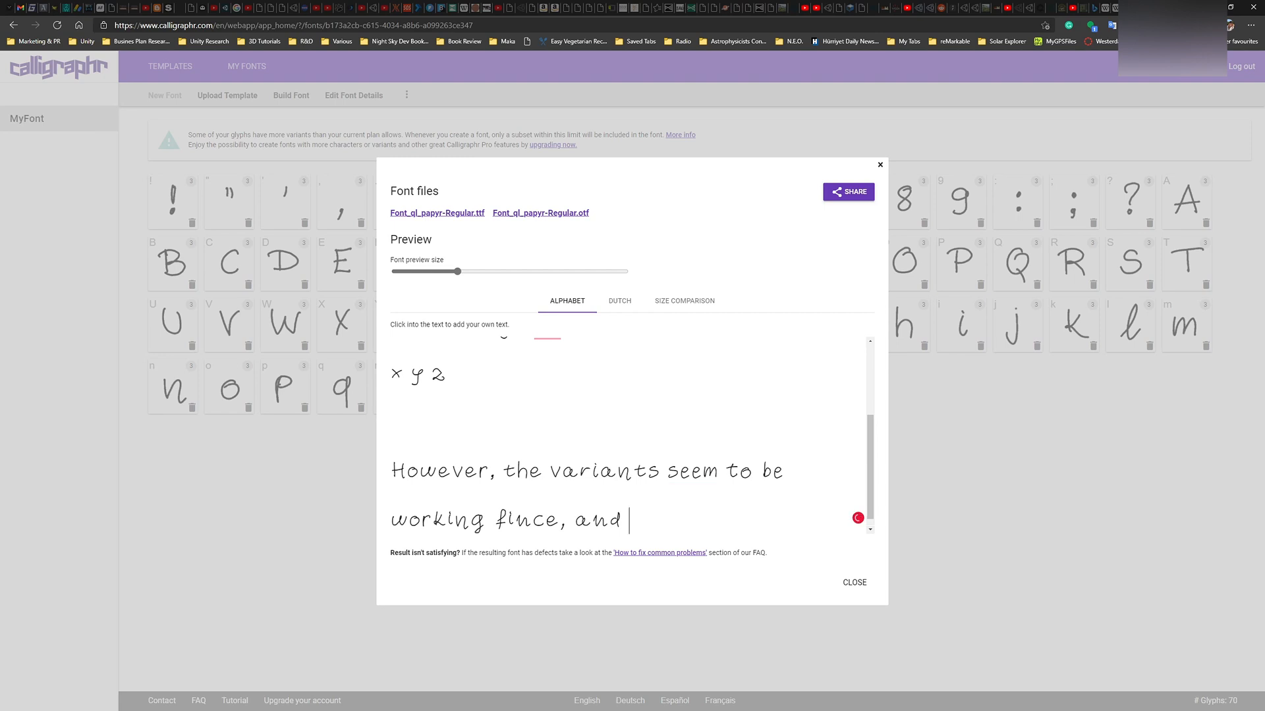
Continue the sentence with 'fine, and I can only assume that with more variants'
text(I can only assum)
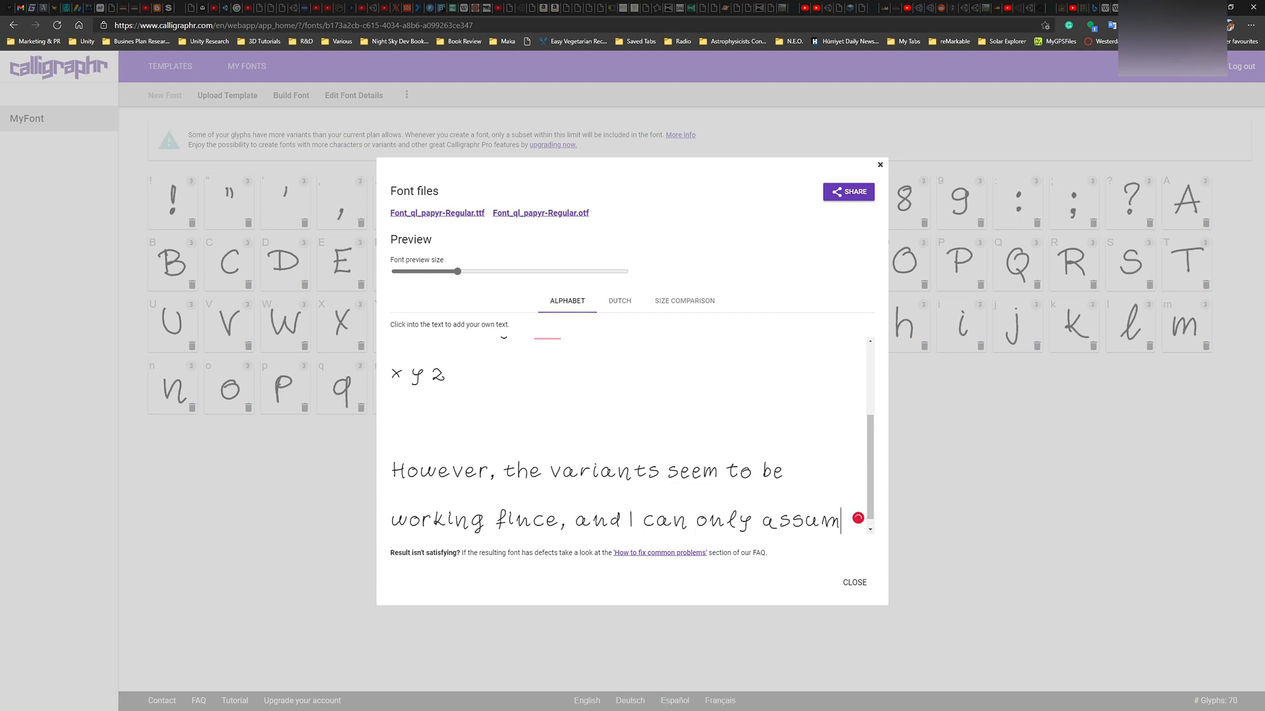
text(e, t)
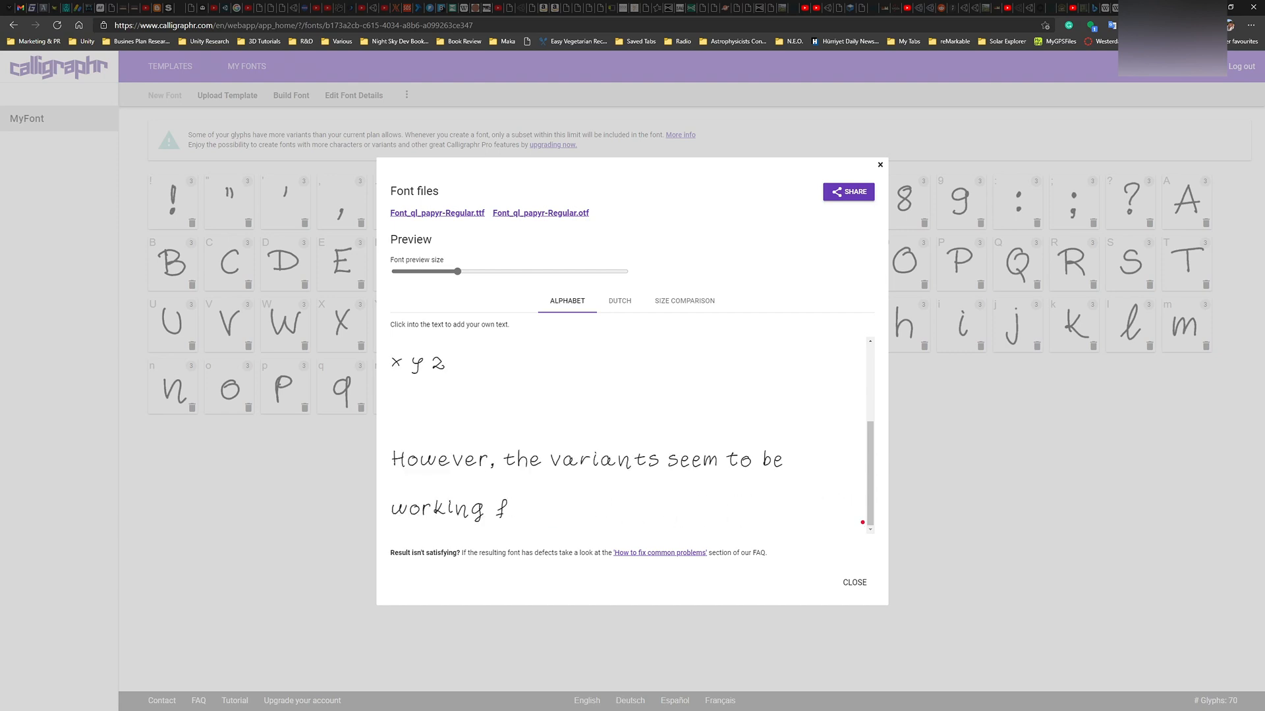
text(ine,)
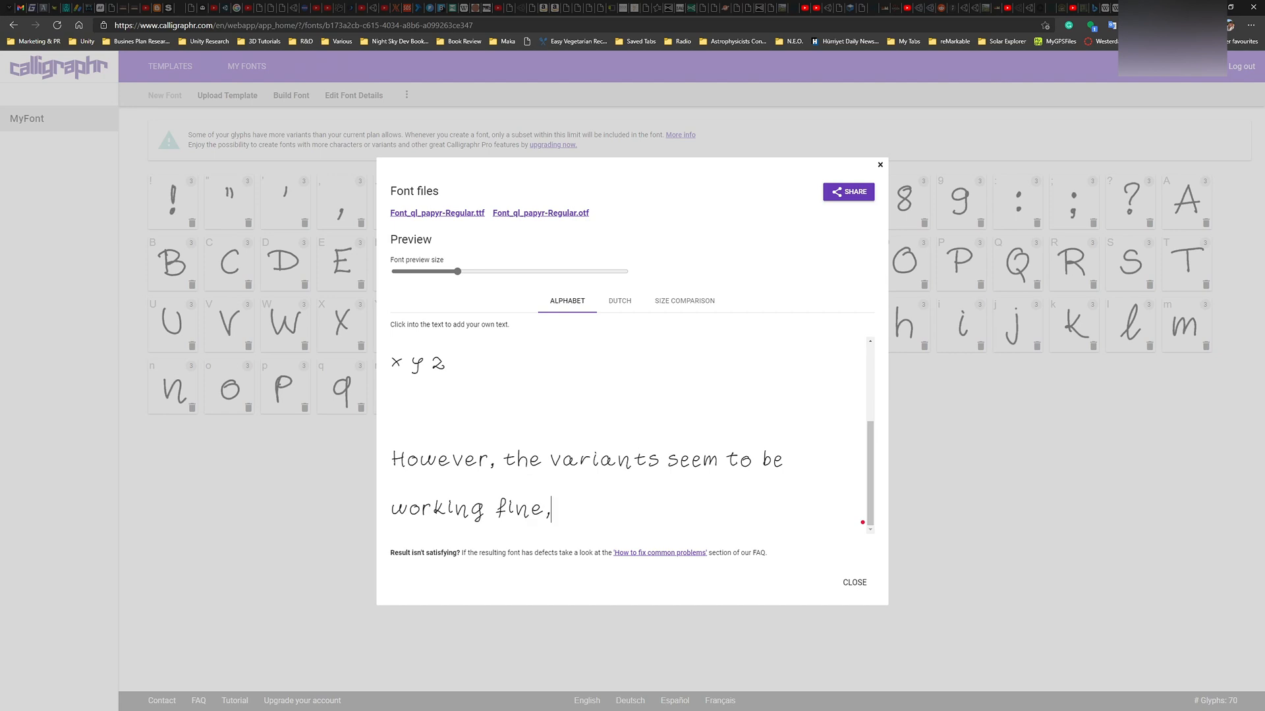
text(and I)
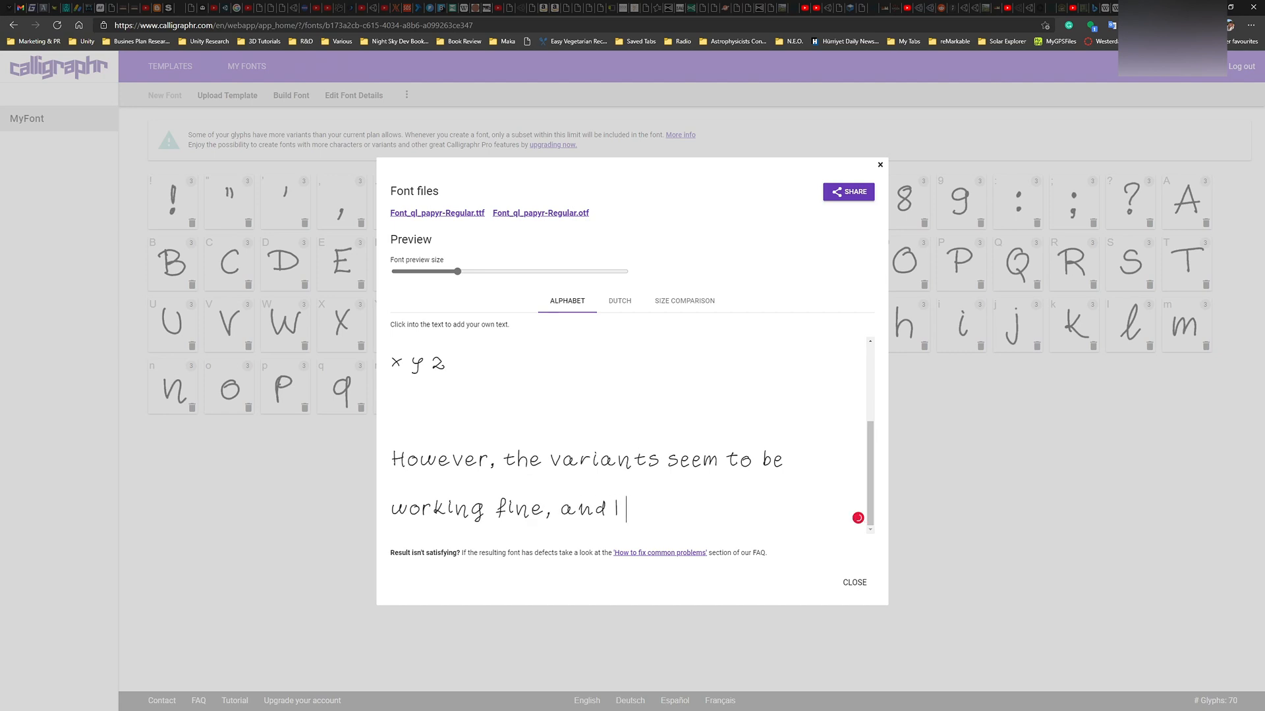
text(can only a)
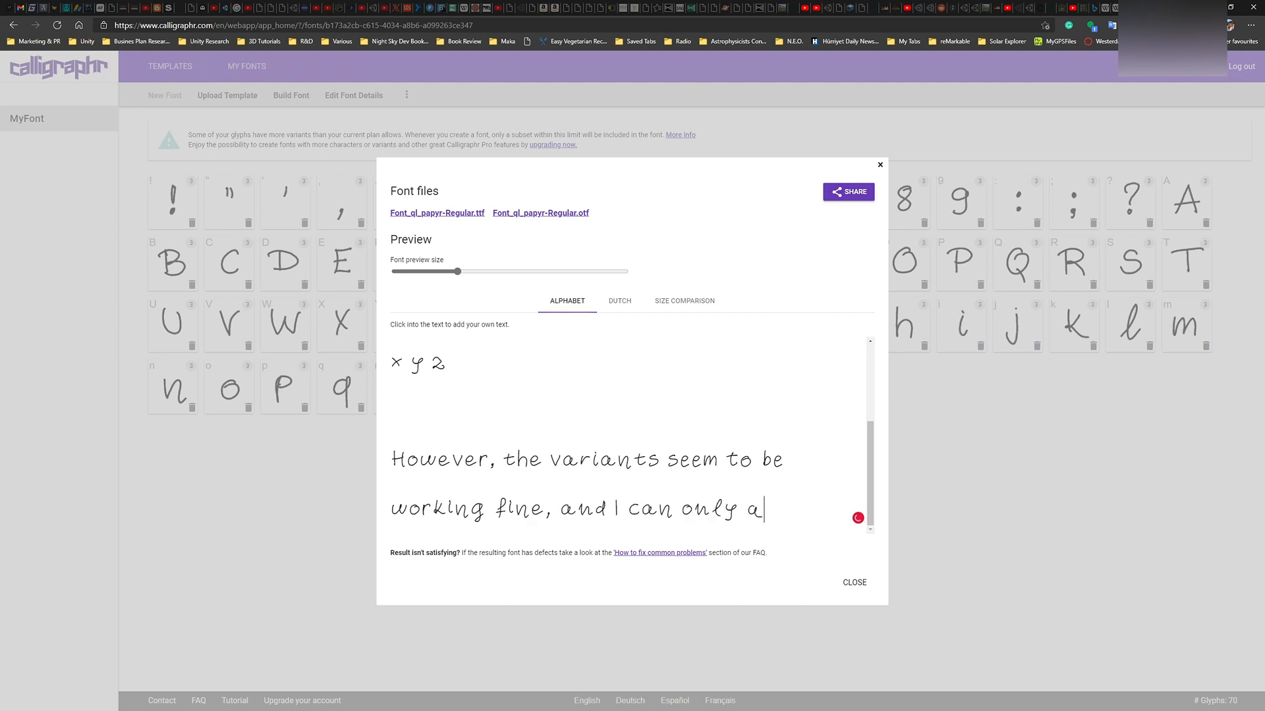
text(ssume that wit)
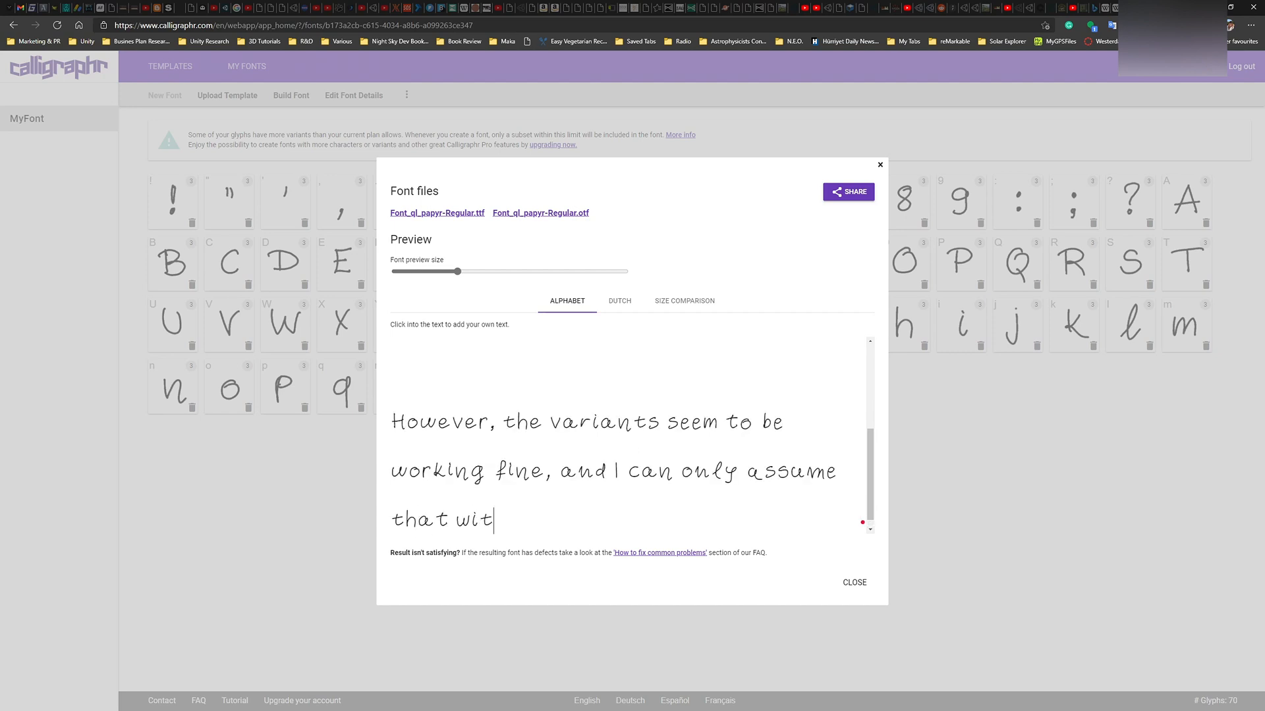
text(h more var)
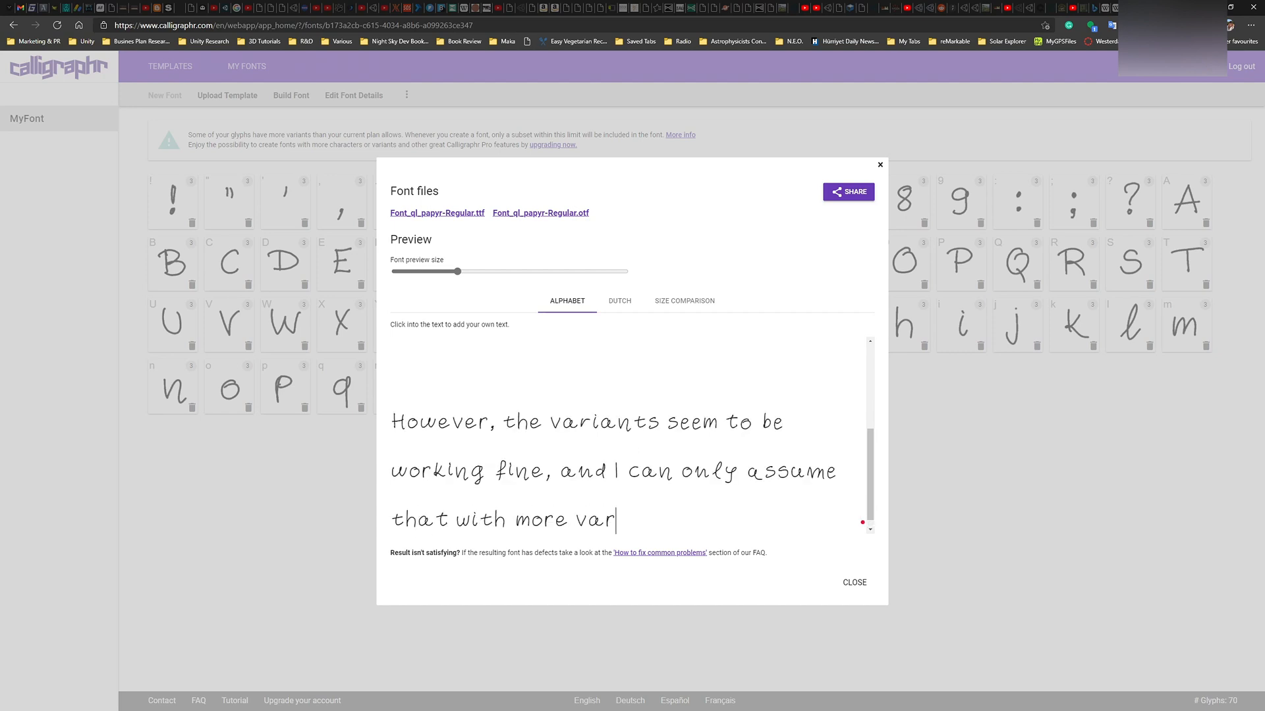
text(iants)
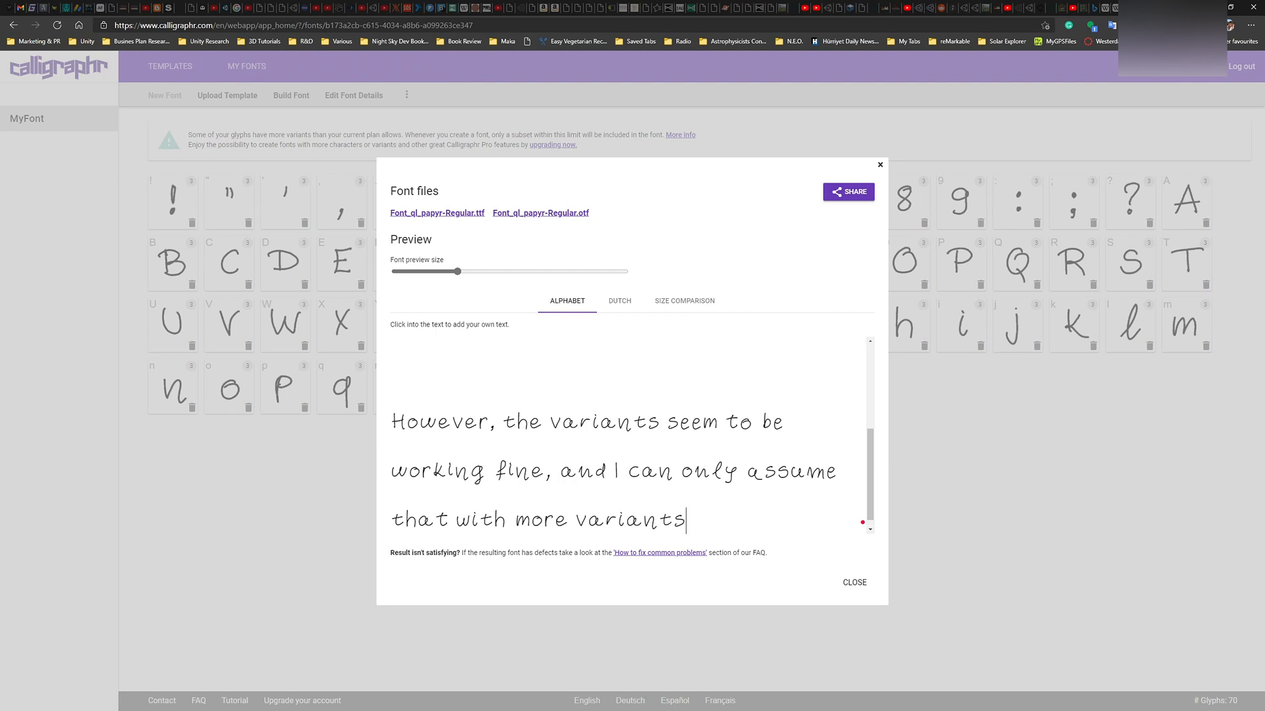
Finish the sentence with ', we wound get even more interesting results :D'
text(, we w)
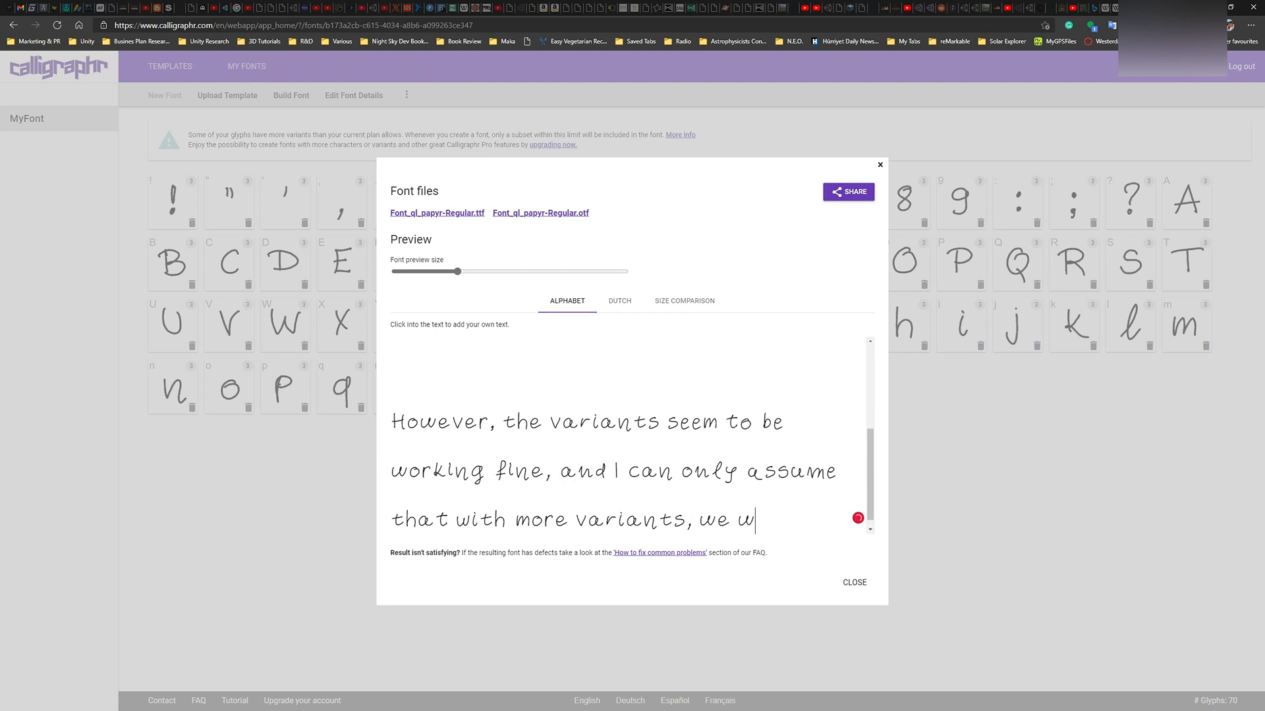
text(ound get eve)
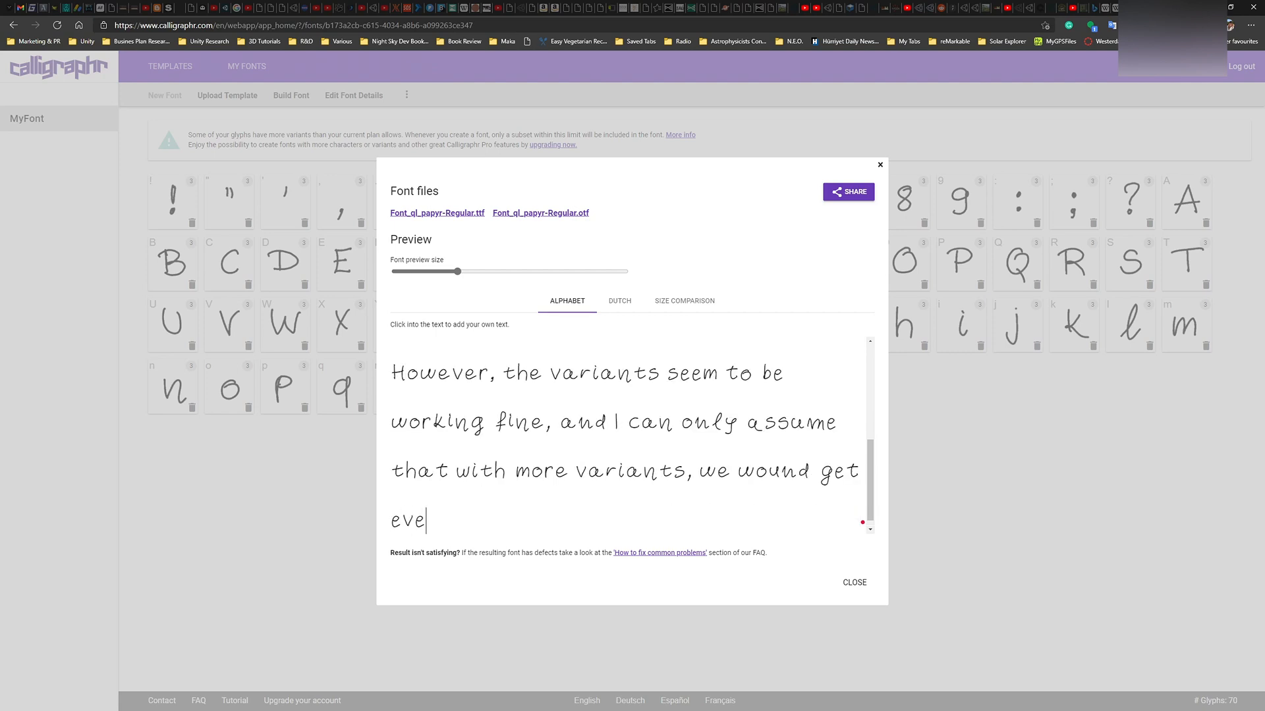
text(n more Interes)
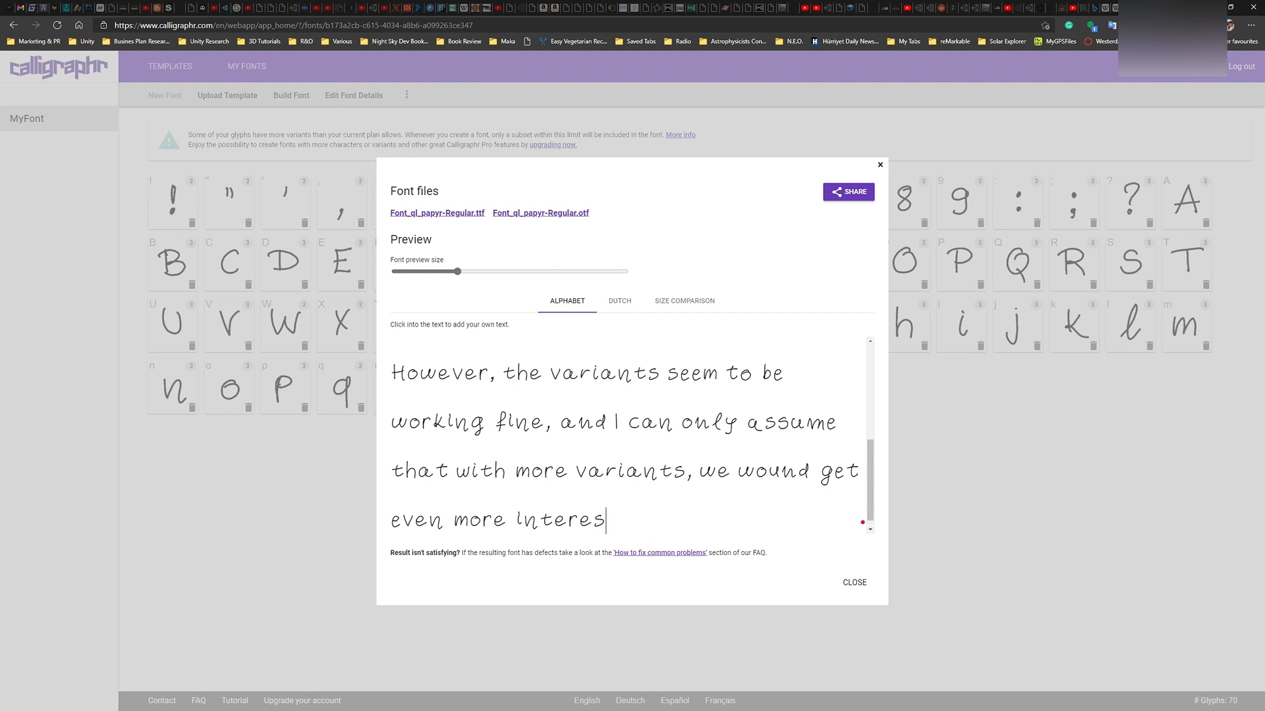
text(ting results :)
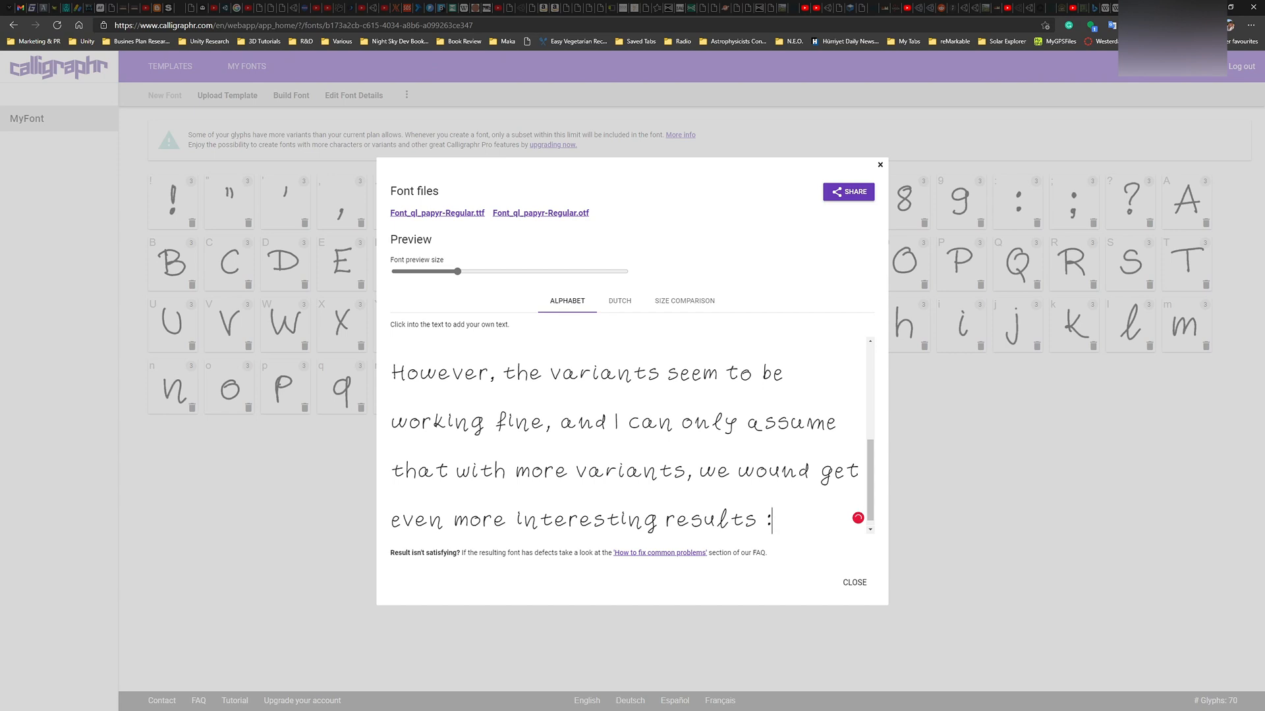
text(D)
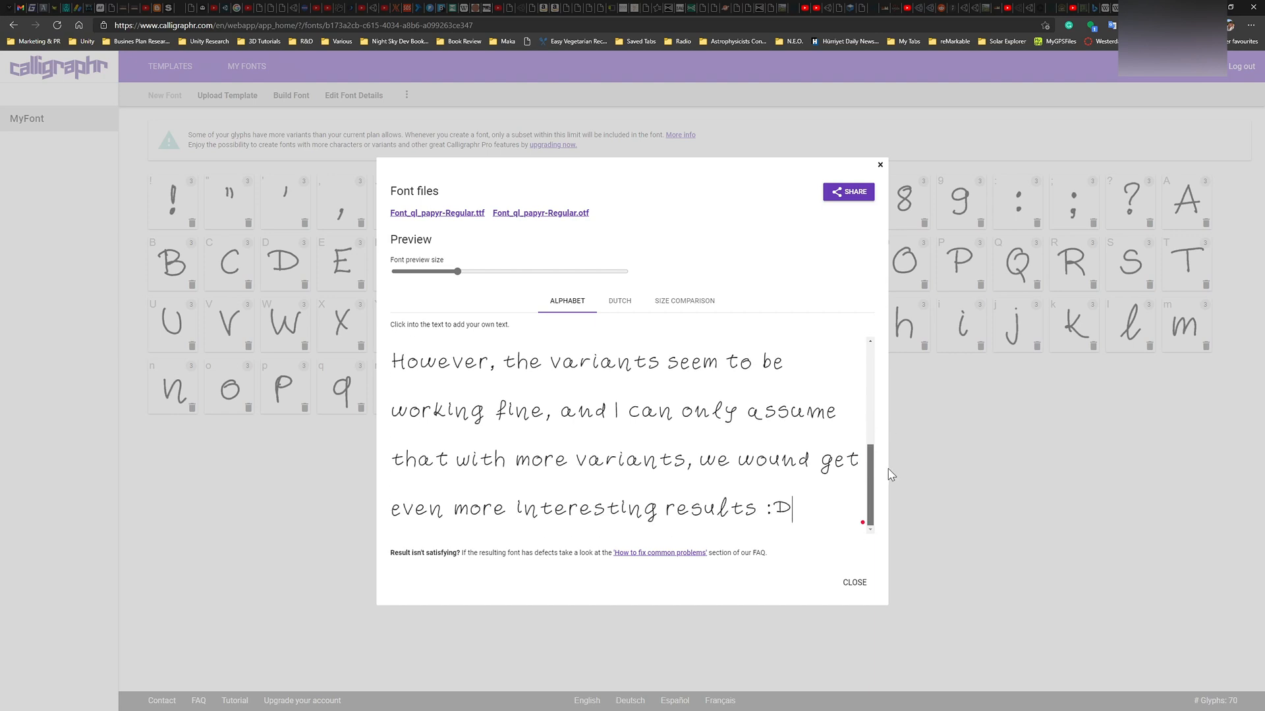
mouse_move(904, 478)
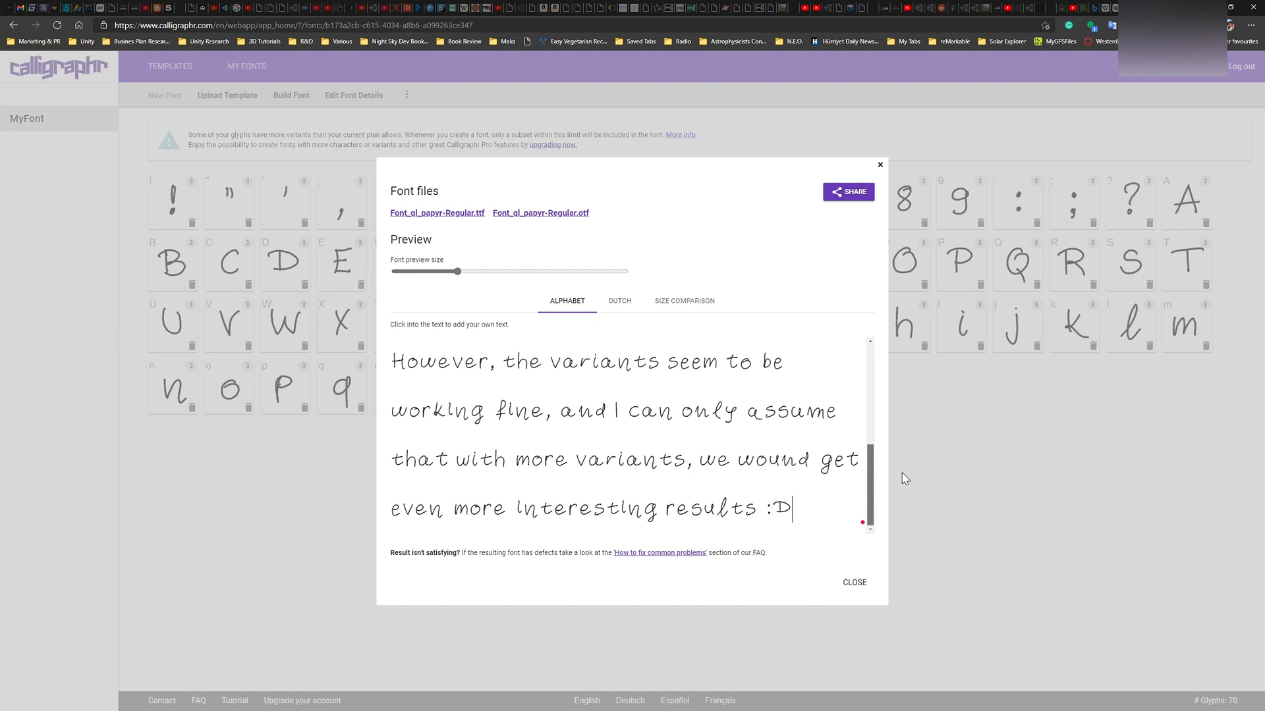